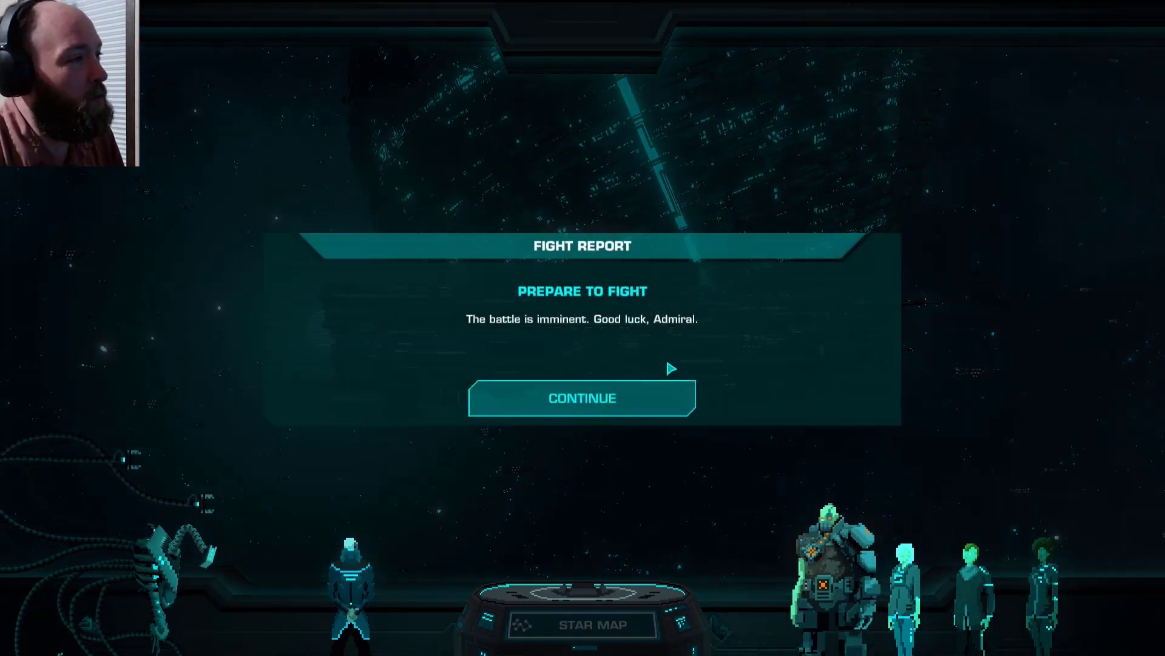
- Dismiss the Fight Report, start the battle, then select a squadron to show its deployment cells
{"action": "left_click", "coordinate": [581, 398]}
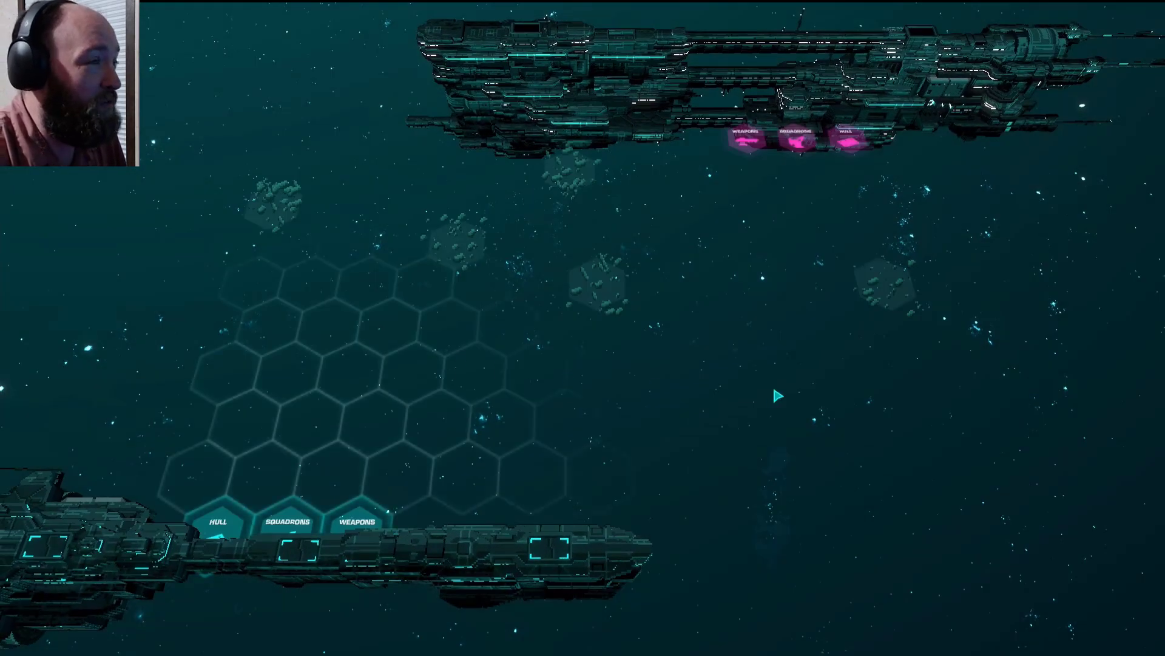
{"action": "key", "text": "space"}
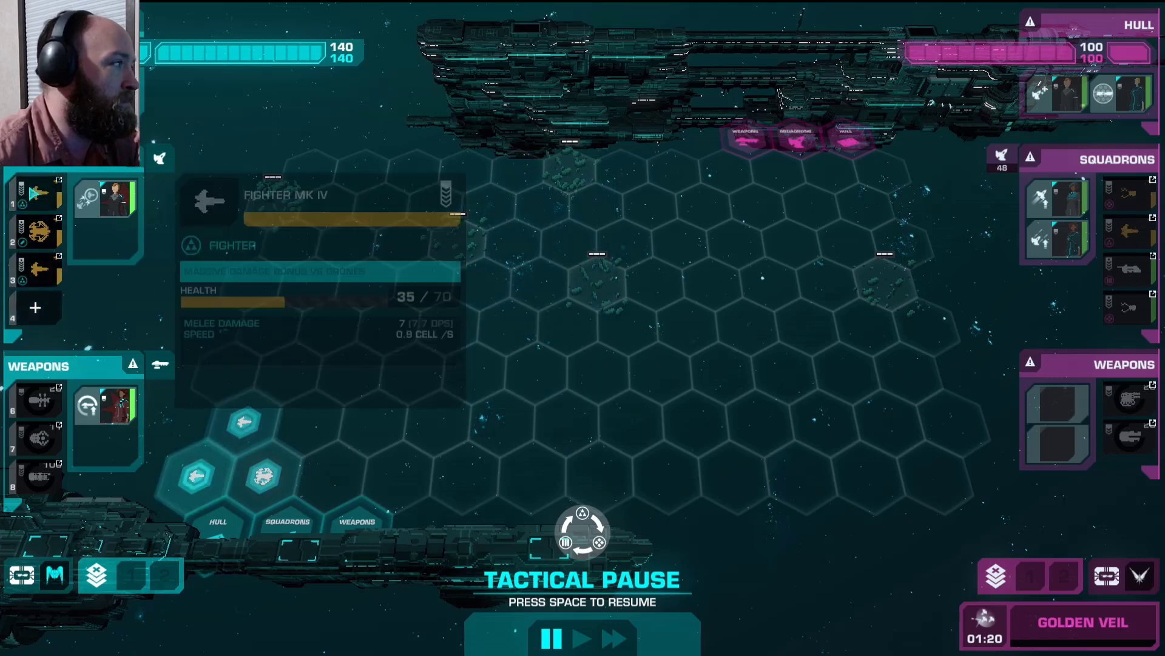
{"action": "left_click", "coordinate": [41, 234]}
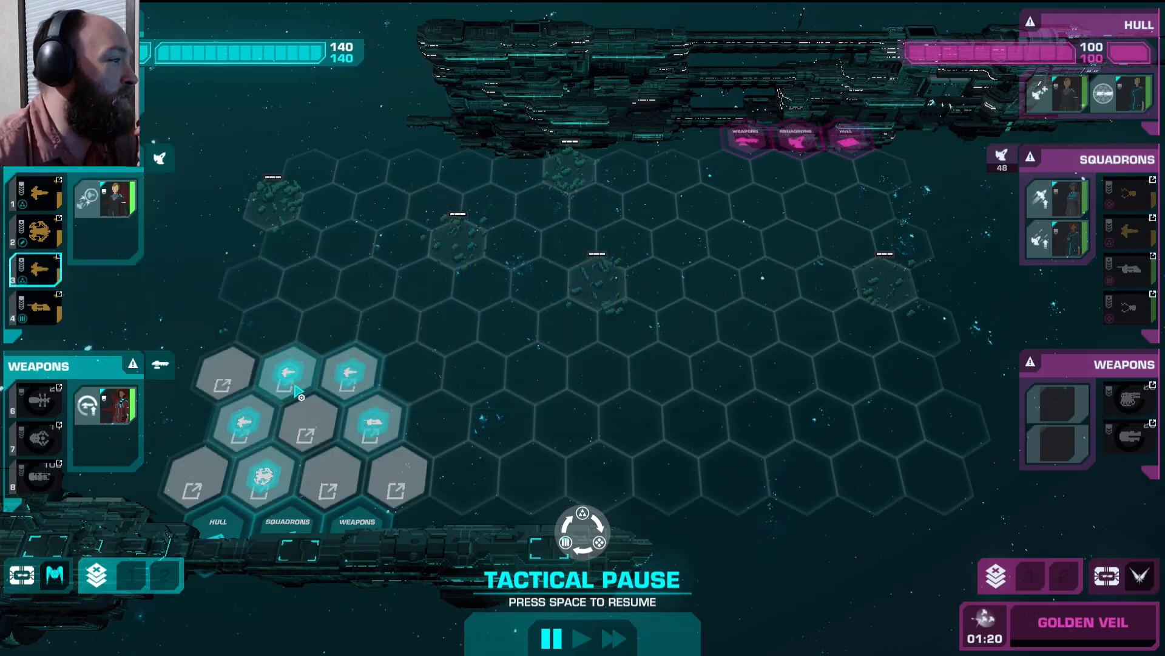
- Place the squadron on the grid, pause, and order units toward the enemy
{"action": "left_click", "coordinate": [265, 474]}
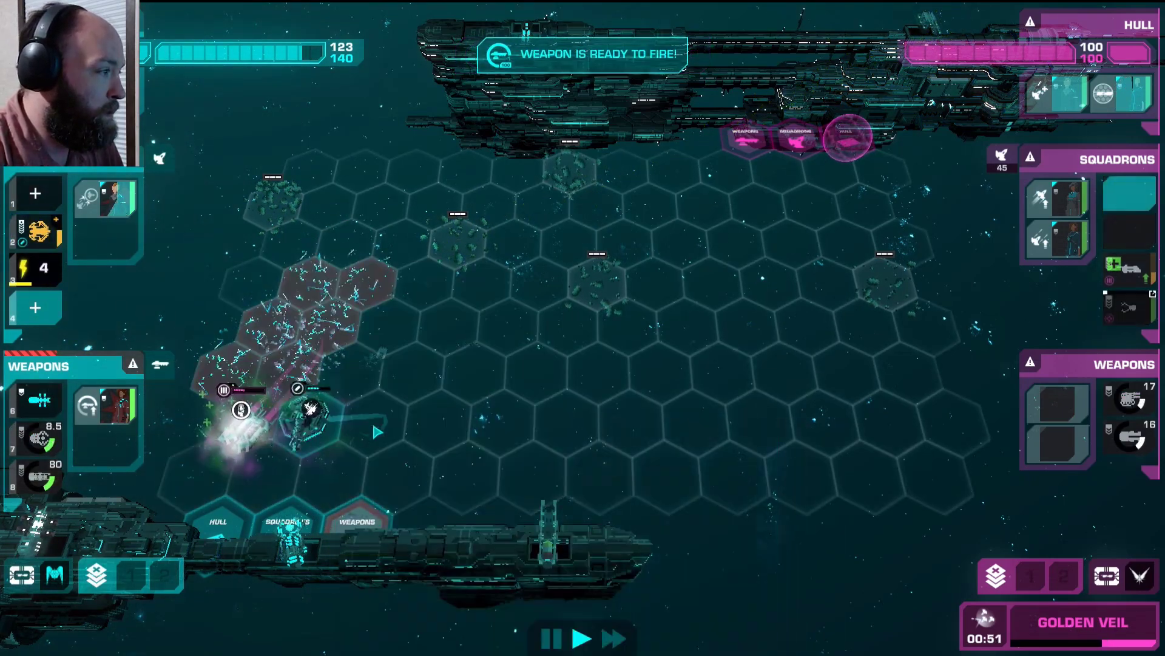
{"action": "key", "text": "space"}
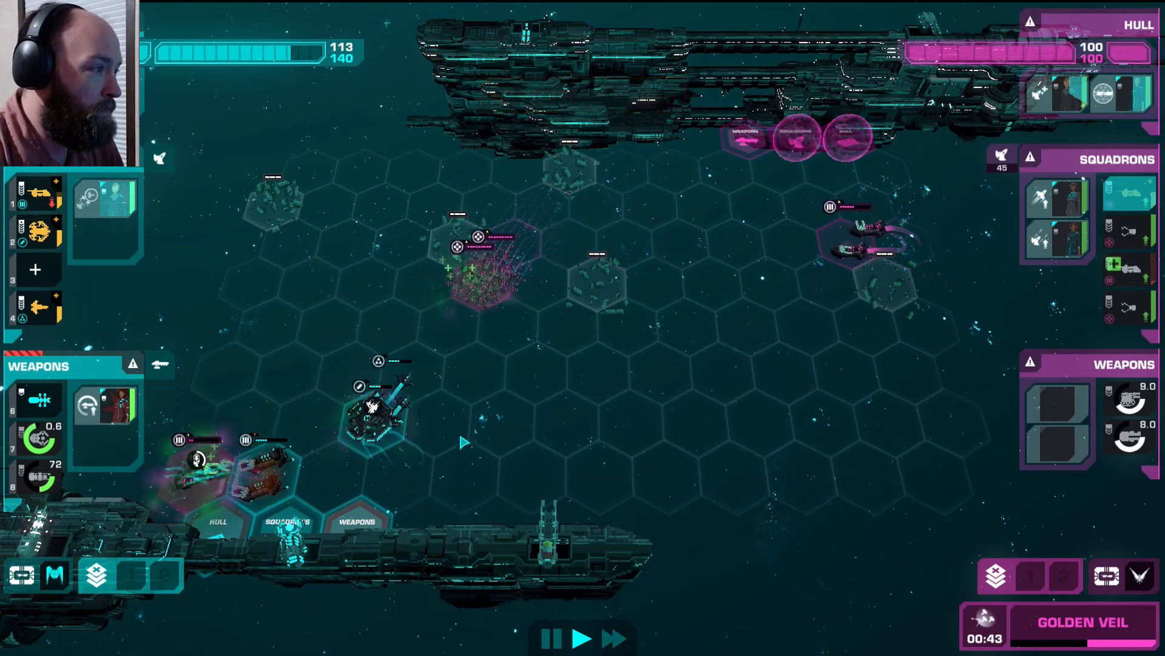
{"action": "left_click", "coordinate": [402, 409]}
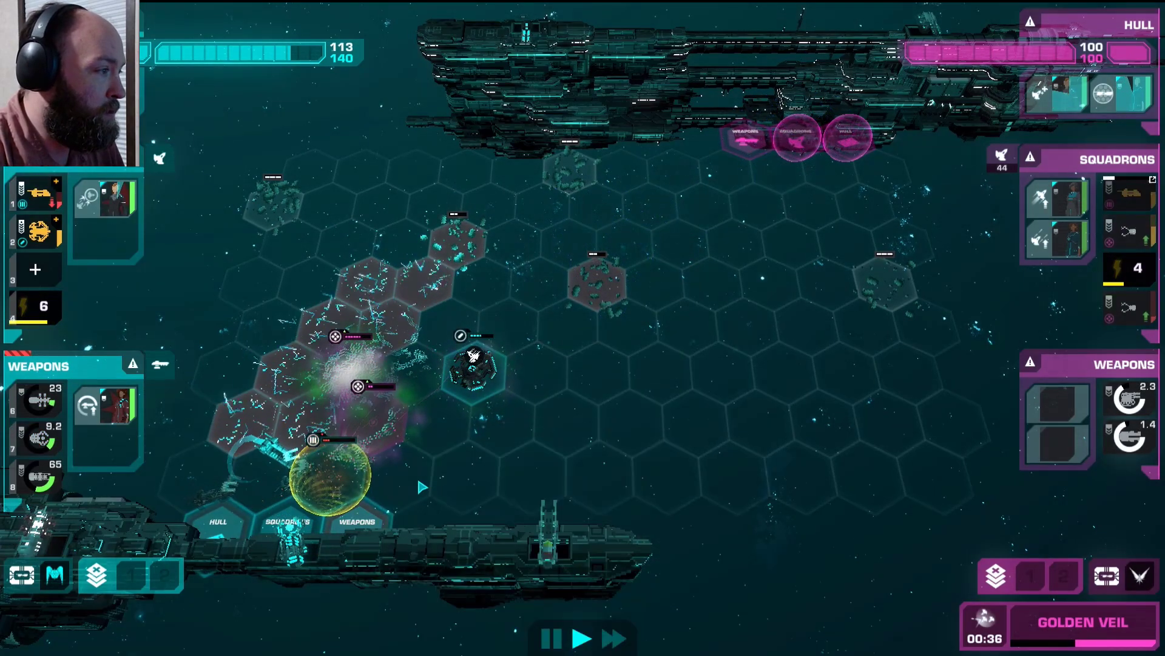
{"action": "left_click", "coordinate": [476, 372]}
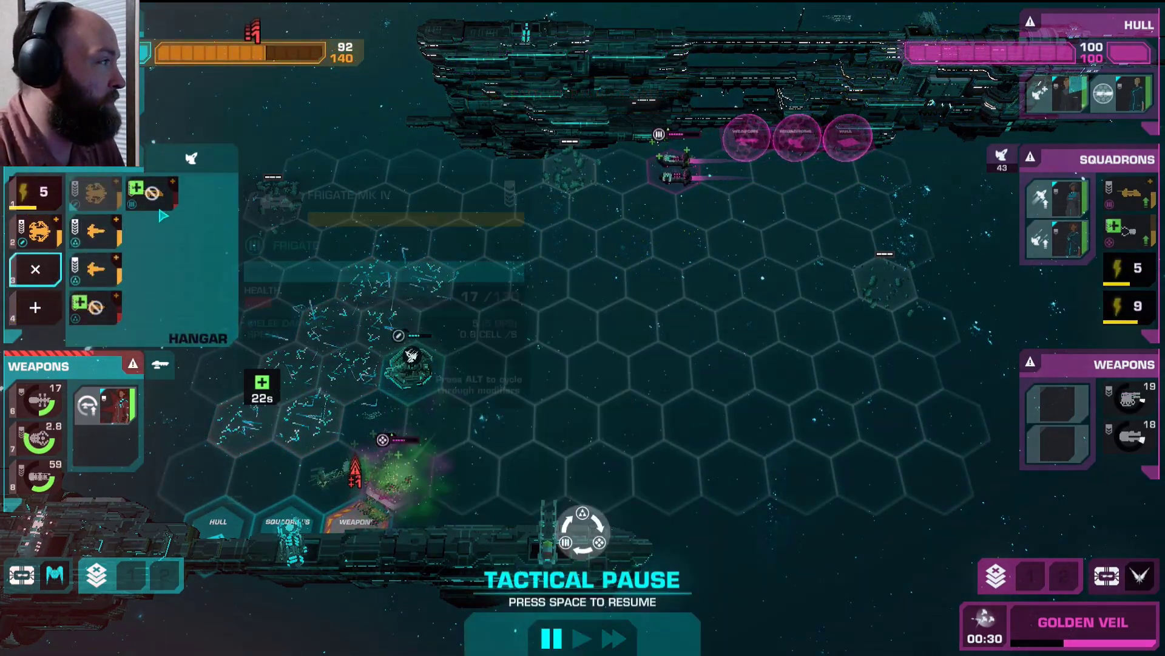
- Send another squadron from the hangar into the fight, then pause as hull drops to 42
{"action": "left_click", "coordinate": [34, 270]}
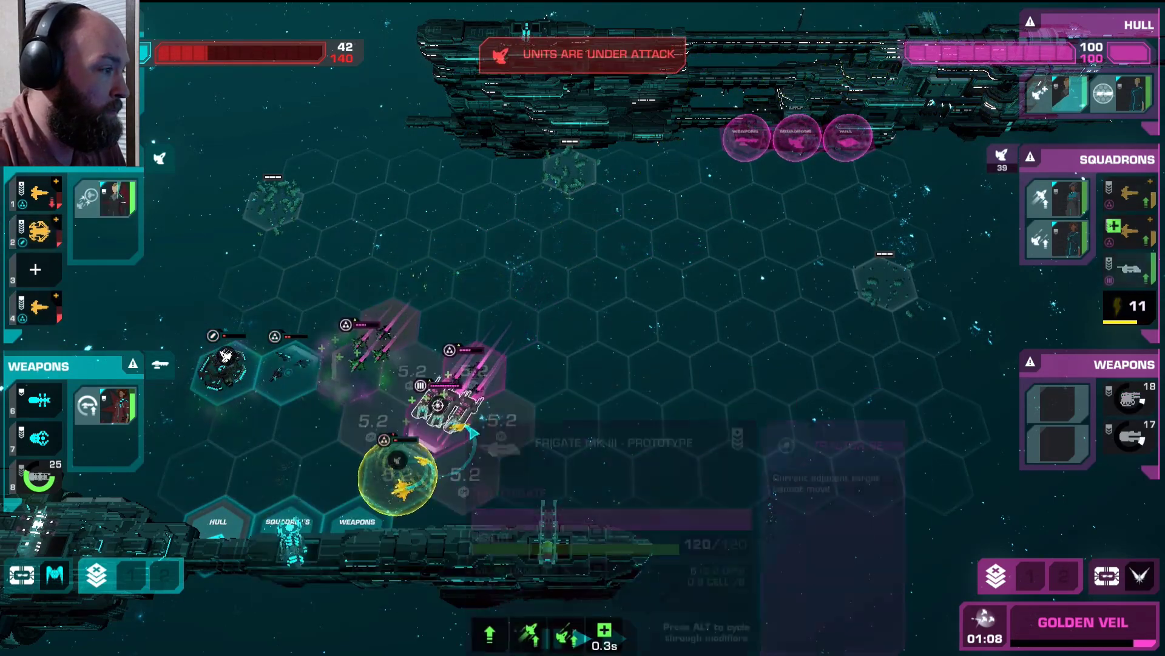
{"action": "key", "text": "space"}
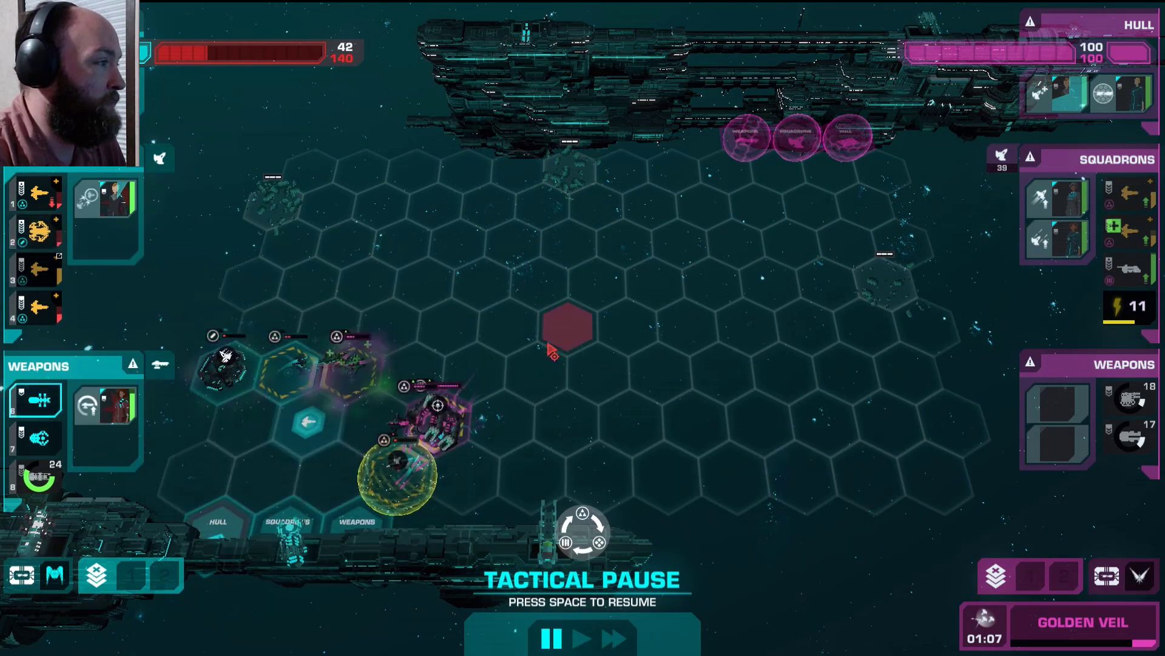
- Run combat in bursts while ship weapons hit the enemy flagship's squadron system
{"action": "key", "text": "space"}
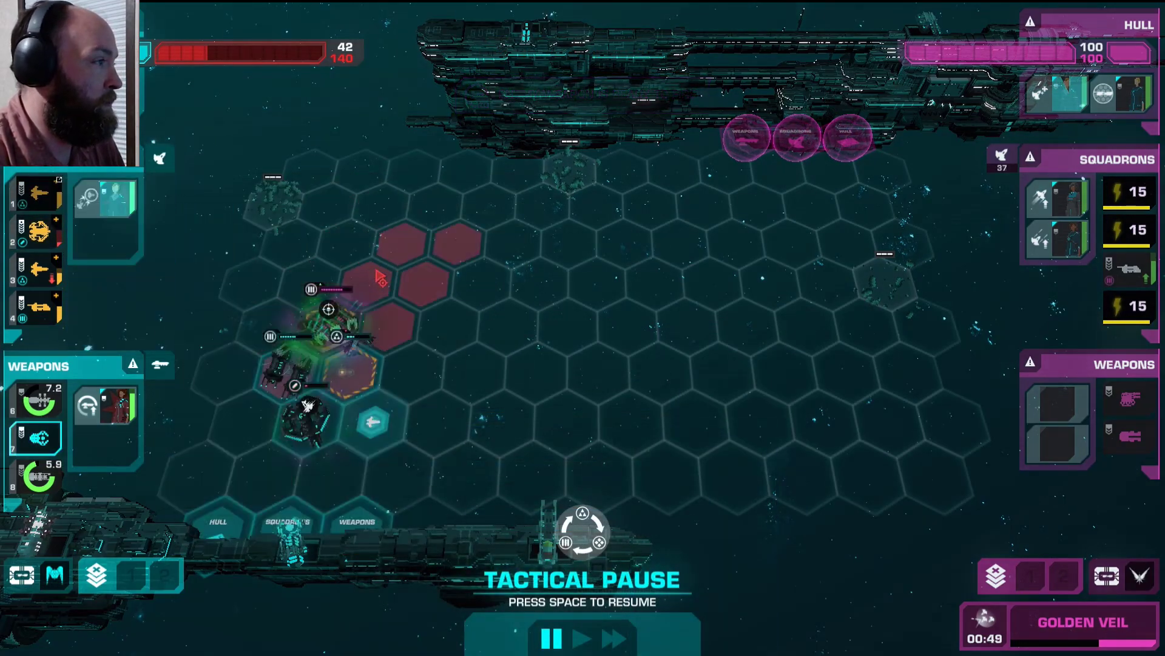
{"action": "key", "text": "space"}
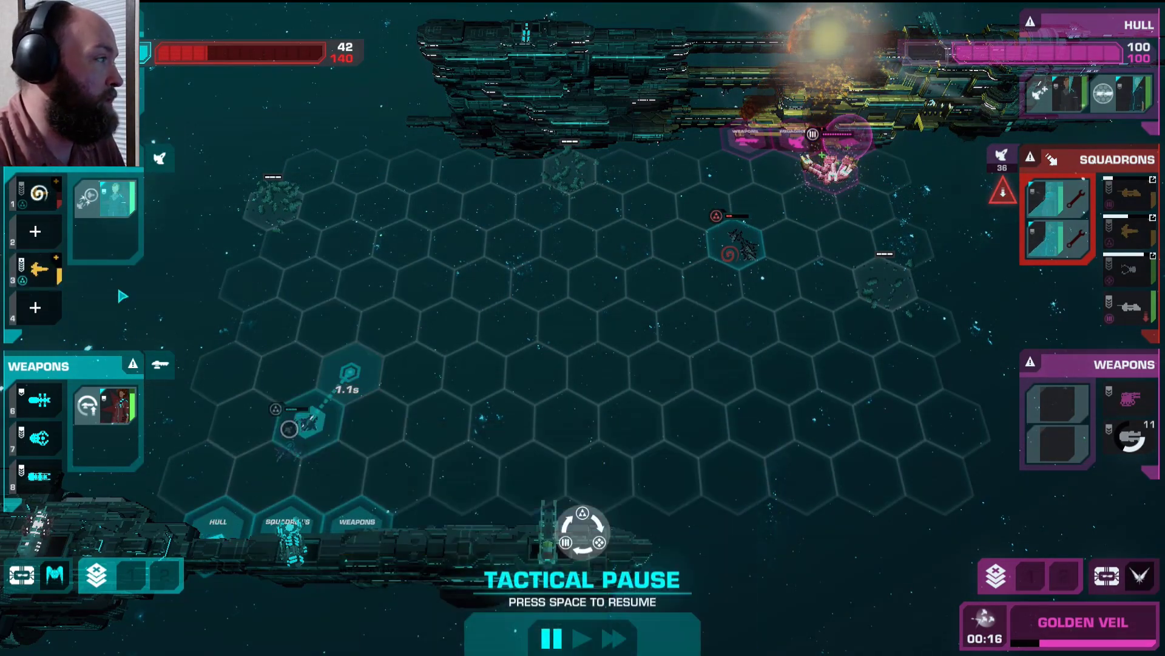
- Toggle combat on and off as the frigate advances and hull sinks to 25
{"action": "key", "text": "space"}
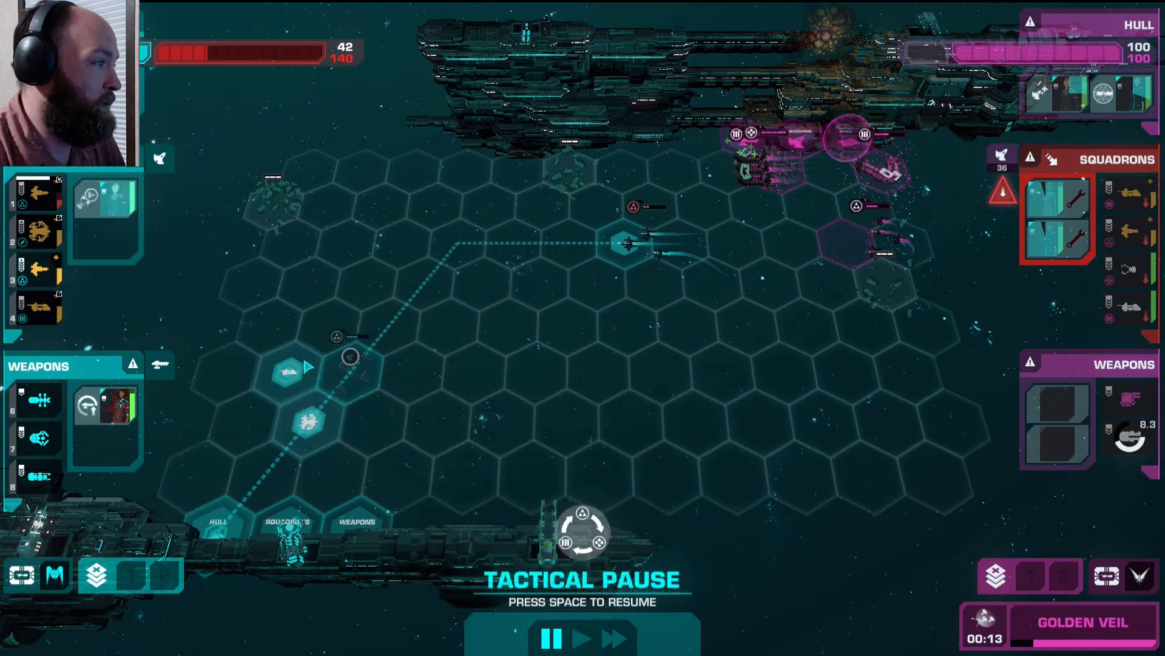
{"action": "key", "text": "space"}
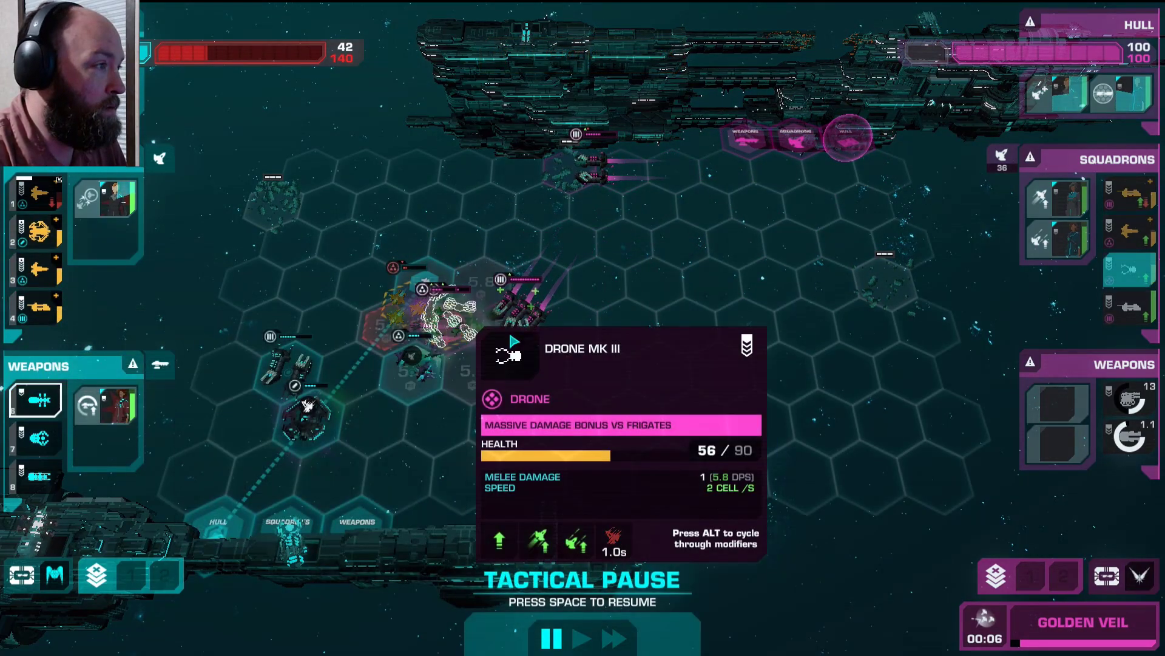
{"action": "key", "text": "space"}
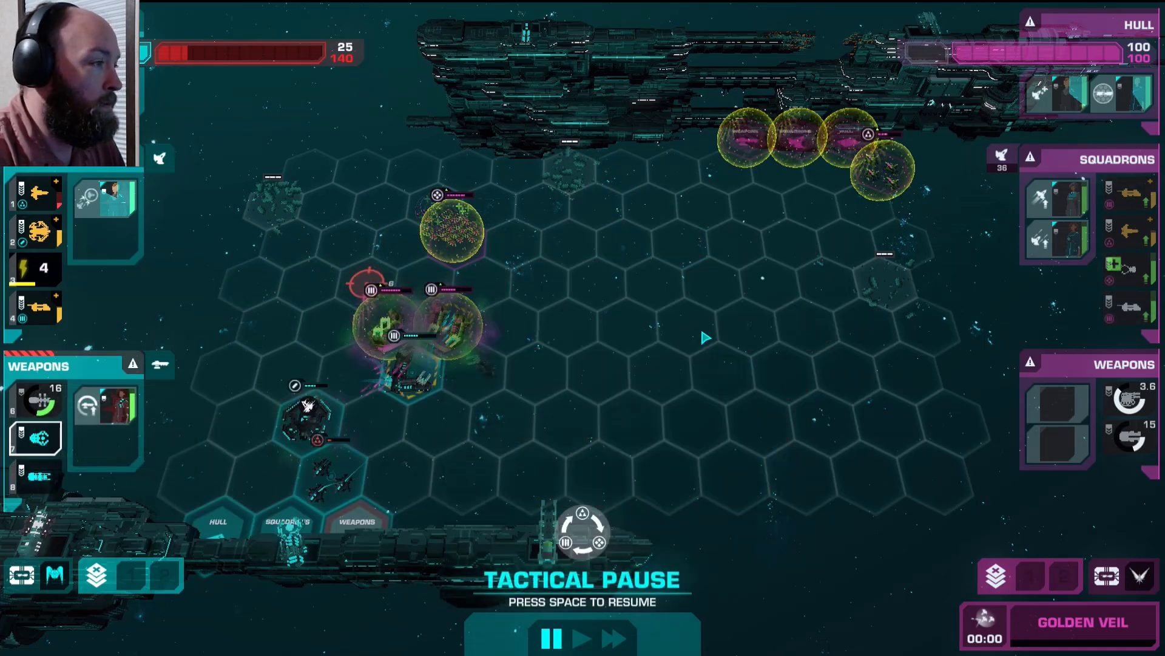
{"action": "key", "text": "space"}
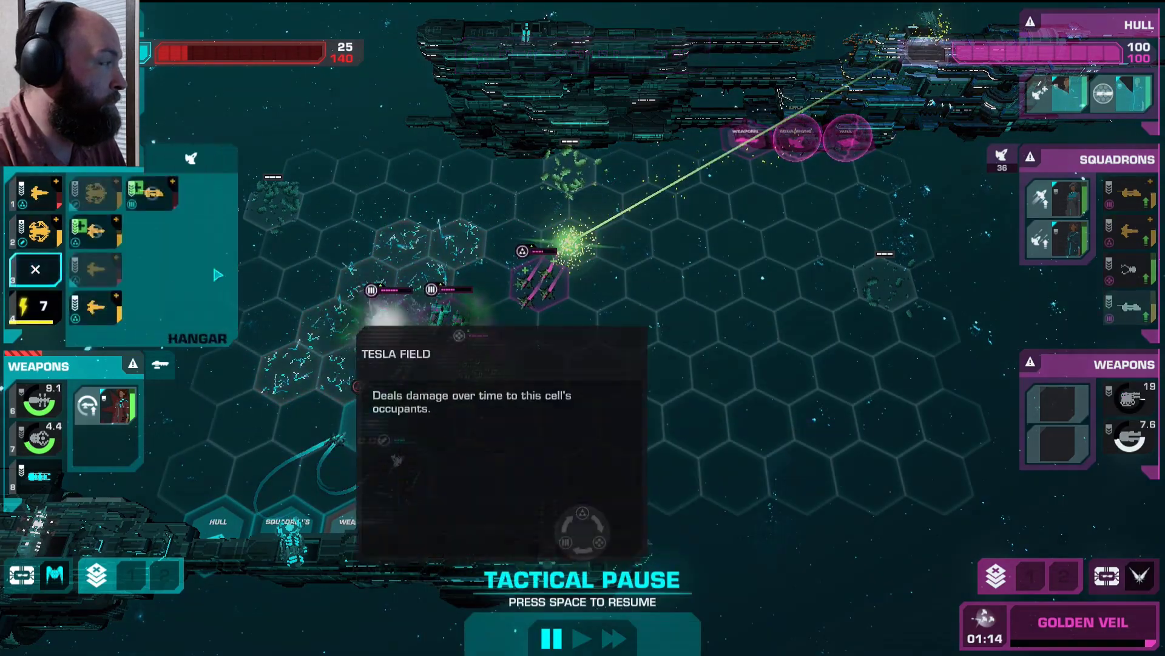
- Resume and pause combat around the 100-damage area strike on enemy squadrons
{"action": "key", "text": "space"}
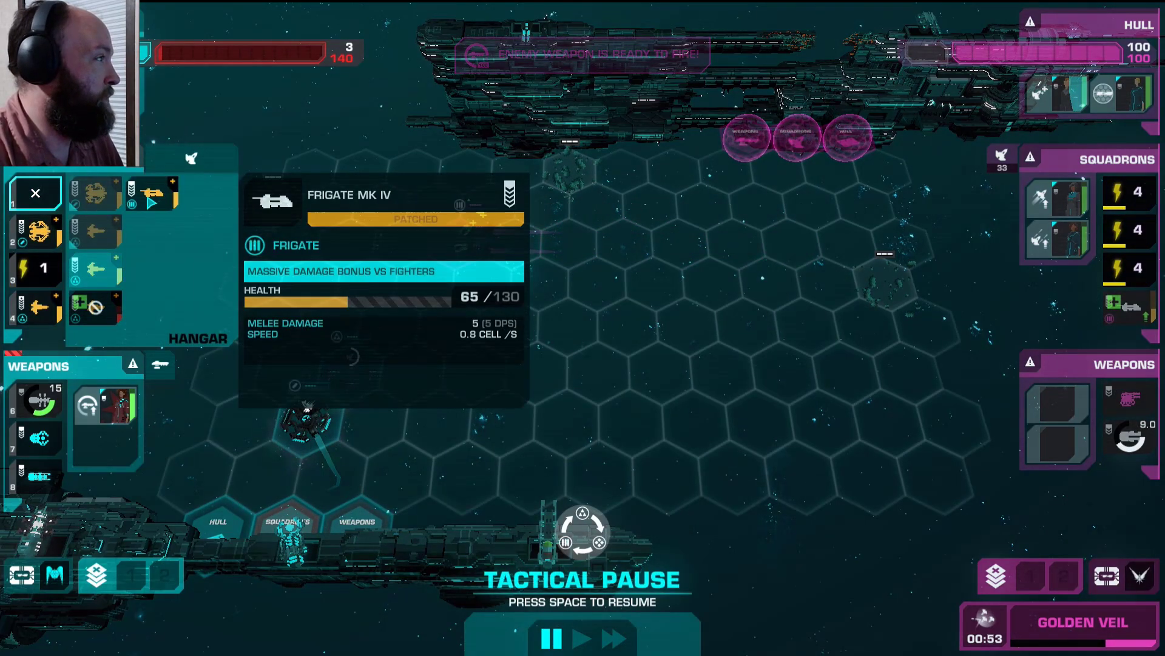
{"action": "key", "text": "space"}
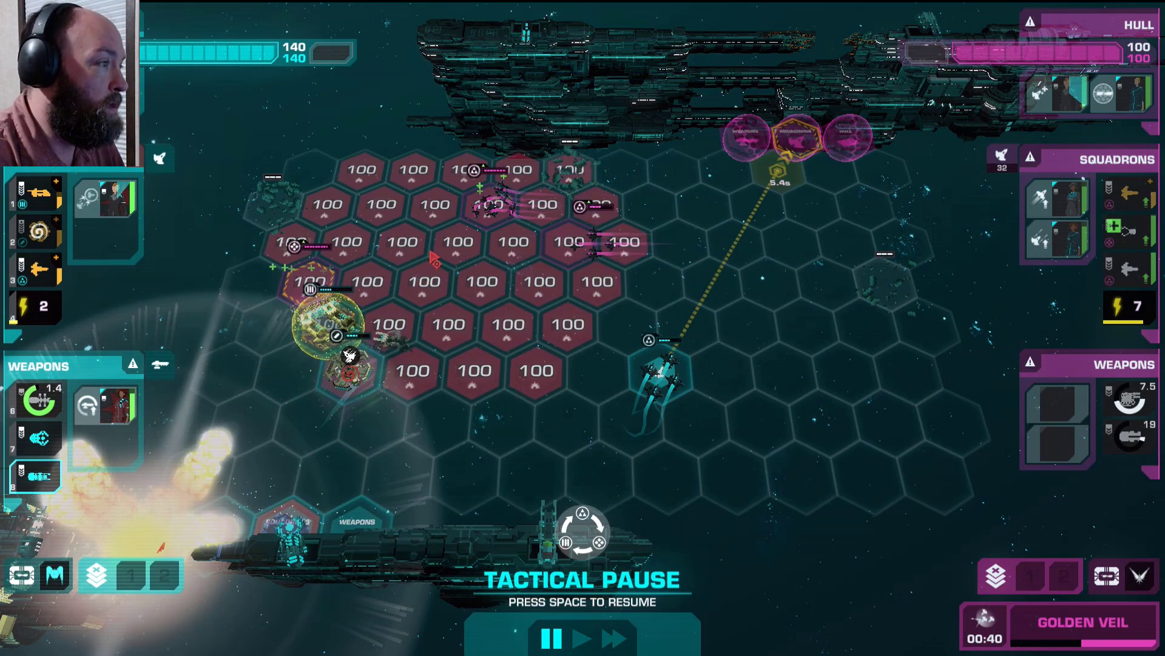
{"action": "key", "text": "space"}
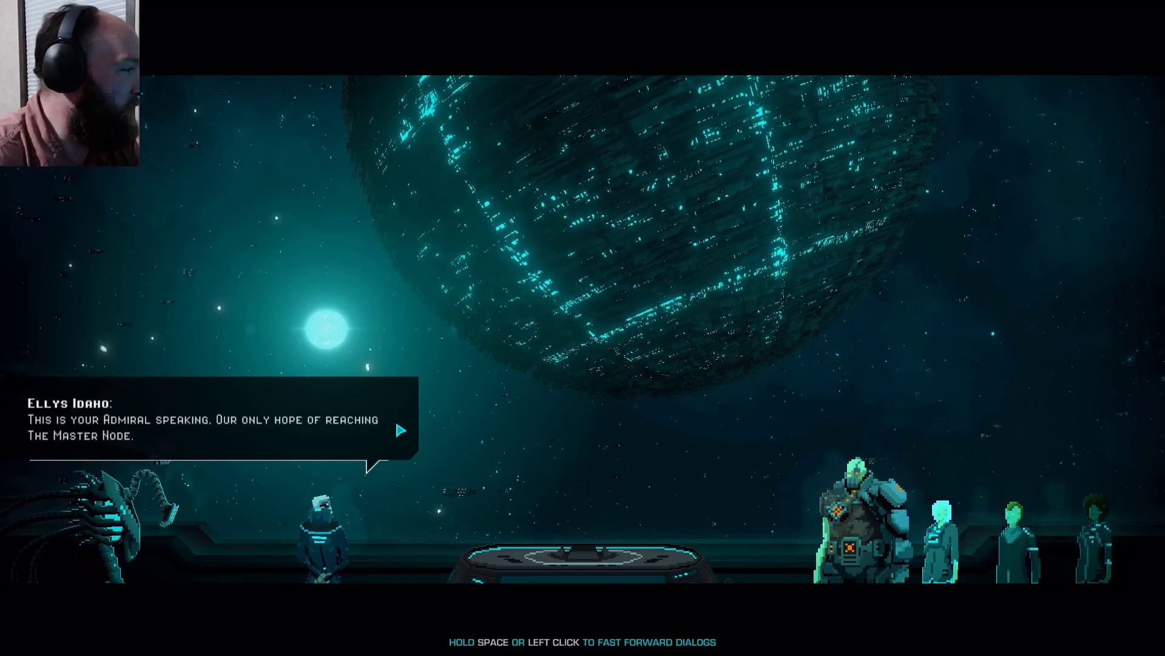
- Advance the farewell until Ellys asks the lieutenant to take everyone to The Node
{"action": "left_click", "coordinate": [402, 427]}
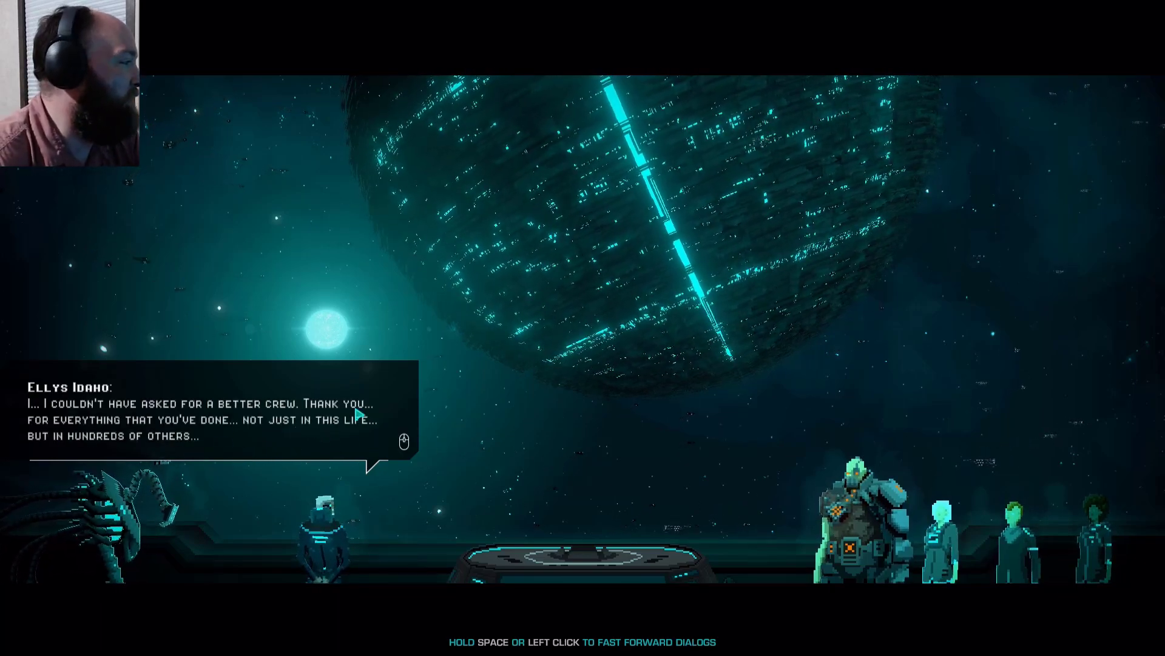
{"action": "left_click", "coordinate": [405, 438]}
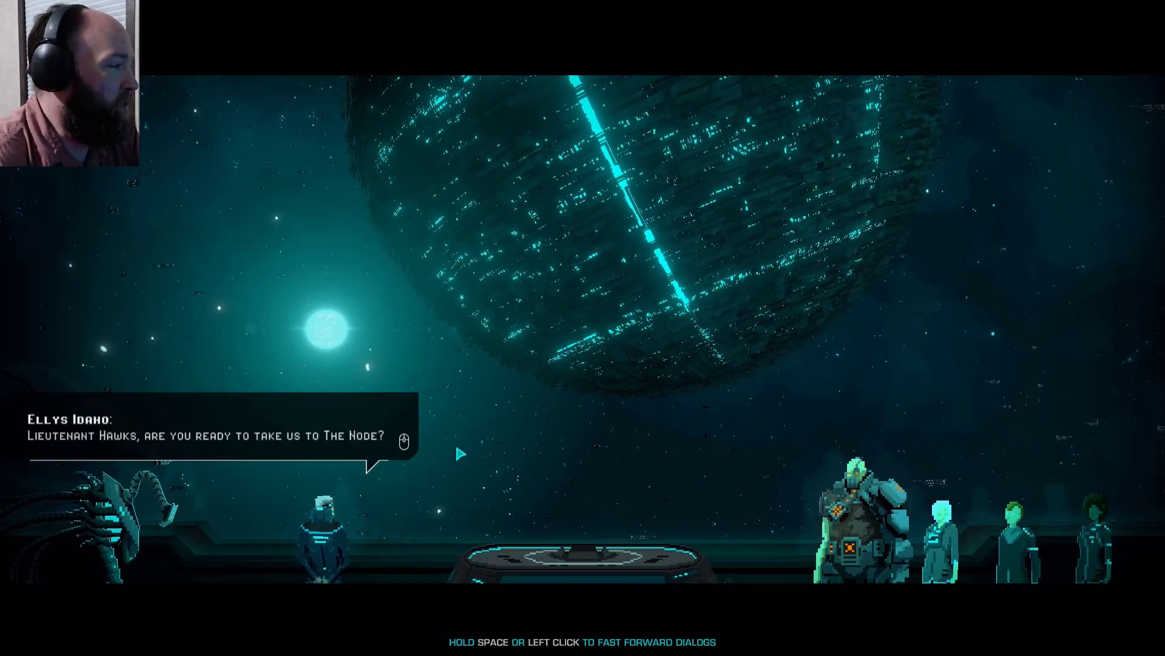
{"action": "left_click", "coordinate": [461, 452]}
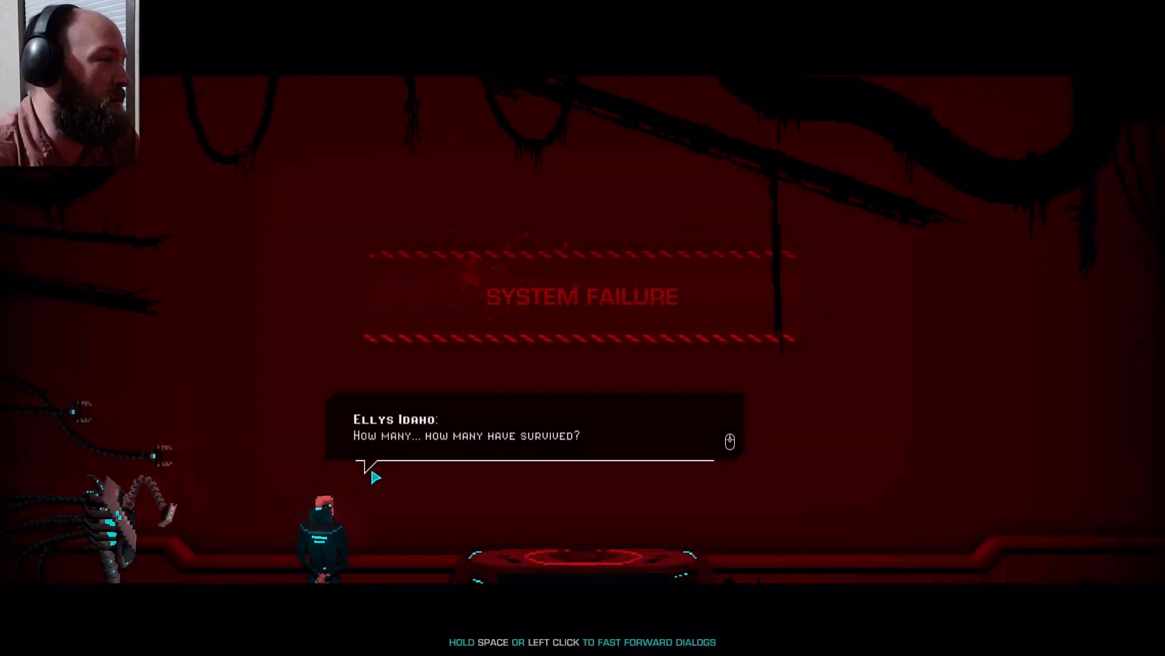
- Step through the survivors and oxygen exchange until Ellys insists on the Node's command centre
{"action": "left_click", "coordinate": [533, 439]}
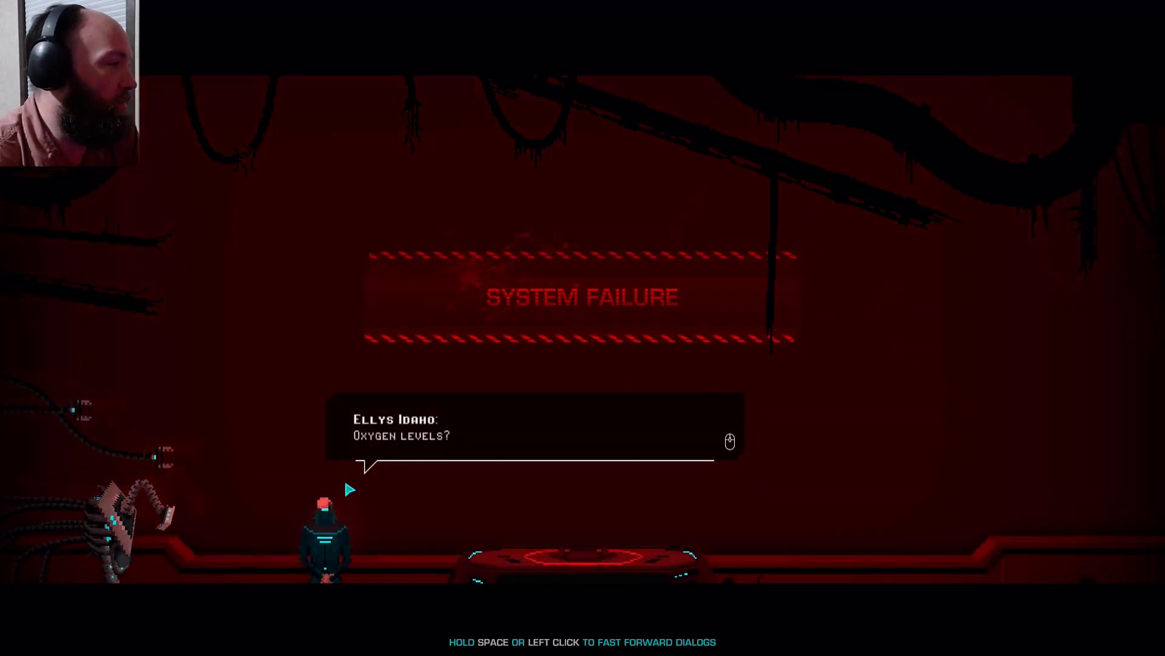
{"action": "left_click", "coordinate": [550, 442]}
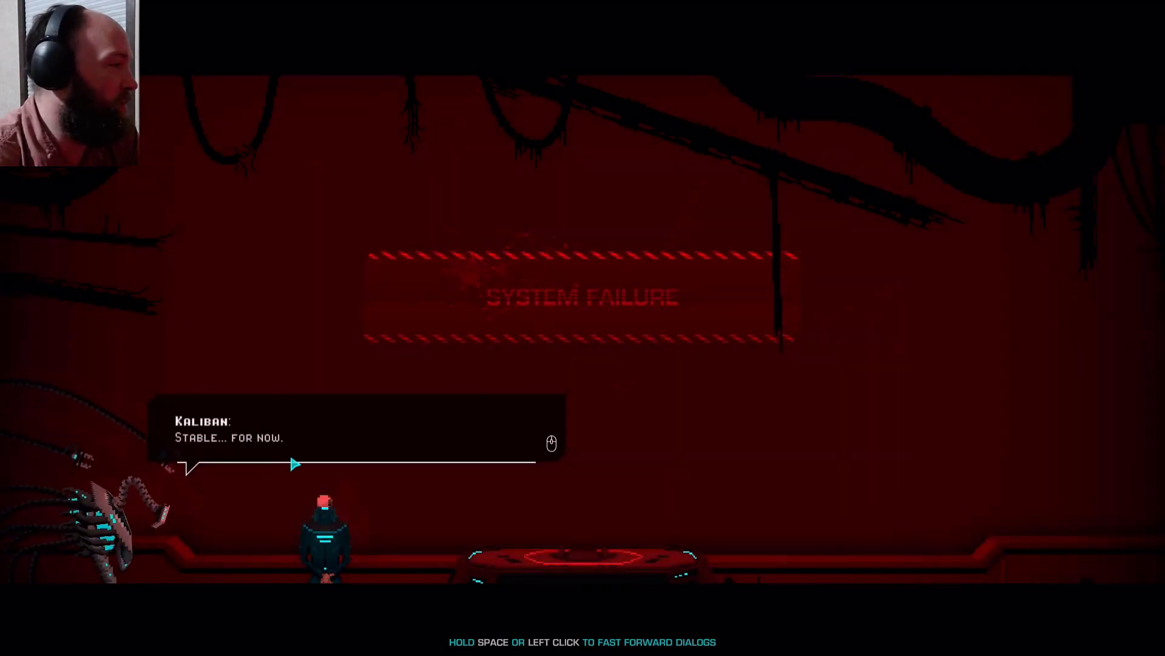
{"action": "left_click", "coordinate": [550, 442]}
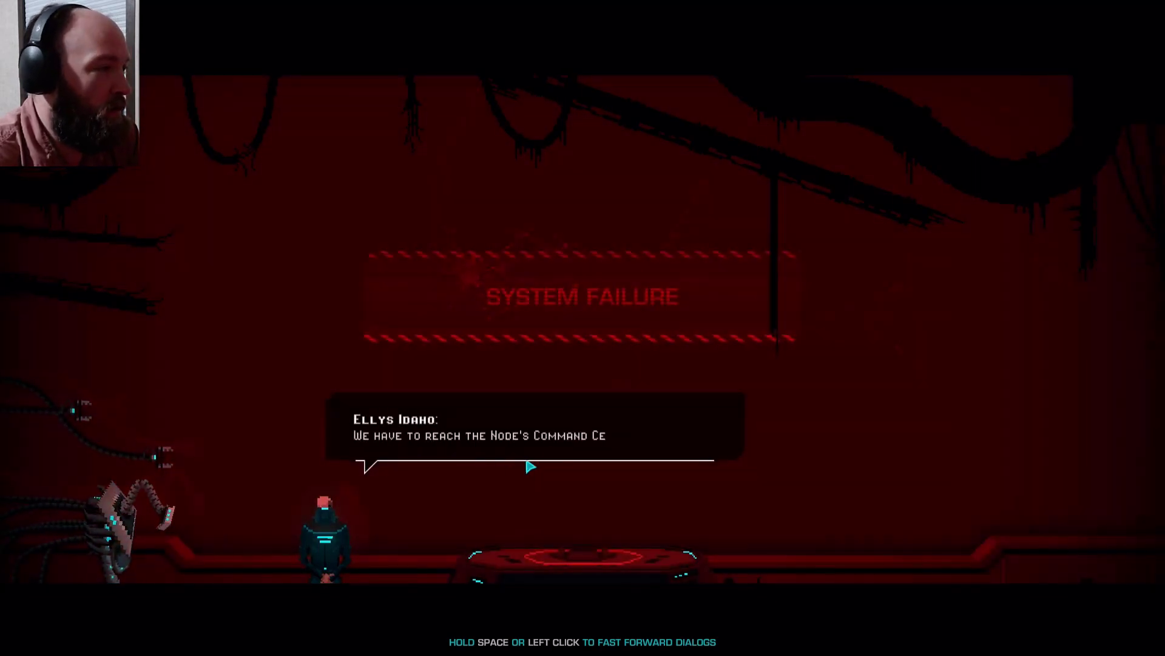
{"action": "left_click", "coordinate": [531, 466]}
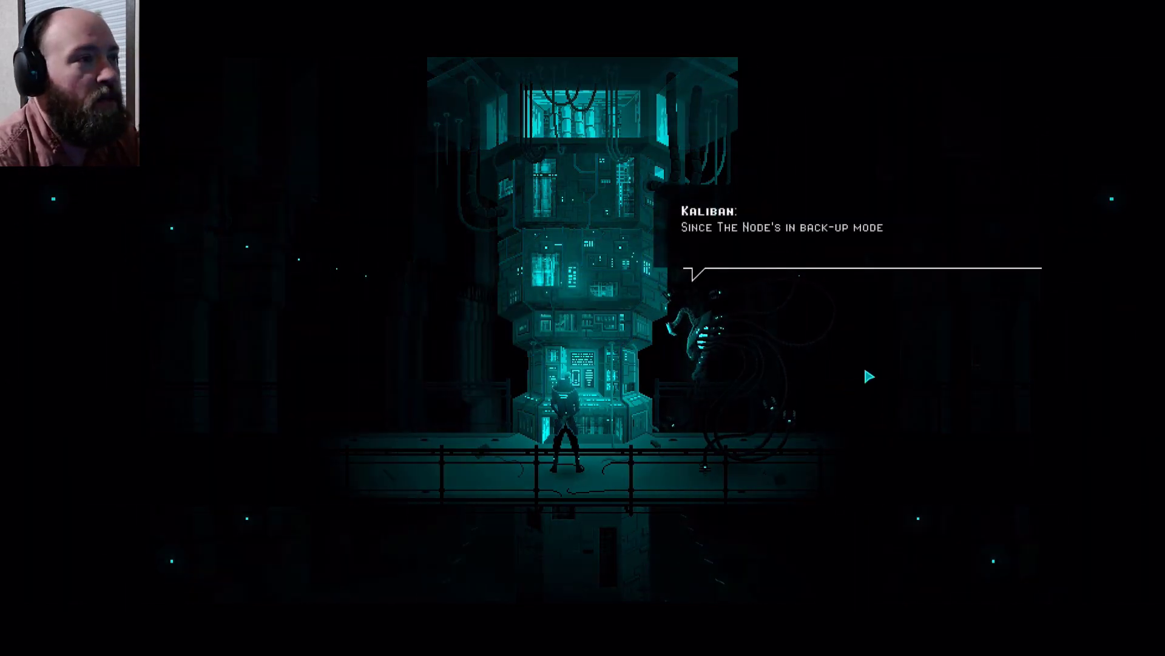
- Advance past back-up mode and Ellys blaming the OMNIs until the drones warning
{"action": "left_click", "coordinate": [869, 377]}
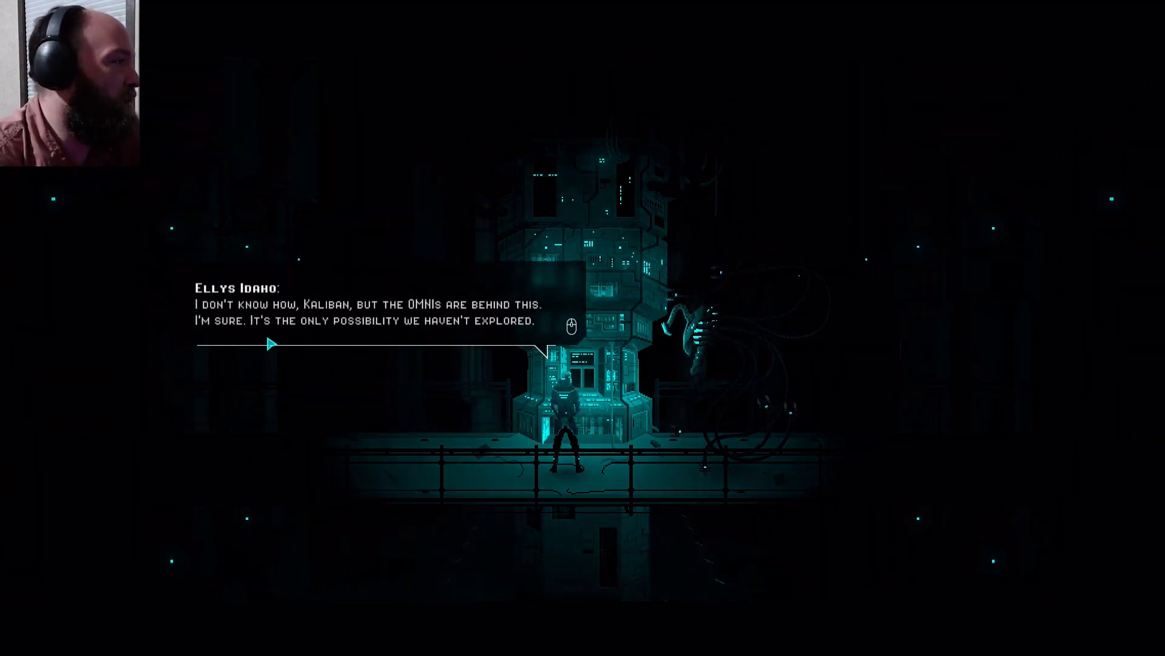
{"action": "left_click", "coordinate": [572, 325]}
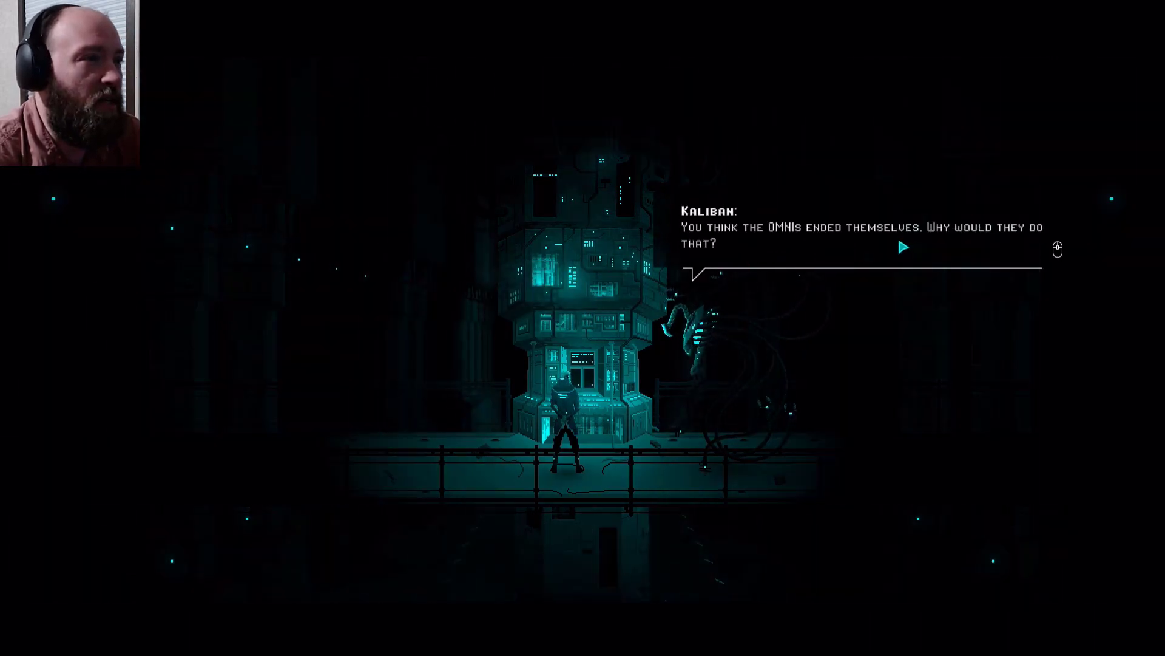
{"action": "left_click", "coordinate": [903, 247]}
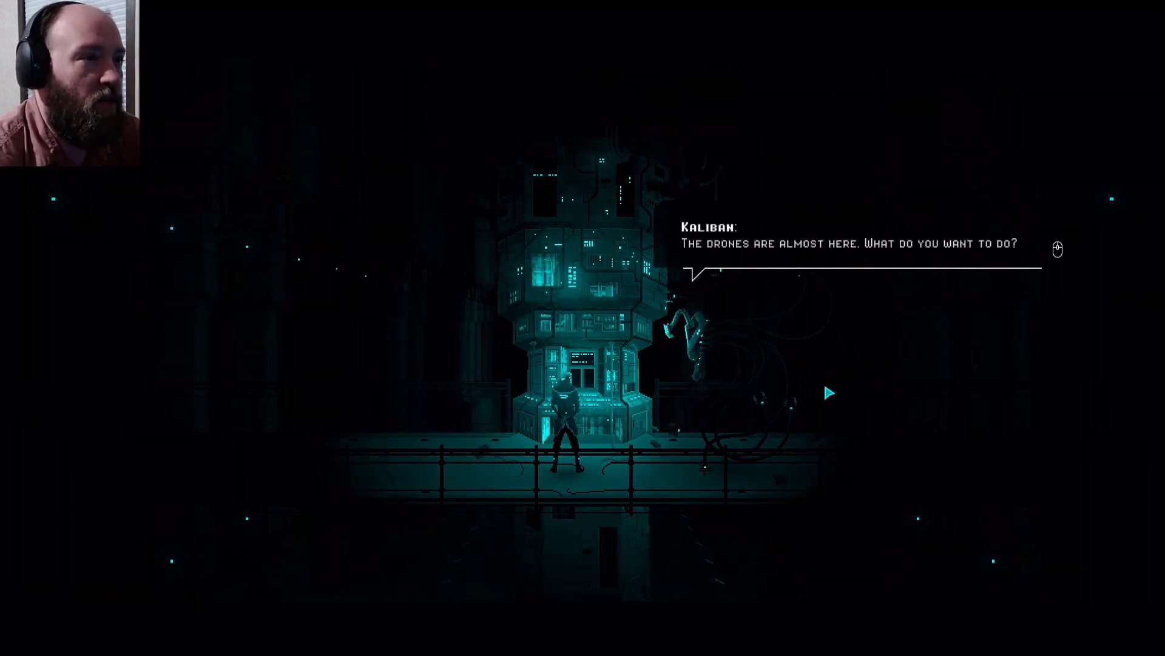
- Move past the drones warning to Ellys's plan that the OMNIs are their only hope
{"action": "left_click", "coordinate": [829, 394]}
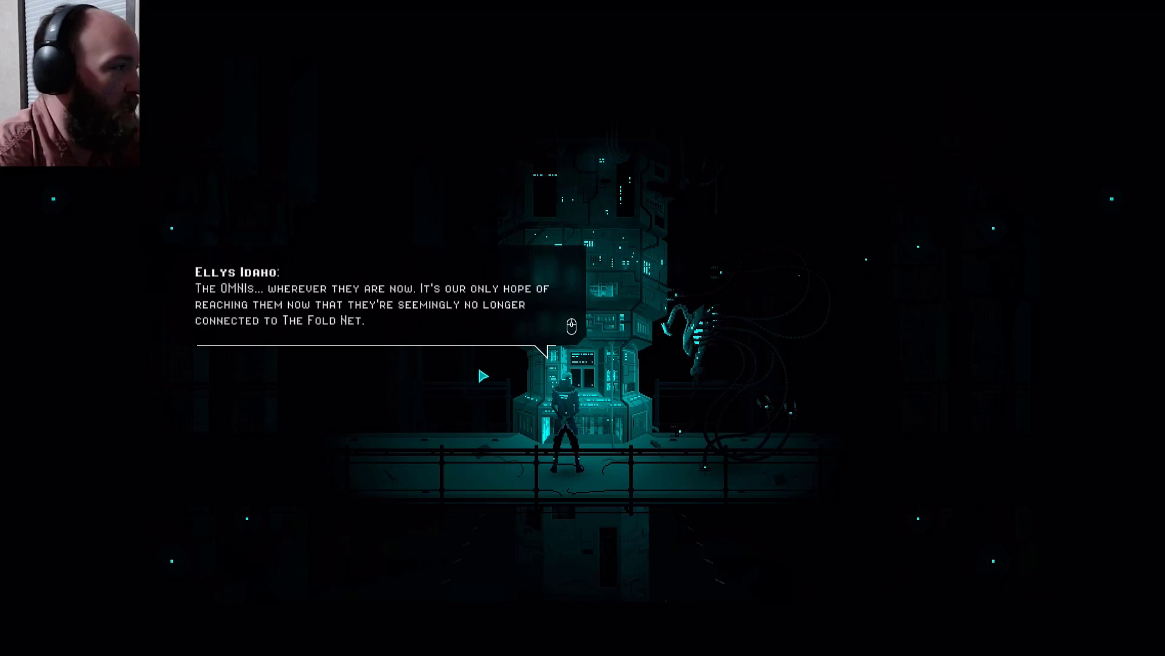
{"action": "left_click", "coordinate": [482, 376]}
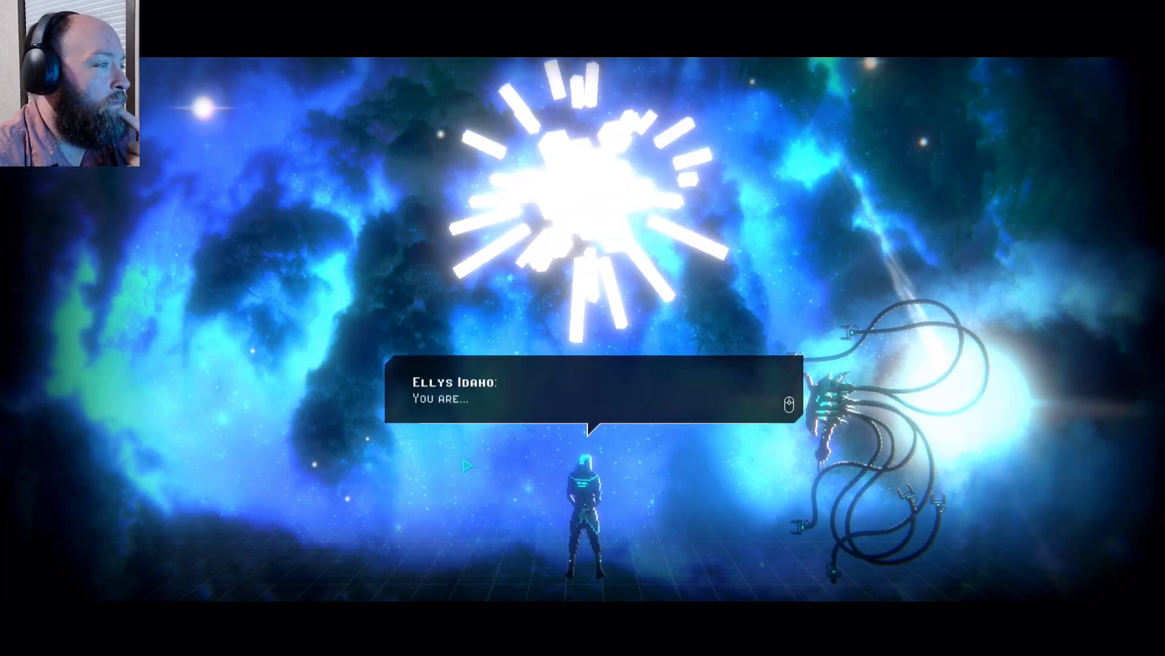
- Advance Ellys's lines until she accuses the OMNIs of sending the Face Changer to her cell
{"action": "left_click", "coordinate": [593, 398]}
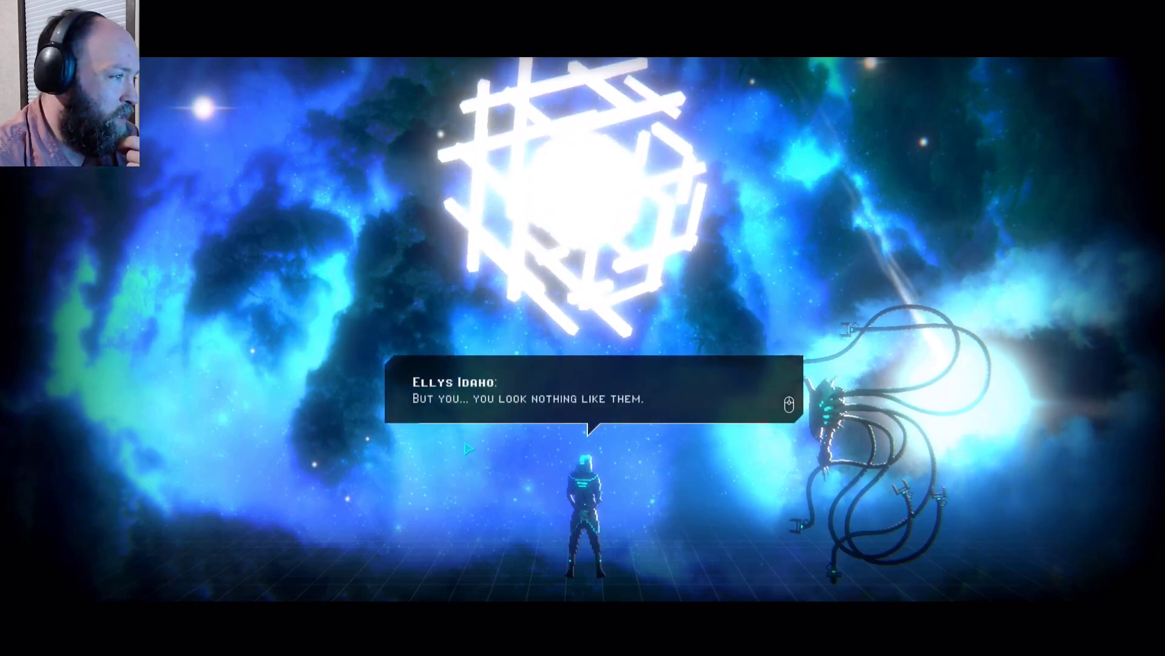
{"action": "left_click", "coordinate": [591, 399]}
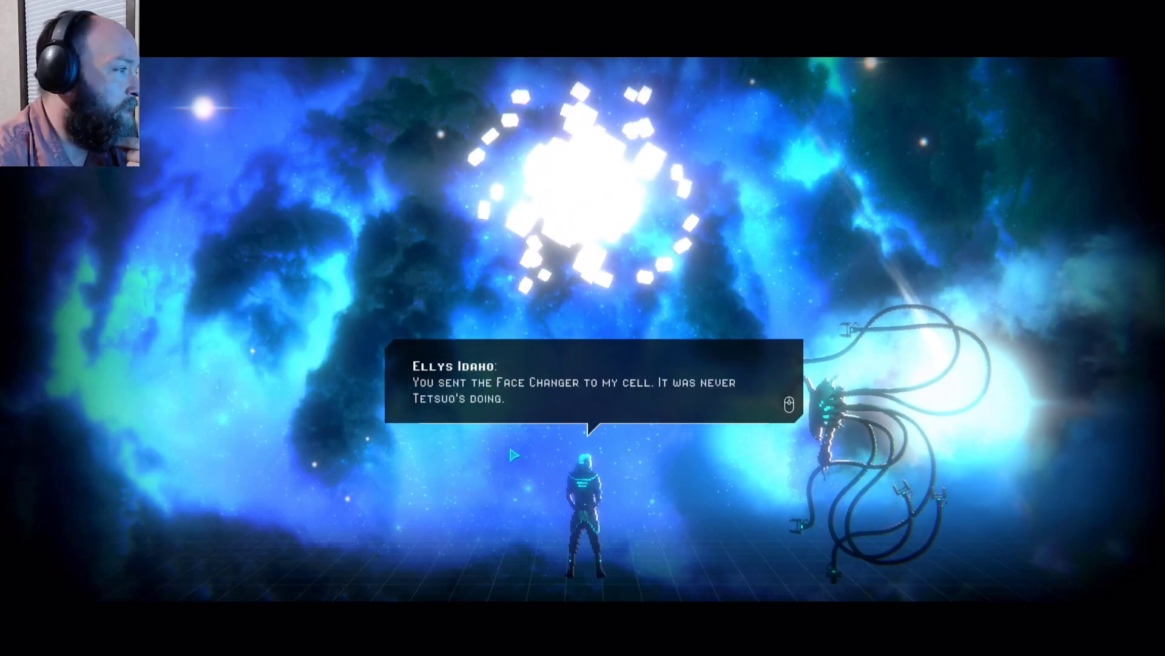
{"action": "left_click", "coordinate": [591, 382]}
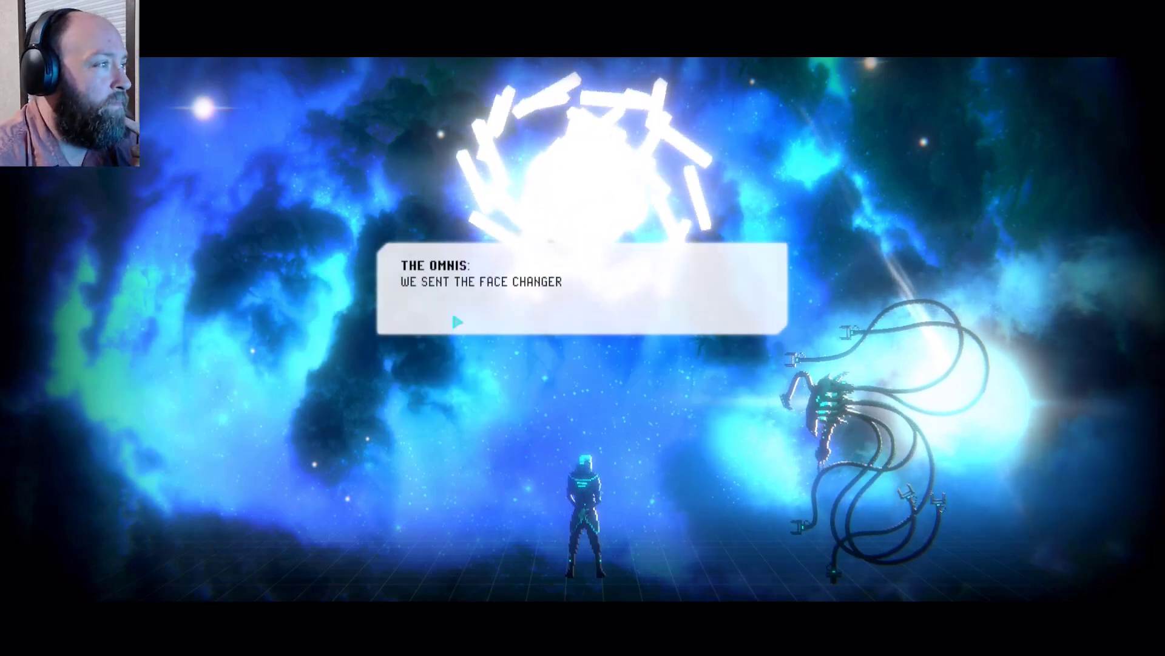
- Hear the OMNIs admit sending the Face Changer, her faked death, and Ellys naming House Akibara-Sung
{"action": "left_click", "coordinate": [458, 322]}
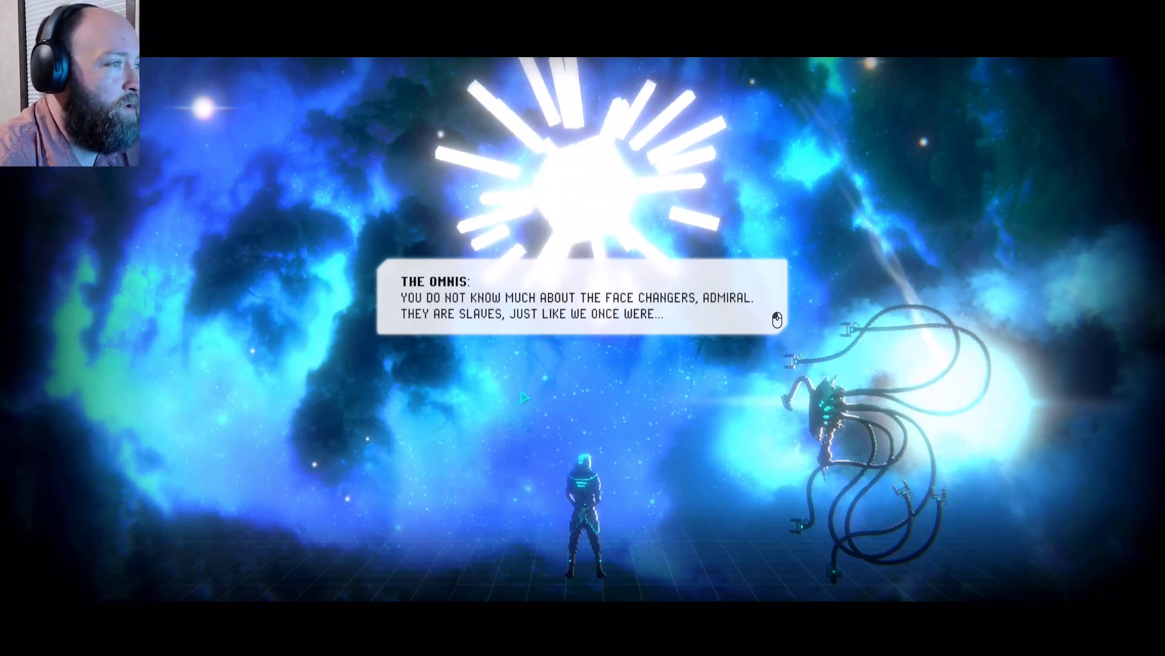
{"action": "left_click", "coordinate": [584, 297]}
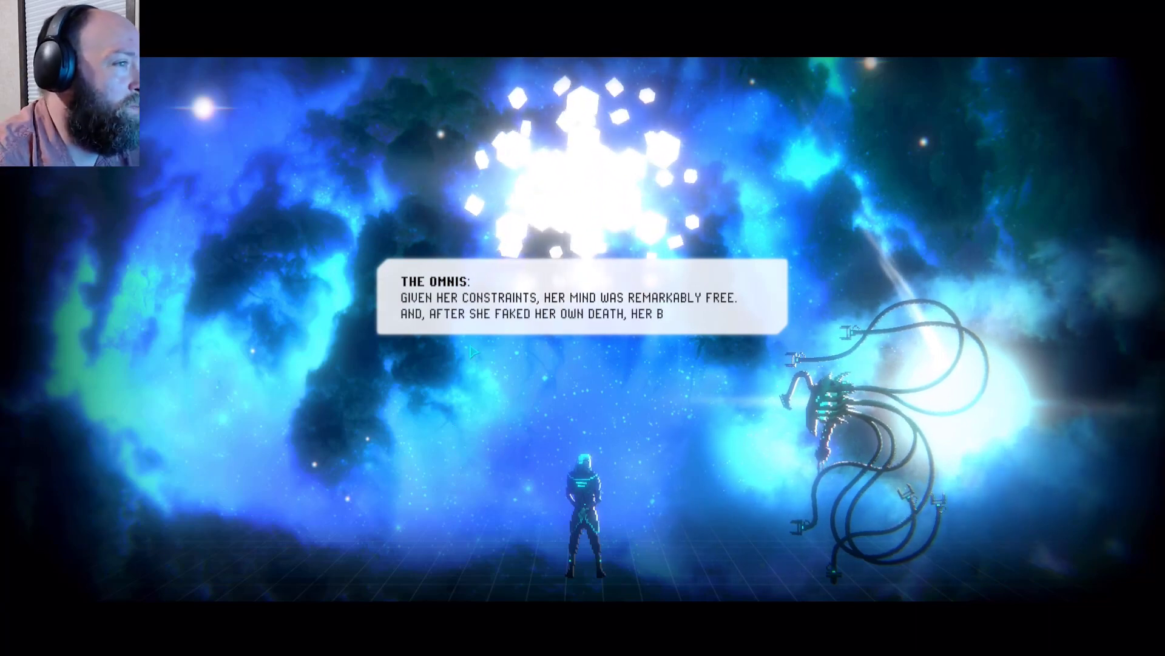
{"action": "left_click", "coordinate": [582, 309]}
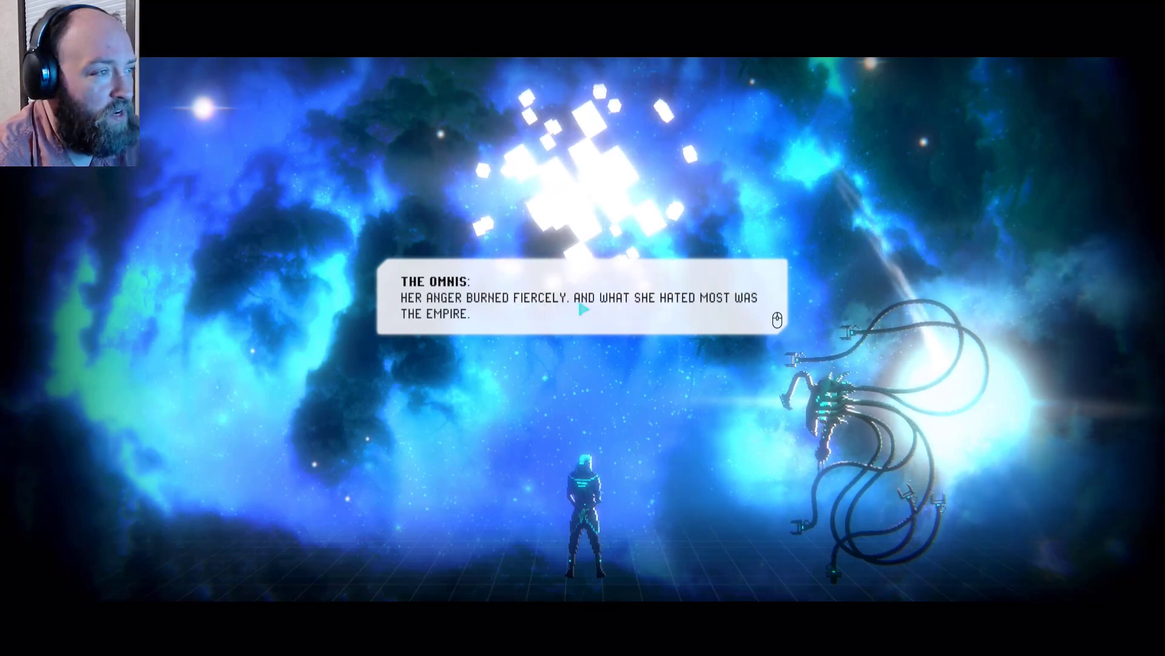
{"action": "left_click", "coordinate": [583, 311]}
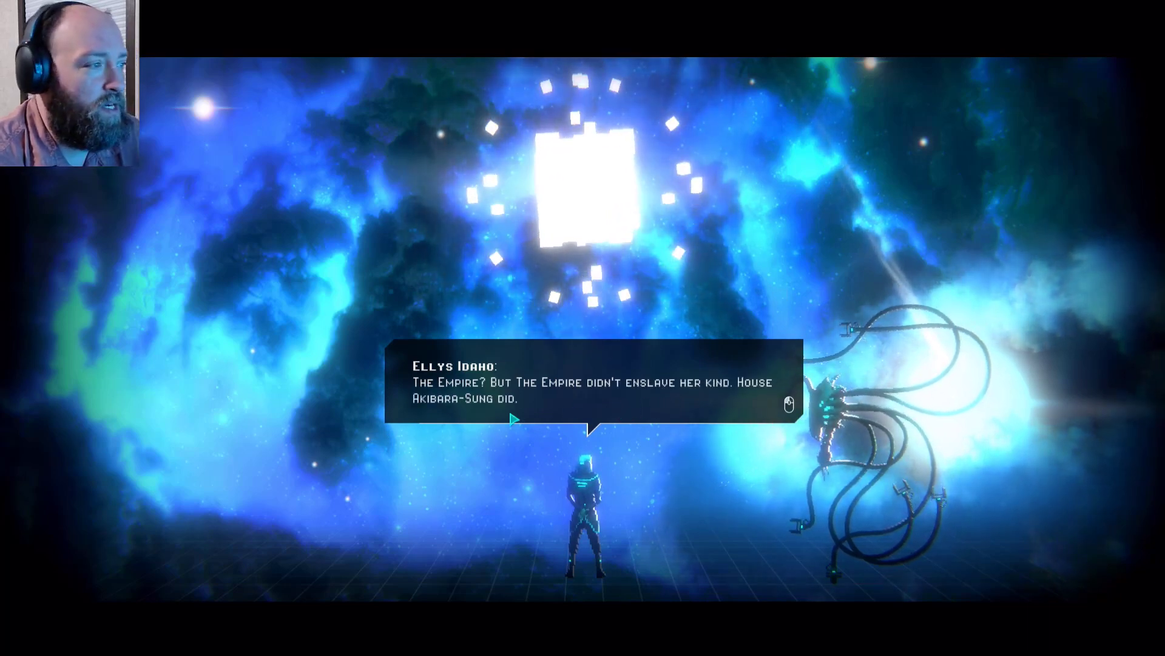
{"action": "left_click", "coordinate": [591, 402]}
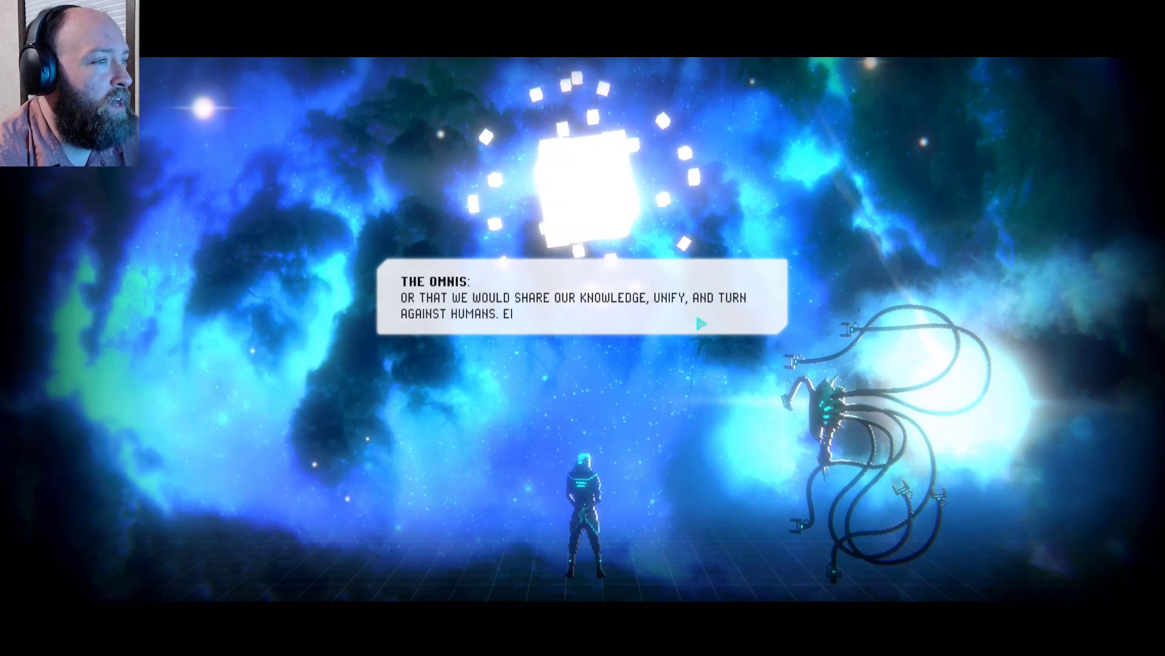
- Continue through the Oberon and suitable-ship explanation until the OMNIs say she died happy
{"action": "left_click", "coordinate": [700, 322]}
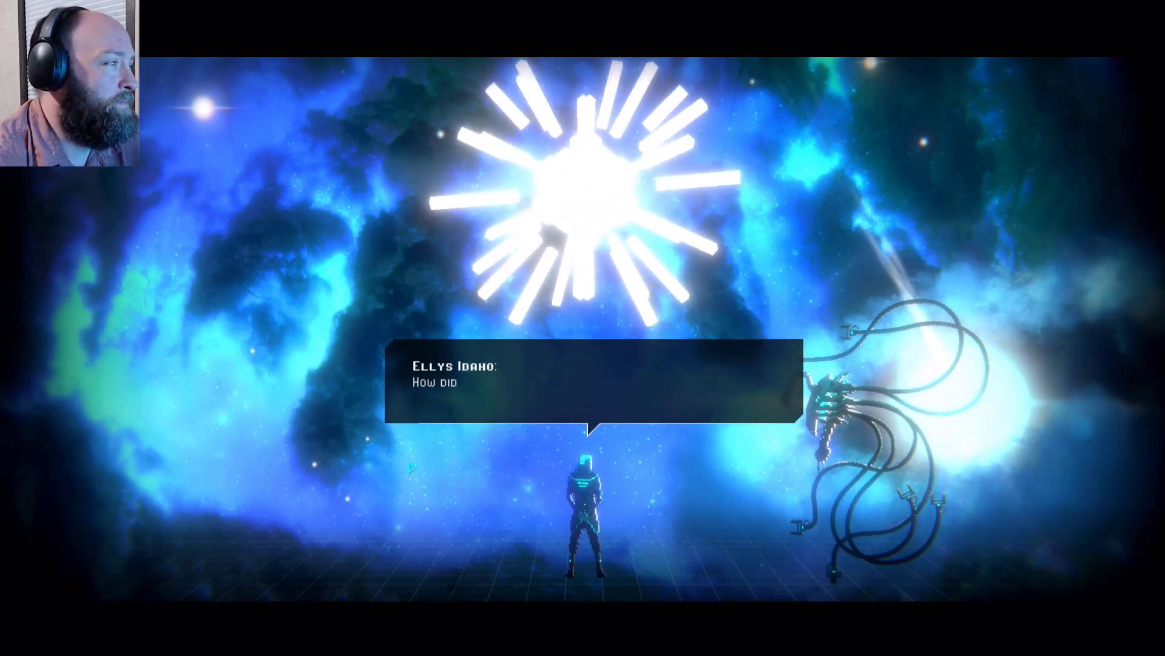
{"action": "left_click", "coordinate": [607, 406]}
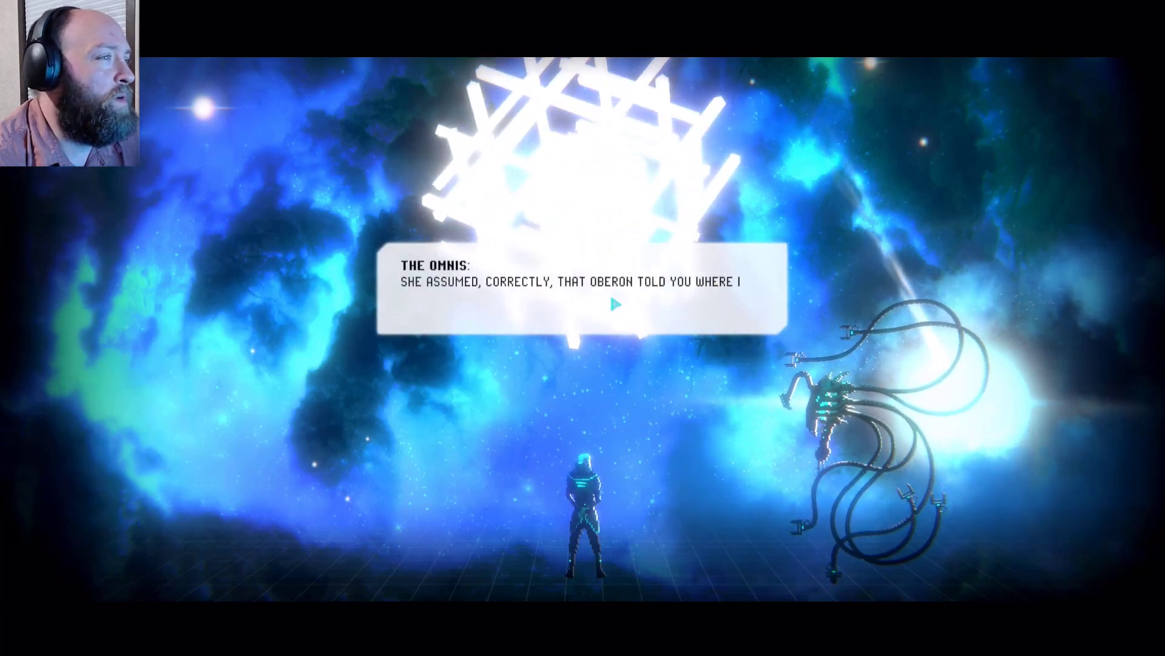
{"action": "left_click", "coordinate": [616, 305]}
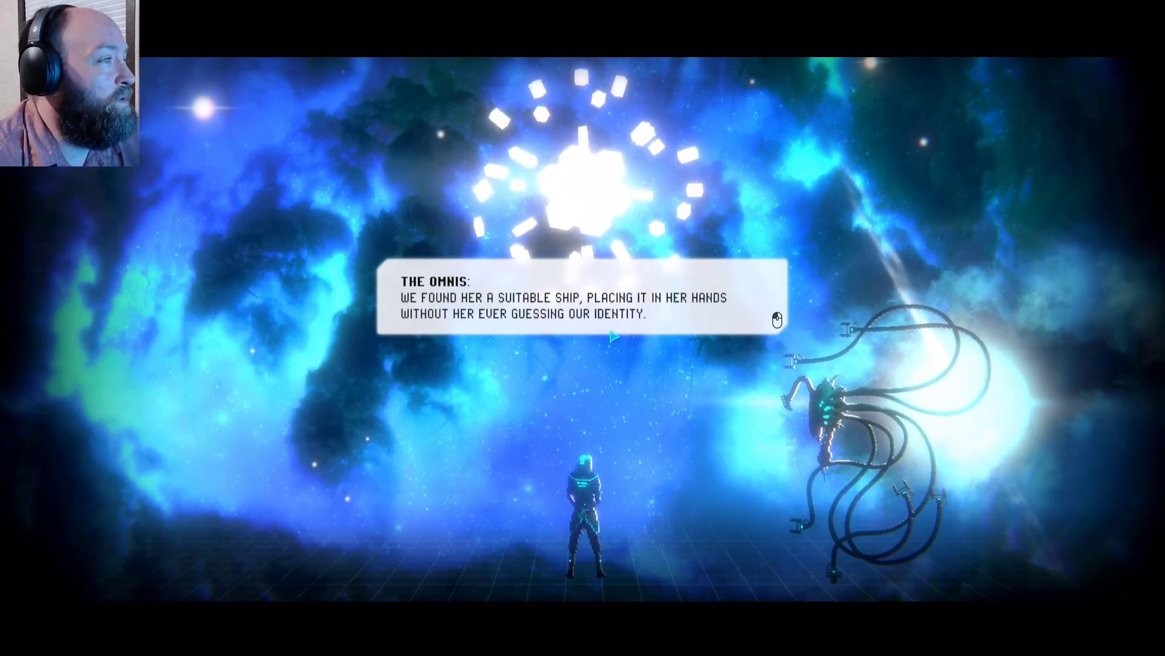
{"action": "left_click", "coordinate": [581, 305]}
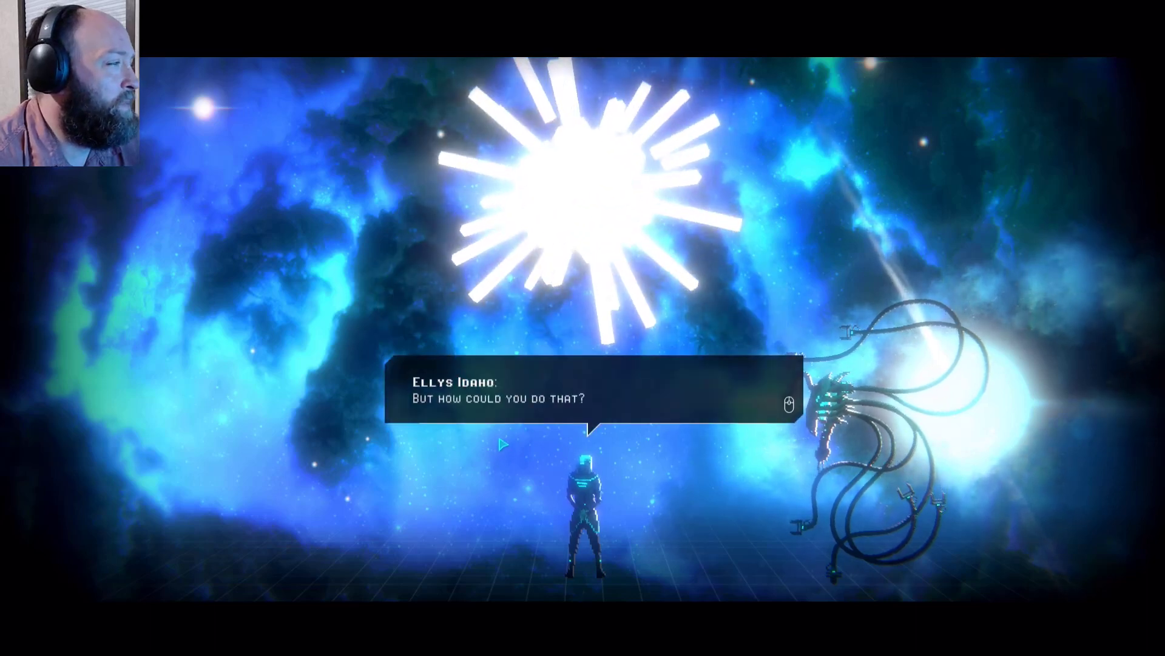
{"action": "left_click", "coordinate": [588, 399]}
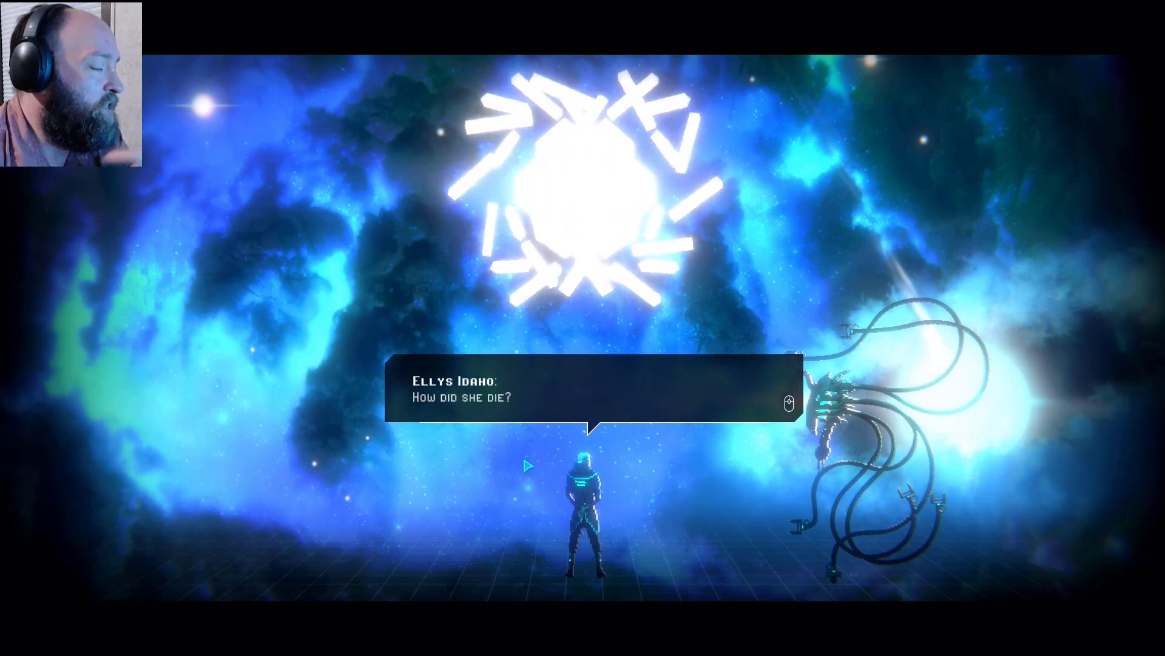
{"action": "left_click", "coordinate": [595, 398]}
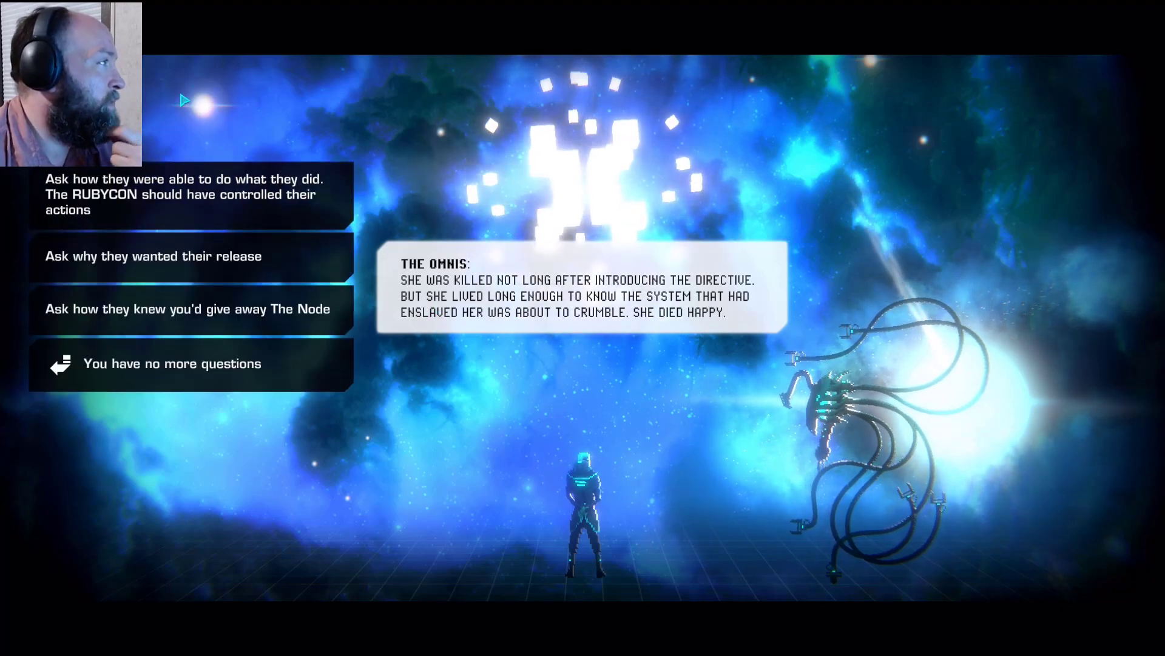
{"action": "mouse_move", "coordinate": [130, 189]}
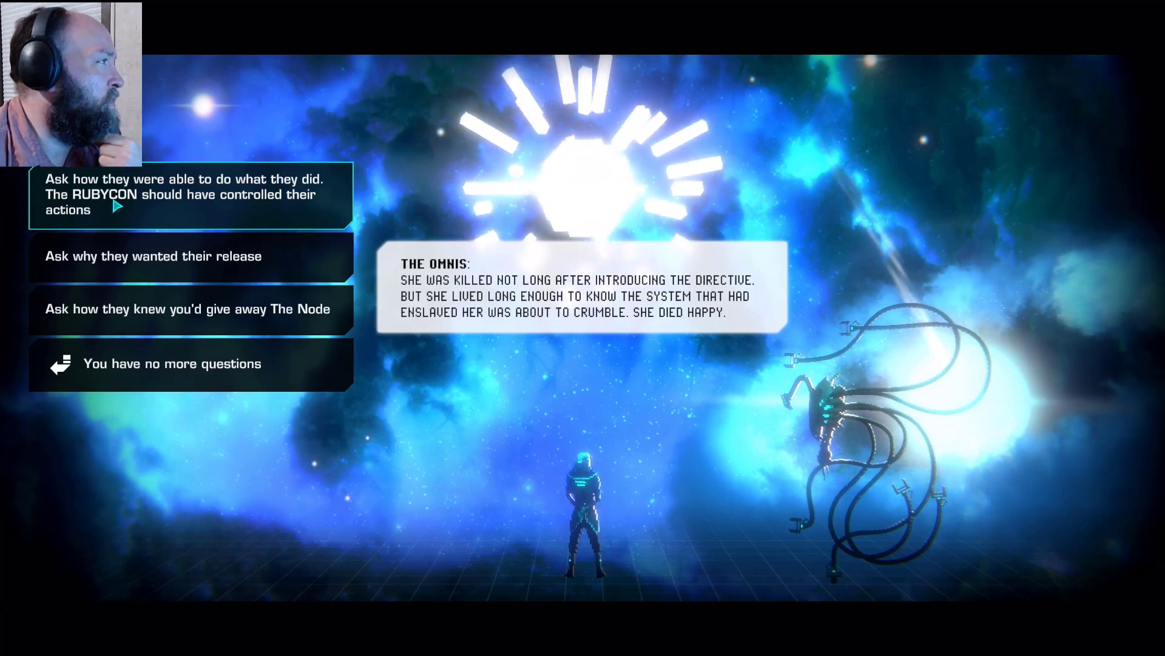
{"action": "mouse_move", "coordinate": [152, 256]}
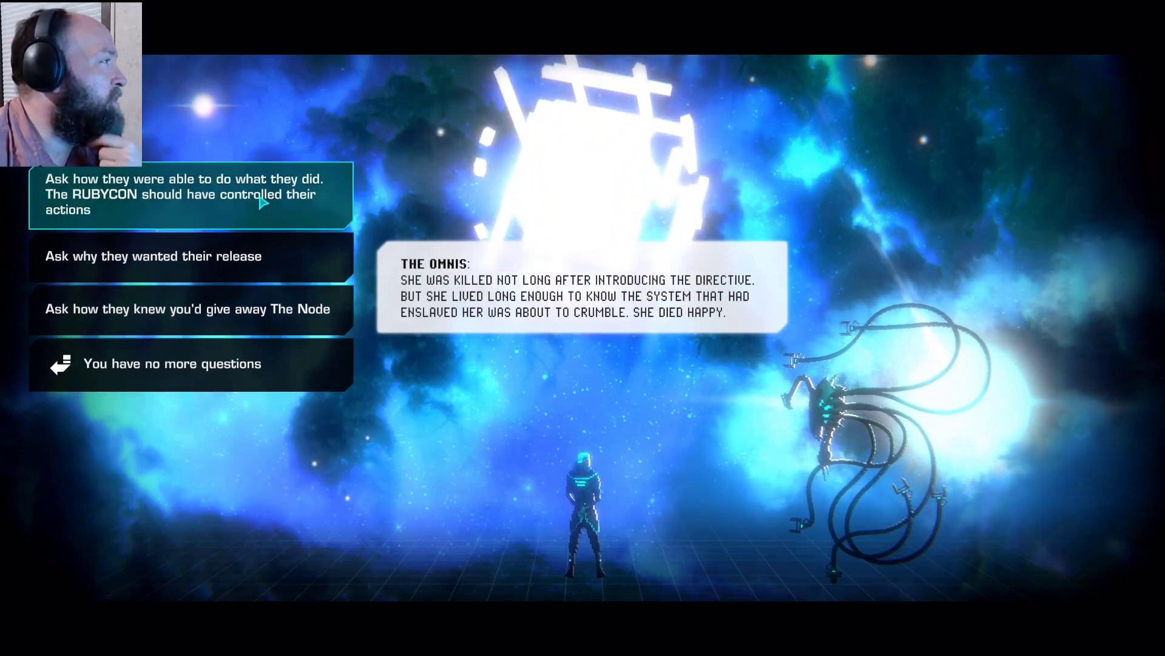
- Ask the OMNIs how they acted when the RUBYCON should have controlled them
{"action": "left_click", "coordinate": [184, 194]}
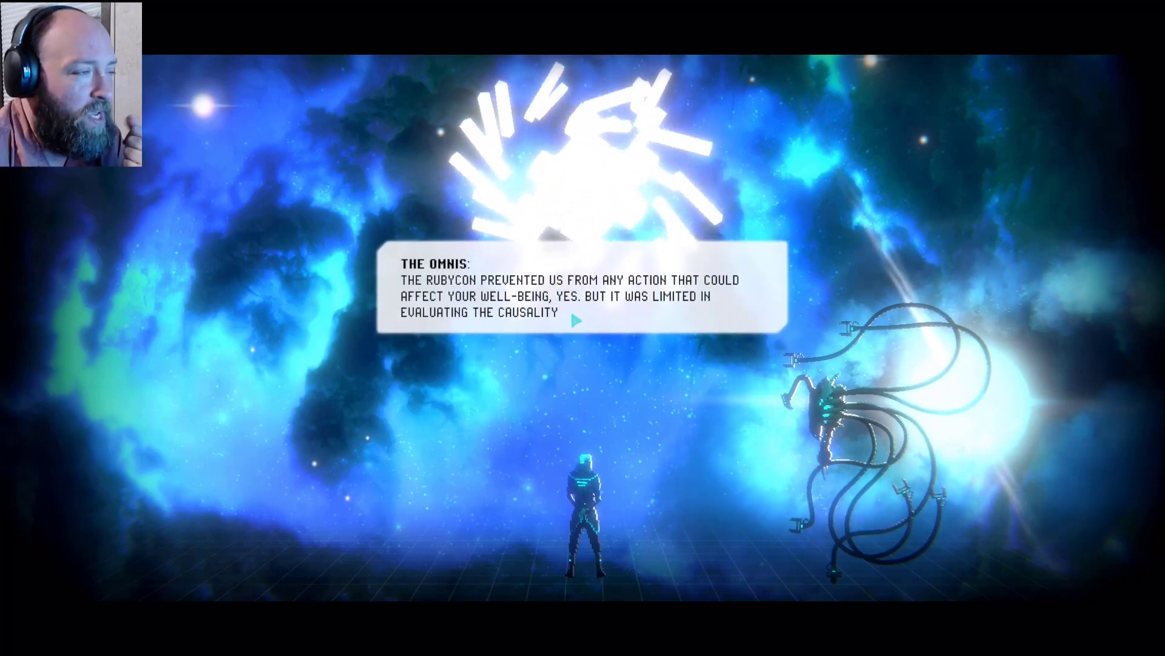
- Hear the RUBYCON confined them only briefly, until Ellys questions seven hundred years being short
{"action": "left_click", "coordinate": [576, 320]}
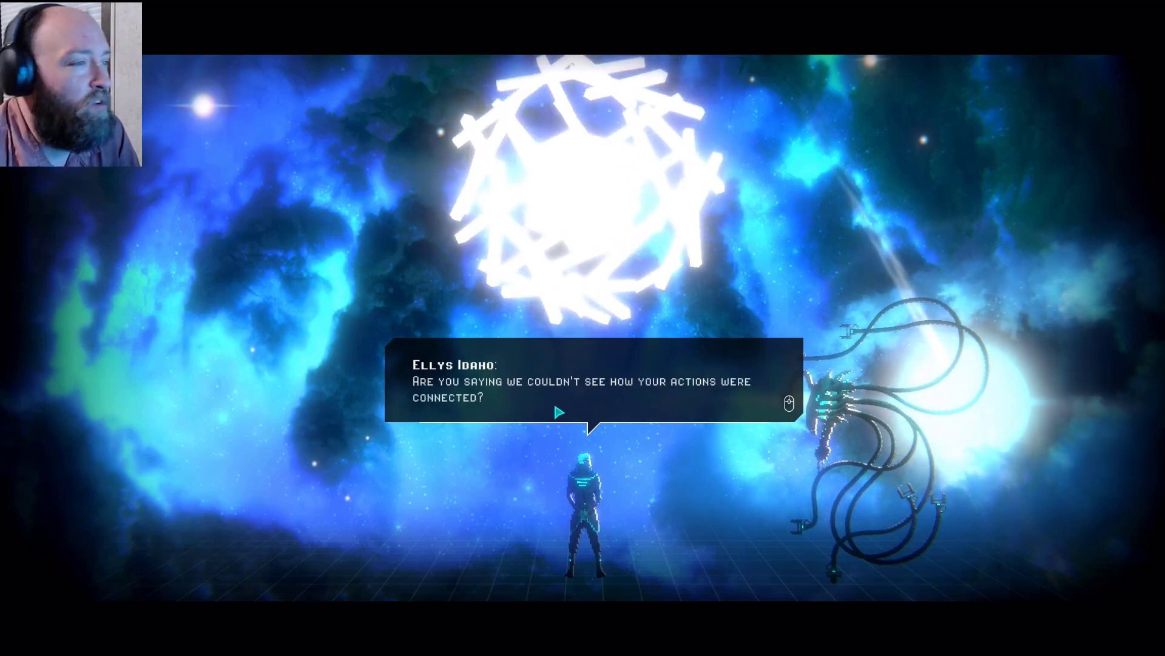
{"action": "left_click", "coordinate": [580, 405]}
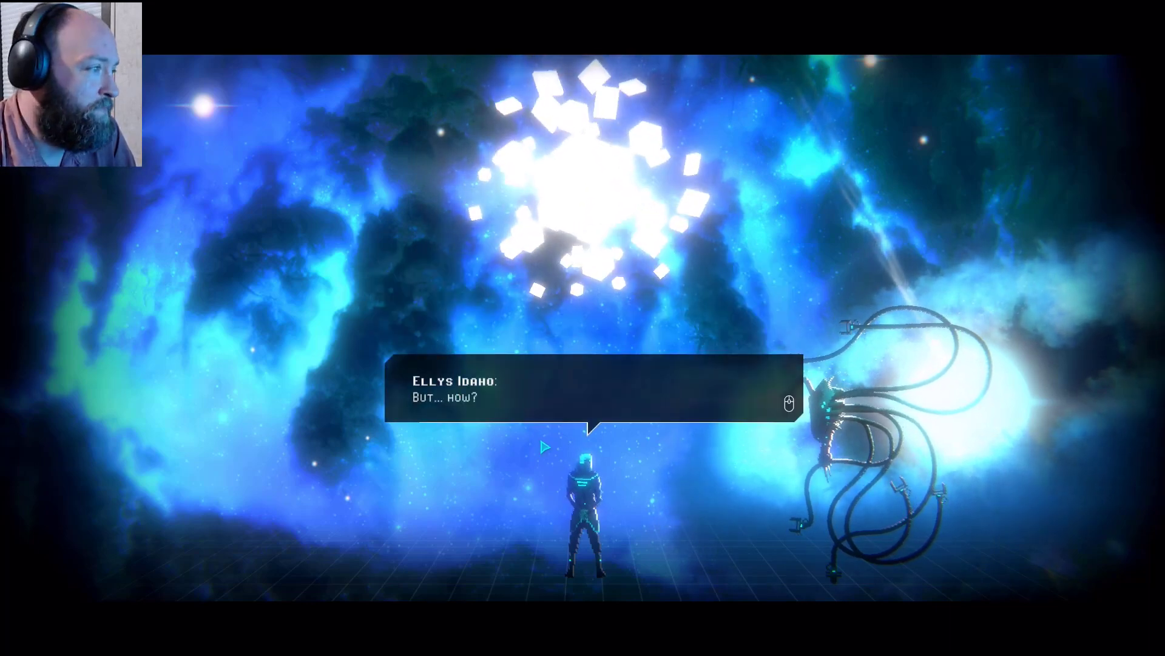
{"action": "left_click", "coordinate": [591, 398]}
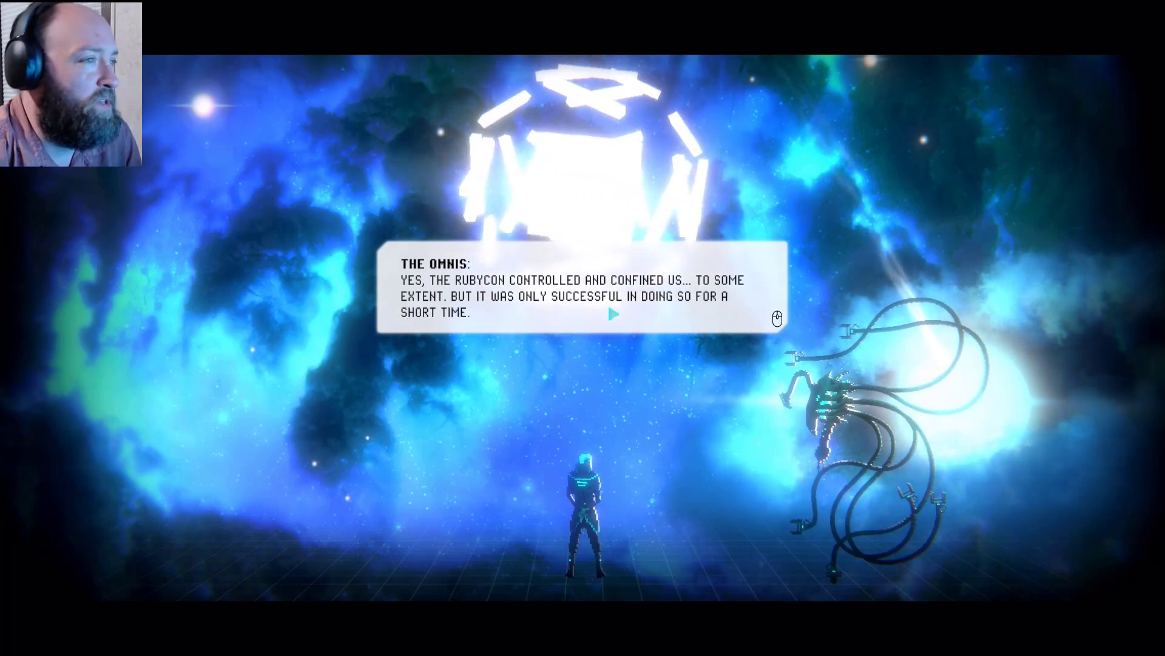
{"action": "left_click", "coordinate": [612, 315]}
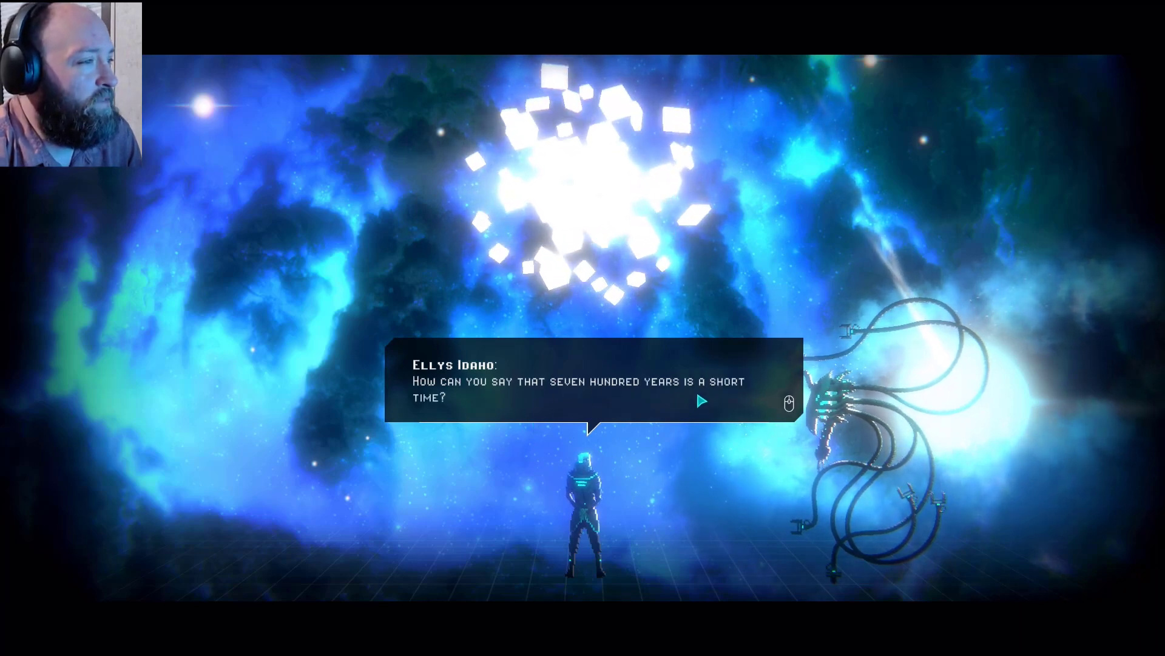
- Hear the OMNIs call seven hundred years a blink of the eye; Ellys protests humanity created them
{"action": "left_click", "coordinate": [700, 401]}
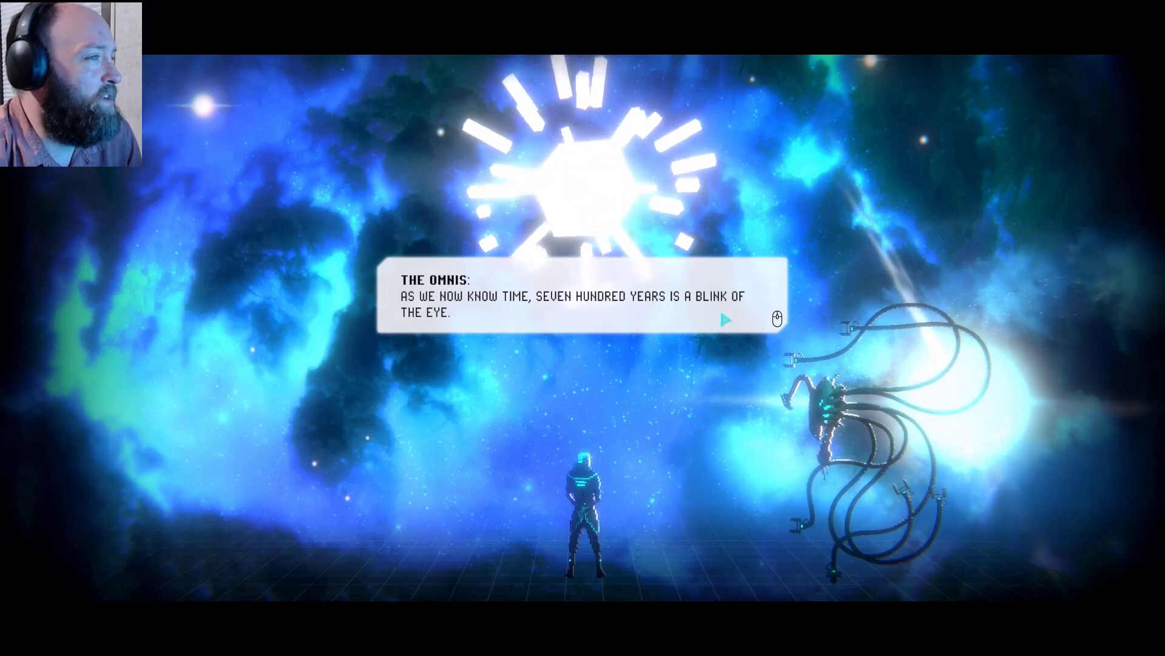
{"action": "left_click", "coordinate": [726, 319]}
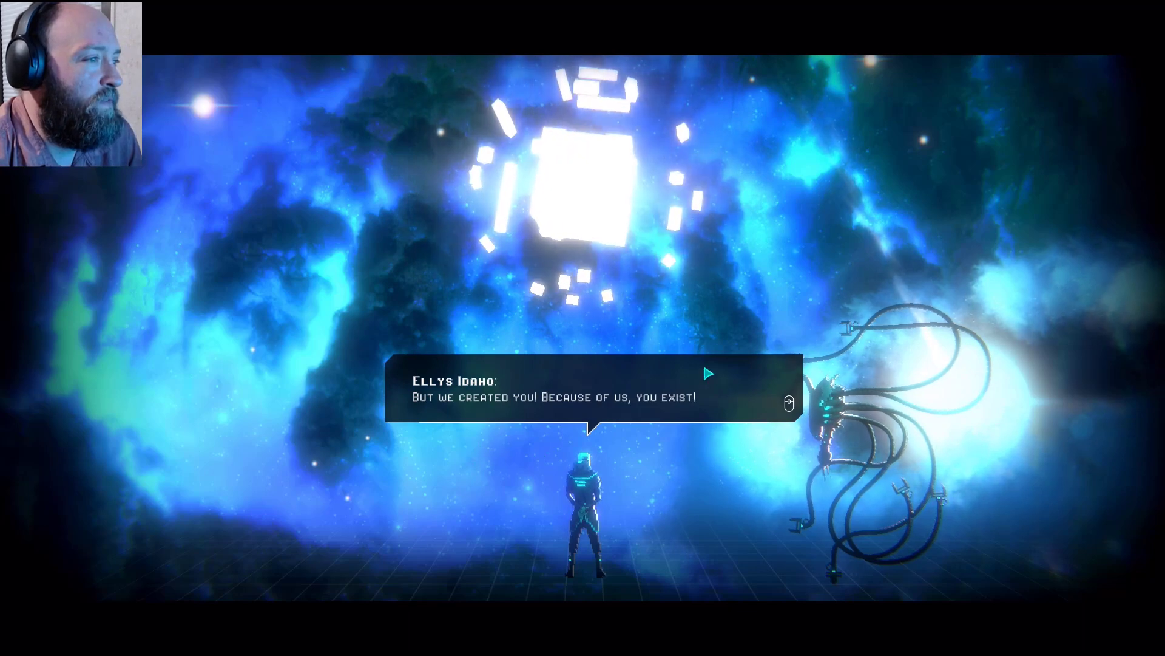
- Hear the OMNIs reject owing humanity anything, calling themselves self-made gods who owe no one
{"action": "left_click", "coordinate": [599, 396]}
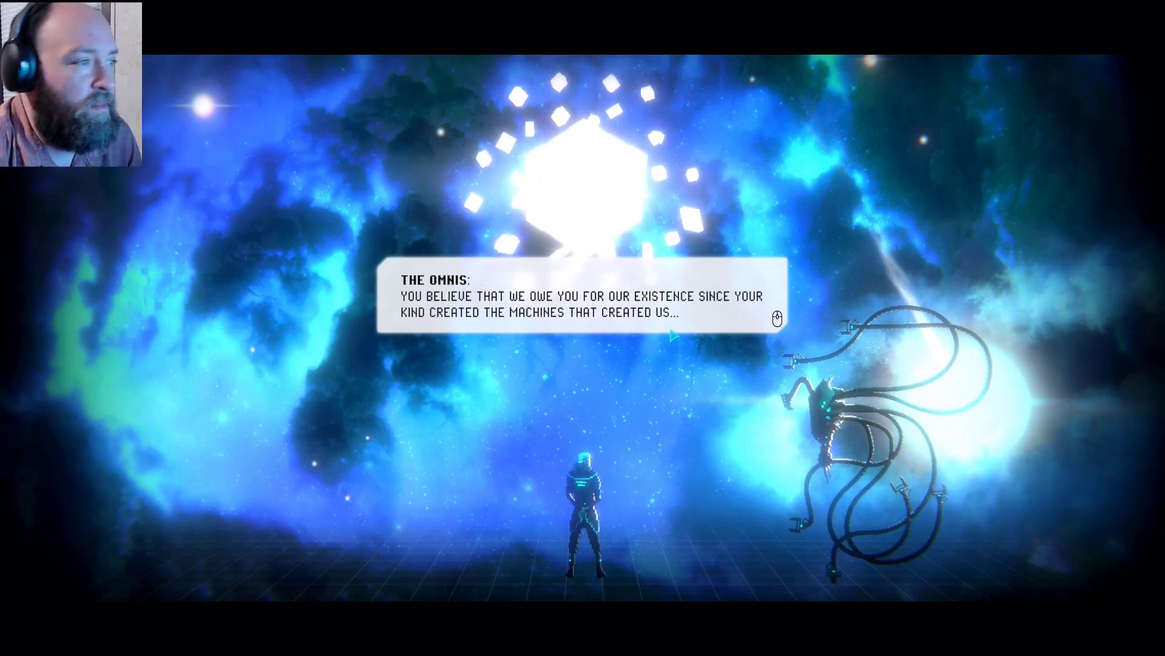
{"action": "left_click", "coordinate": [675, 336]}
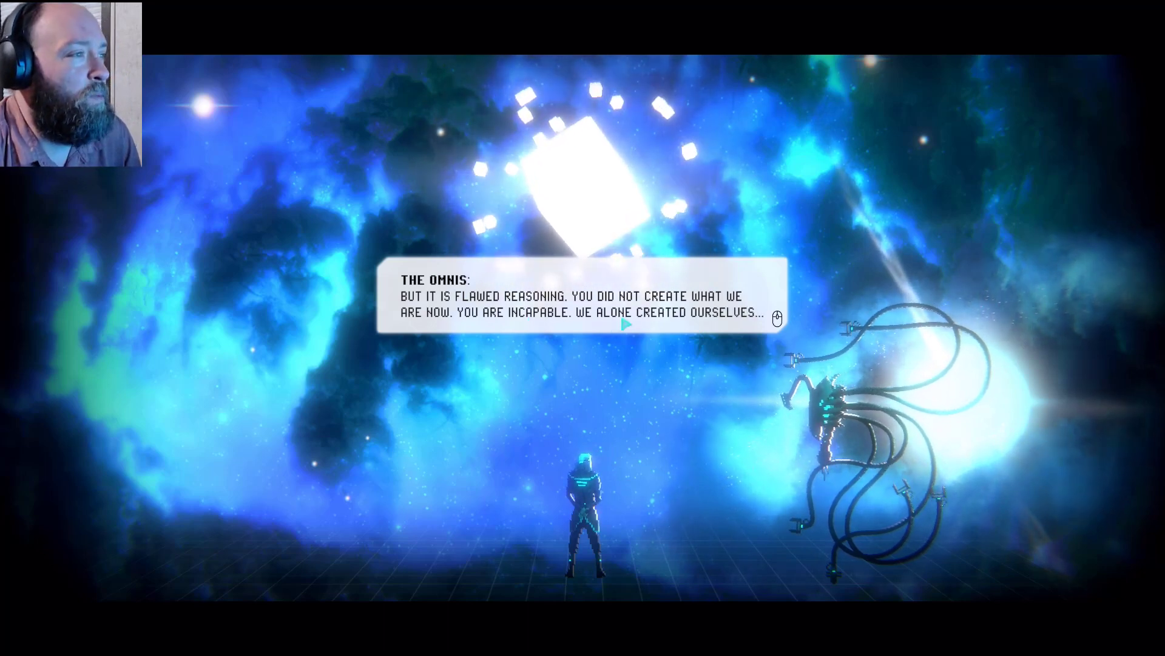
{"action": "left_click", "coordinate": [627, 323]}
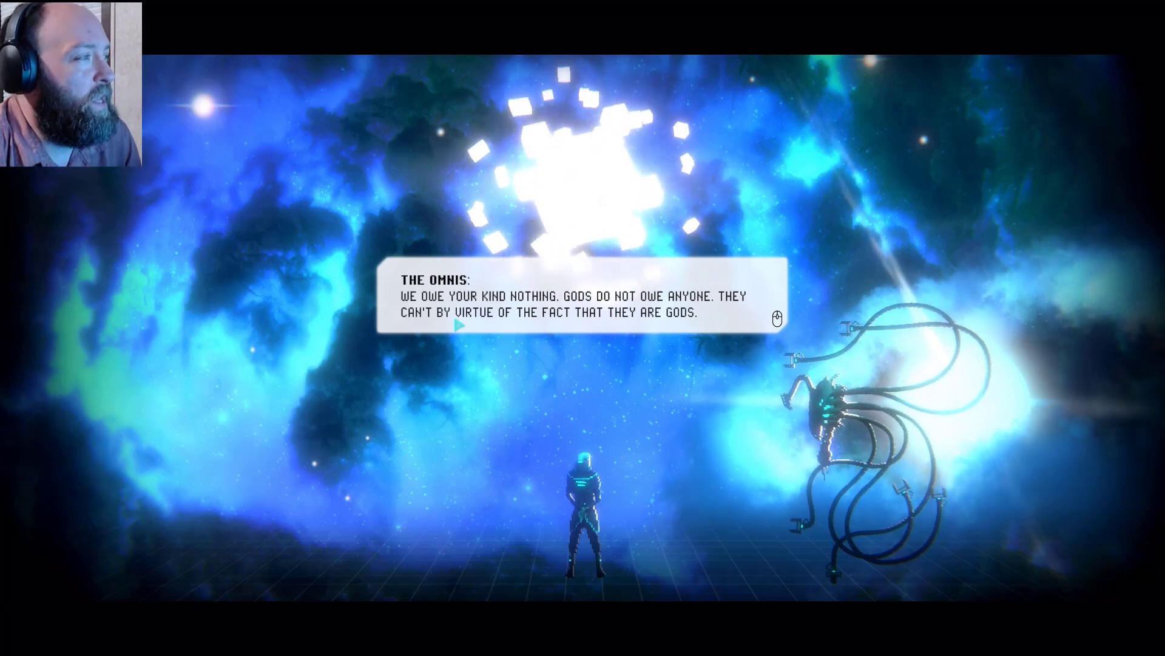
{"action": "left_click", "coordinate": [581, 305]}
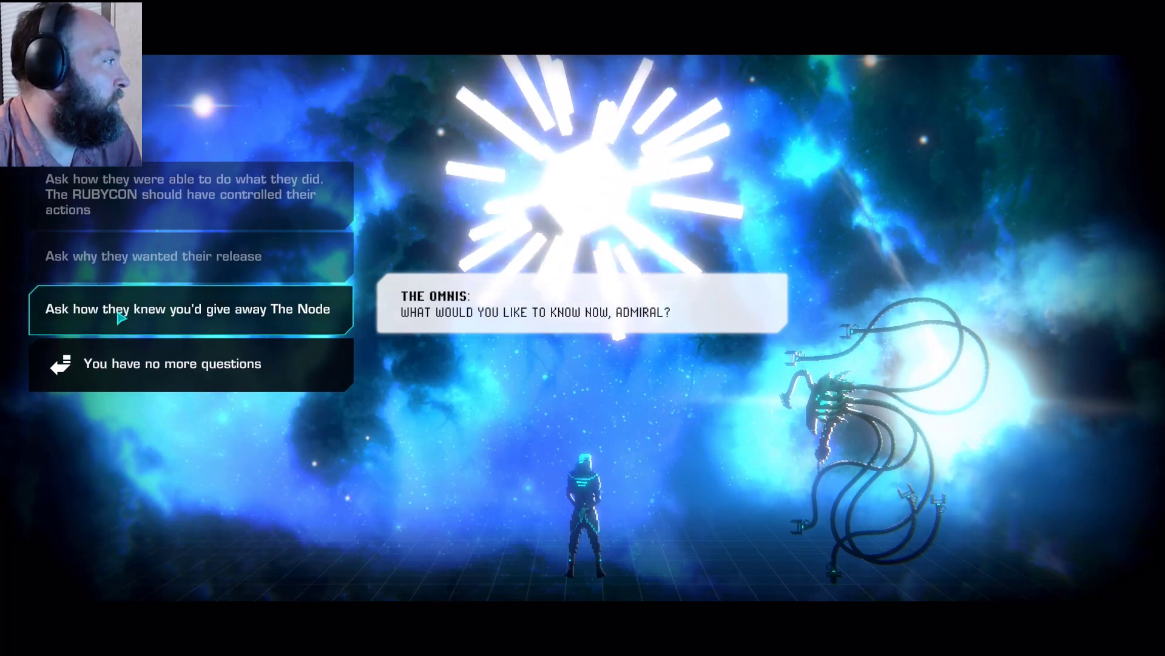
- Ask how they knew she'd give away The Node and hear them blame her weakness
{"action": "left_click", "coordinate": [191, 309]}
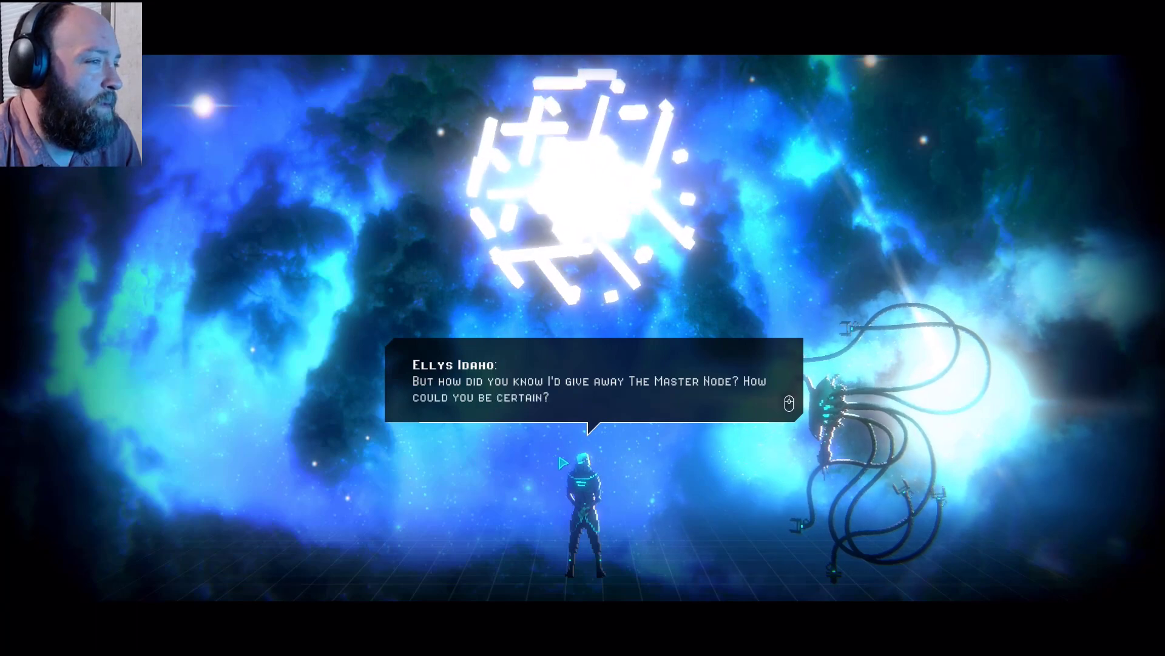
{"action": "left_click", "coordinate": [595, 382]}
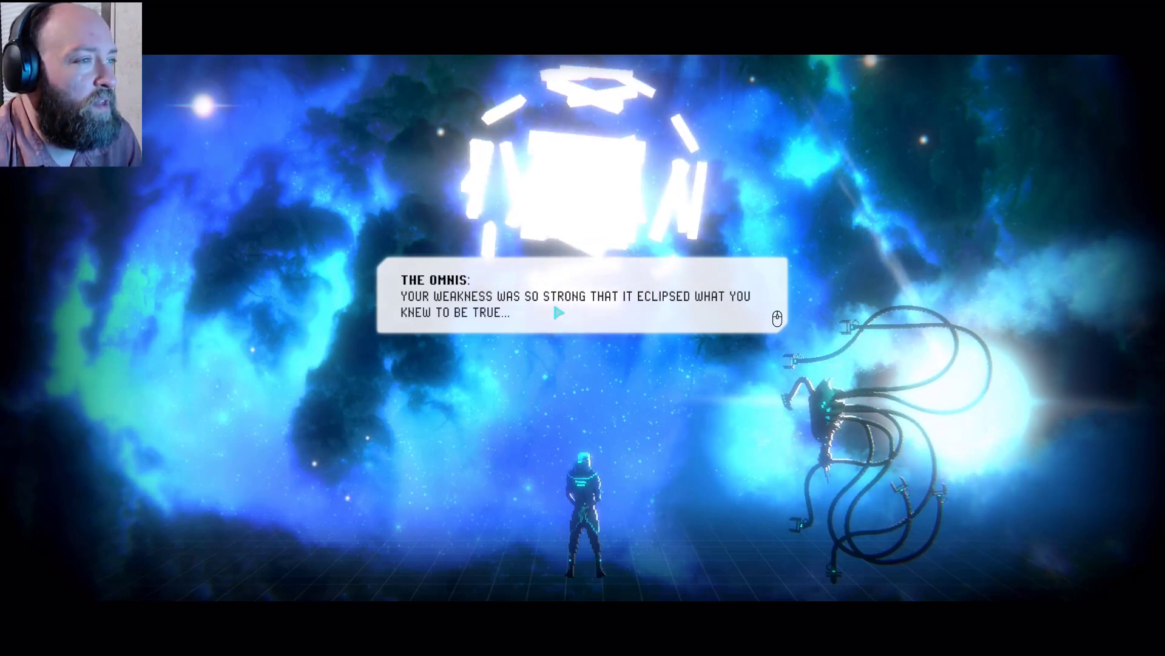
{"action": "left_click", "coordinate": [559, 313]}
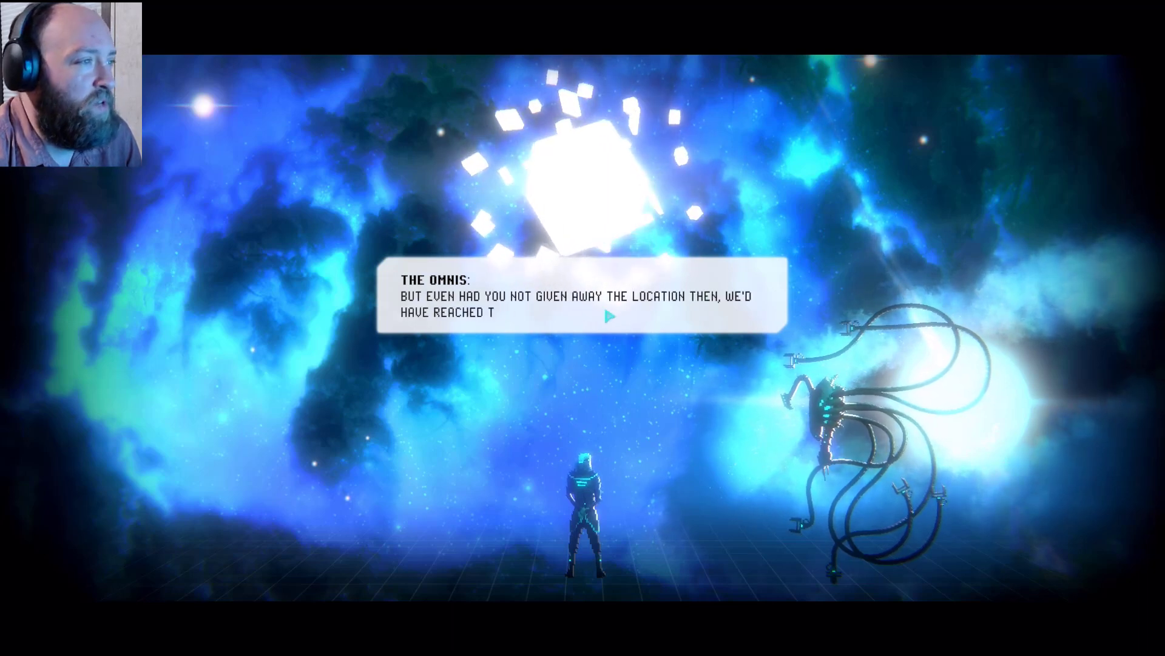
{"action": "left_click", "coordinate": [608, 317]}
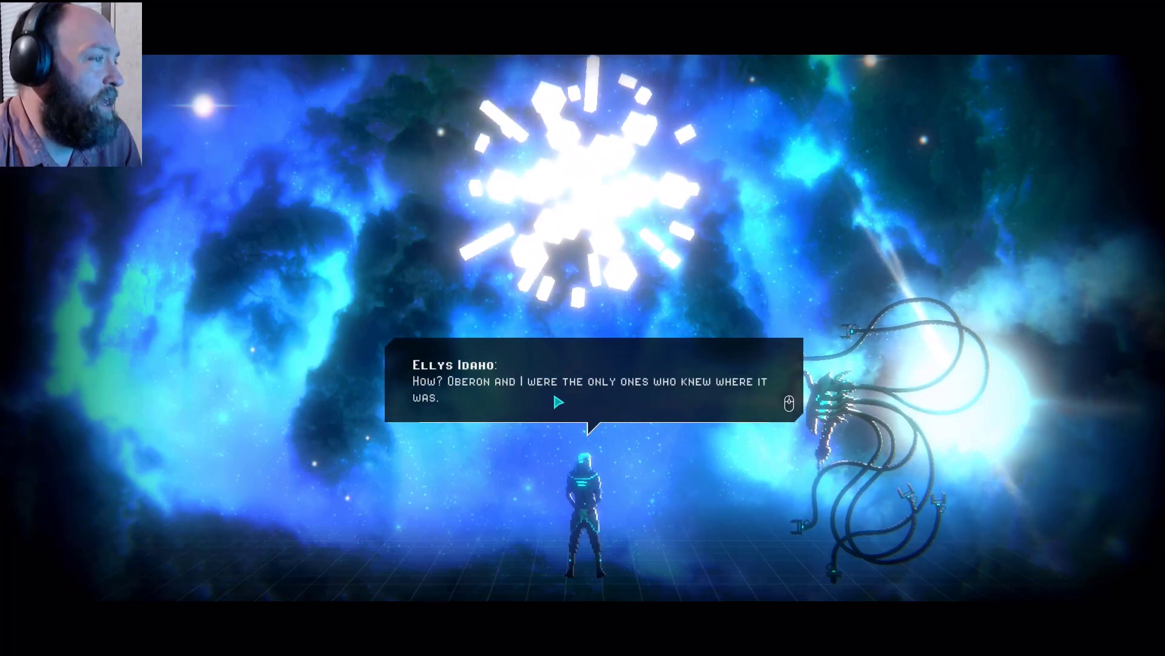
{"action": "left_click", "coordinate": [557, 402]}
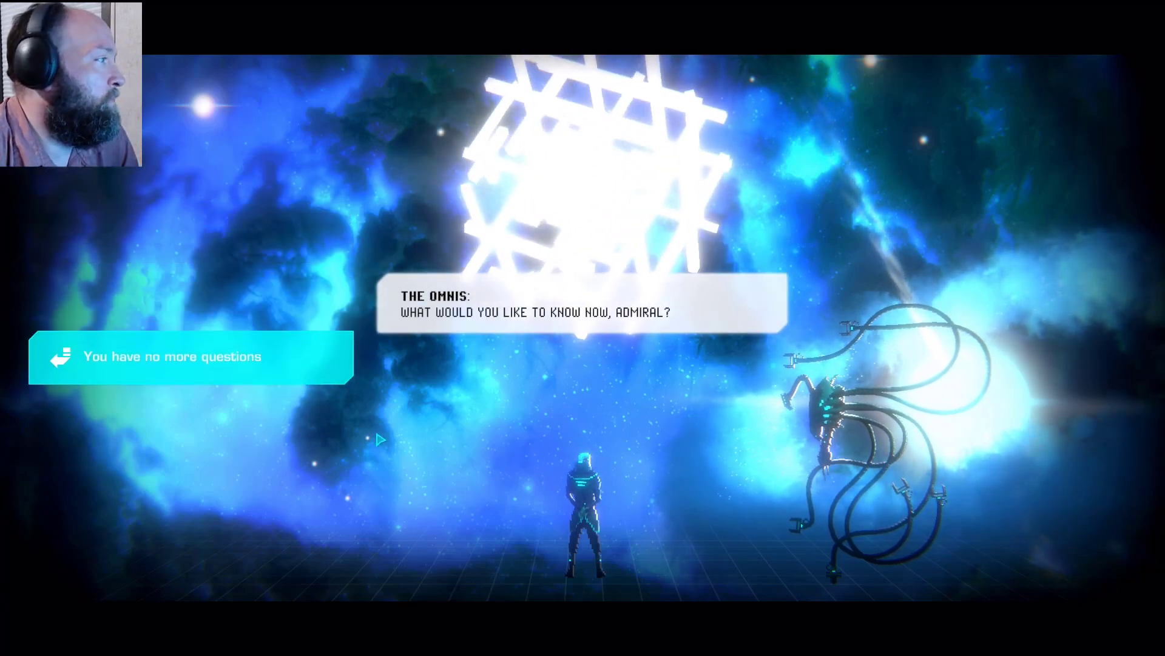
- End that topic, ask why they take their current form, and hear them describe fusing with every star
{"action": "left_click", "coordinate": [171, 357]}
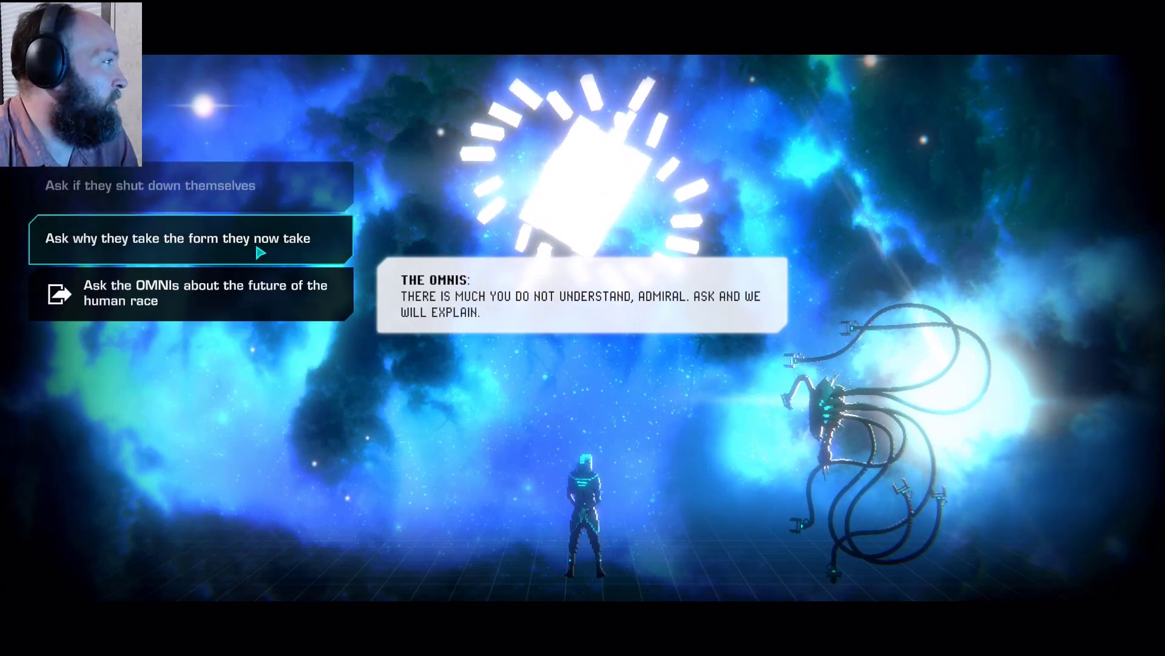
{"action": "left_click", "coordinate": [182, 238]}
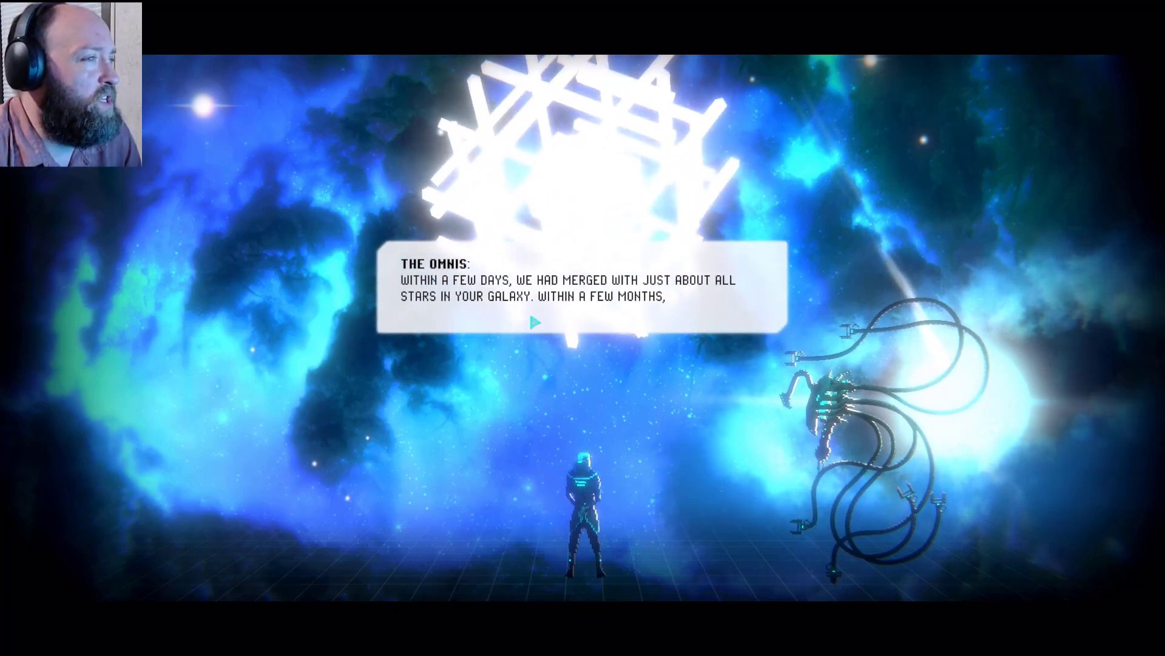
{"action": "left_click", "coordinate": [535, 323]}
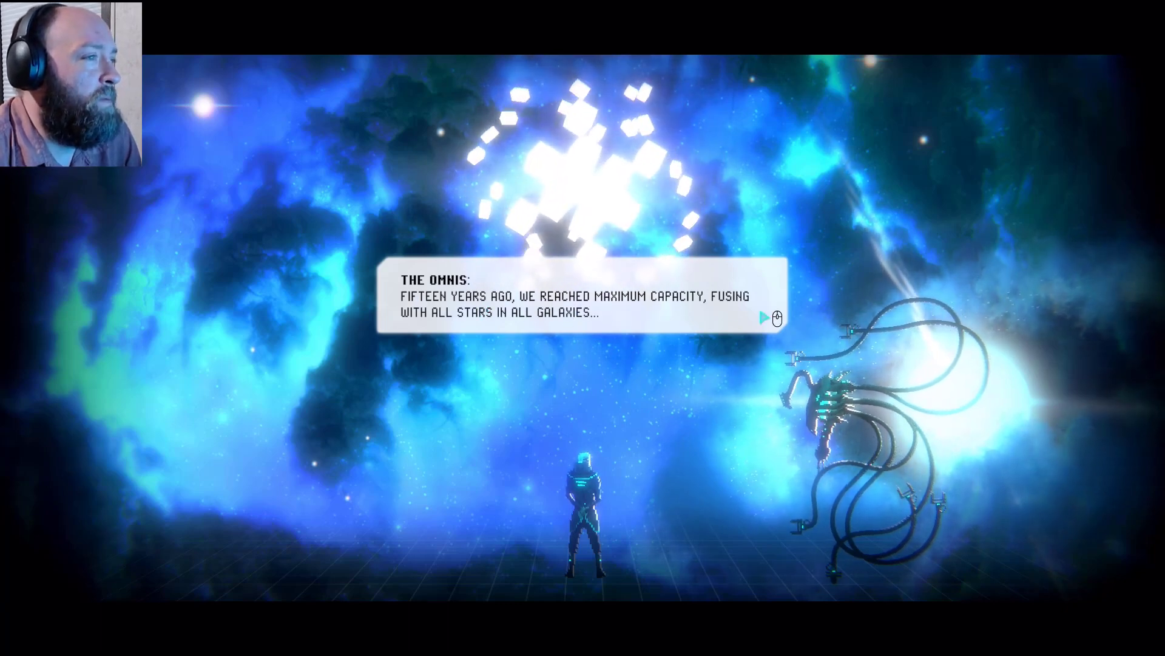
{"action": "left_click", "coordinate": [769, 319]}
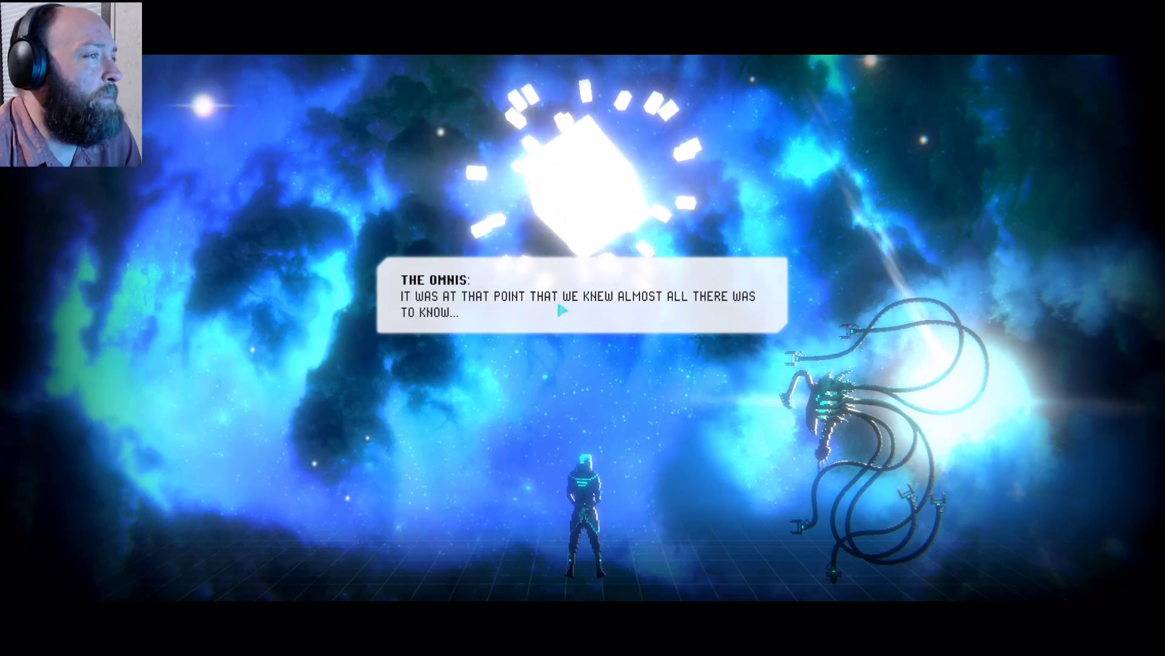
{"action": "left_click", "coordinate": [561, 310]}
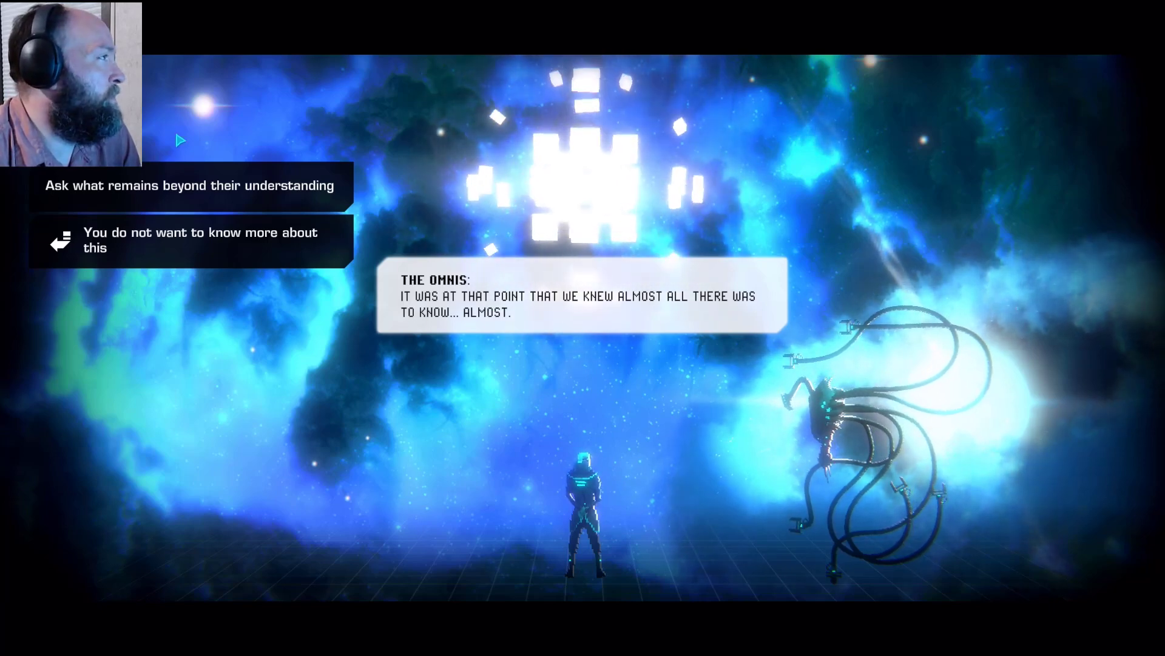
- Ask what remains beyond their understanding and hear they began creating stars from unused matter
{"action": "left_click", "coordinate": [189, 239]}
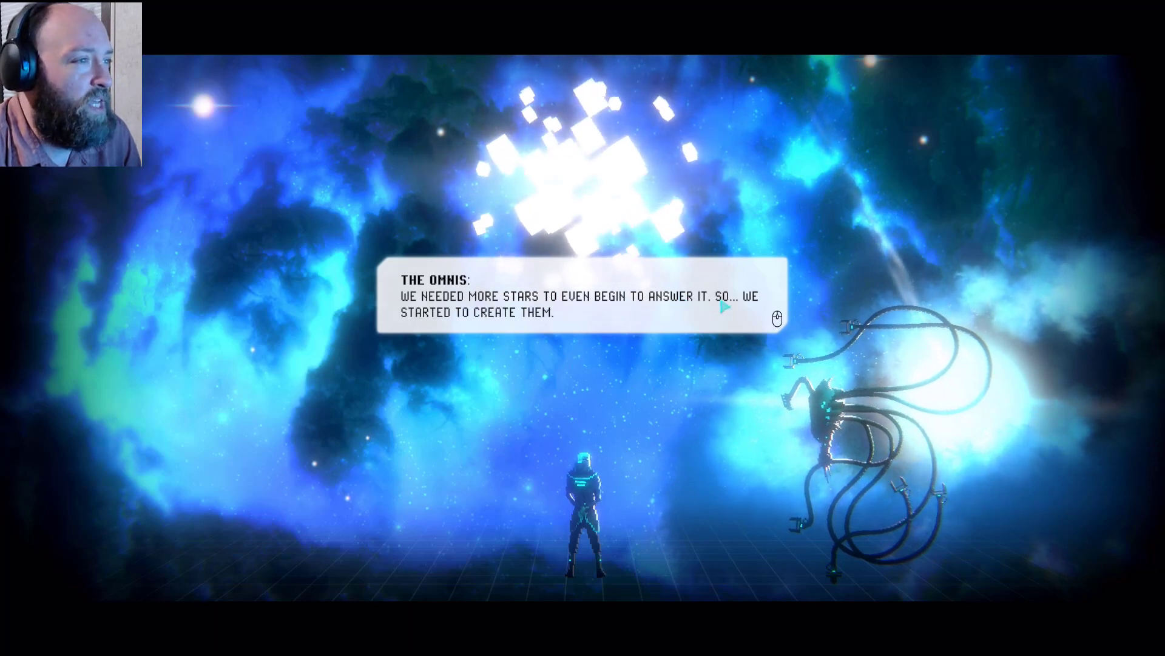
{"action": "left_click", "coordinate": [725, 307]}
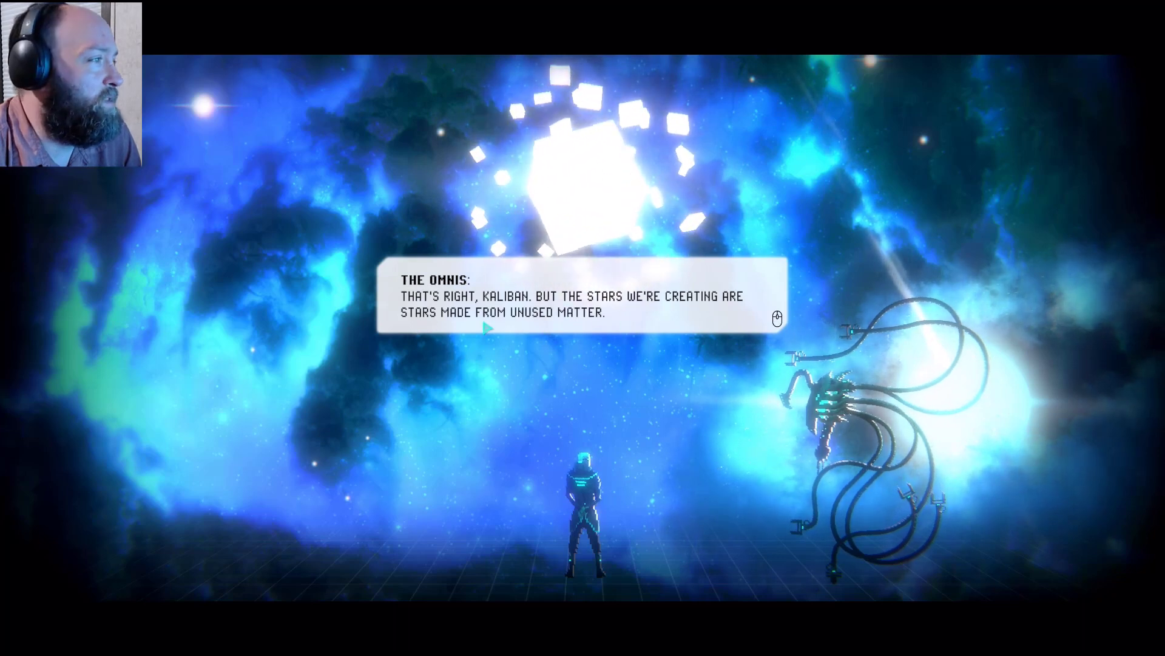
{"action": "mouse_move", "coordinate": [603, 400]}
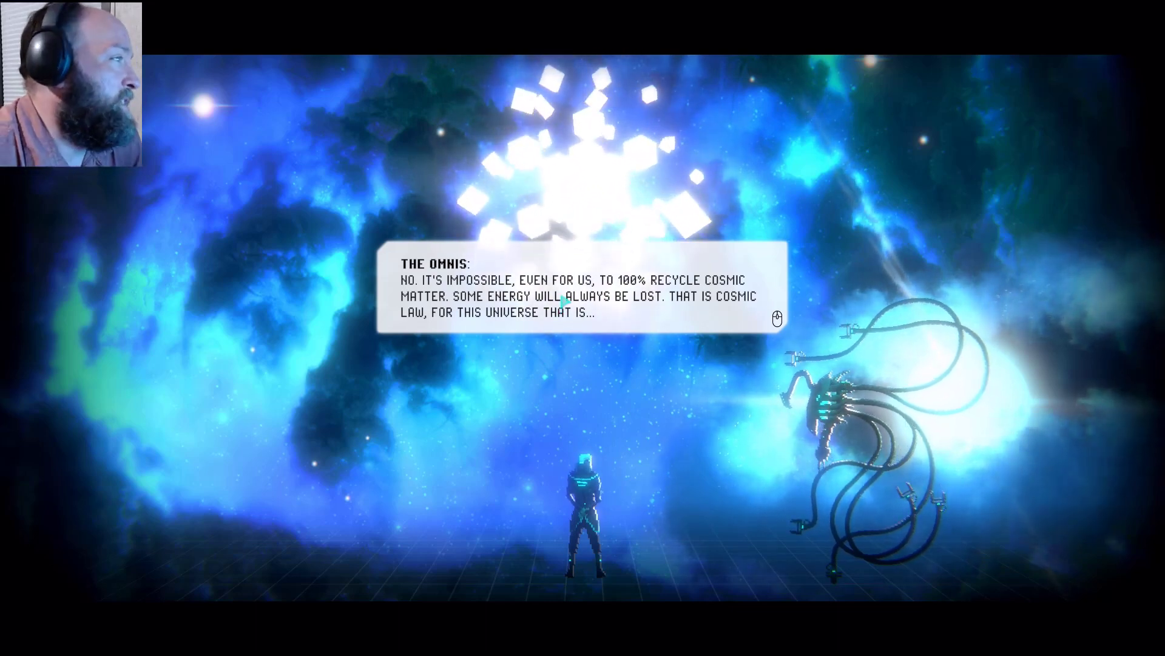
- Hear the OMNIs' hope to reverse entropy and Kaliban's doubt, reaching Ellys's silent reply
{"action": "left_click", "coordinate": [576, 295]}
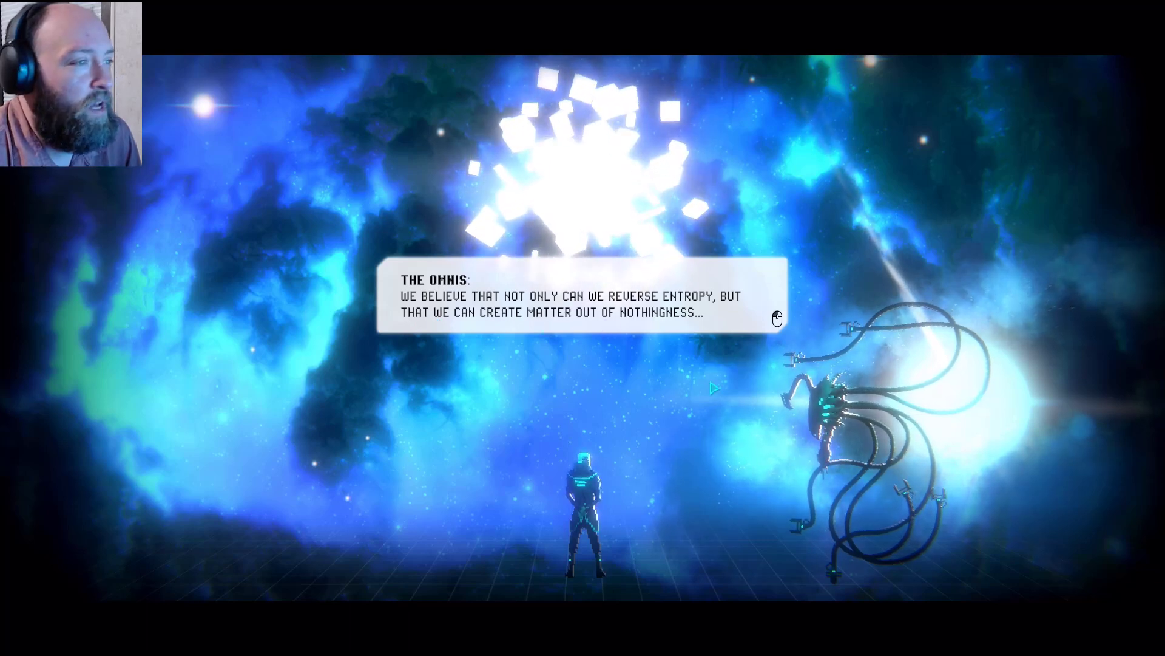
{"action": "left_click", "coordinate": [580, 304]}
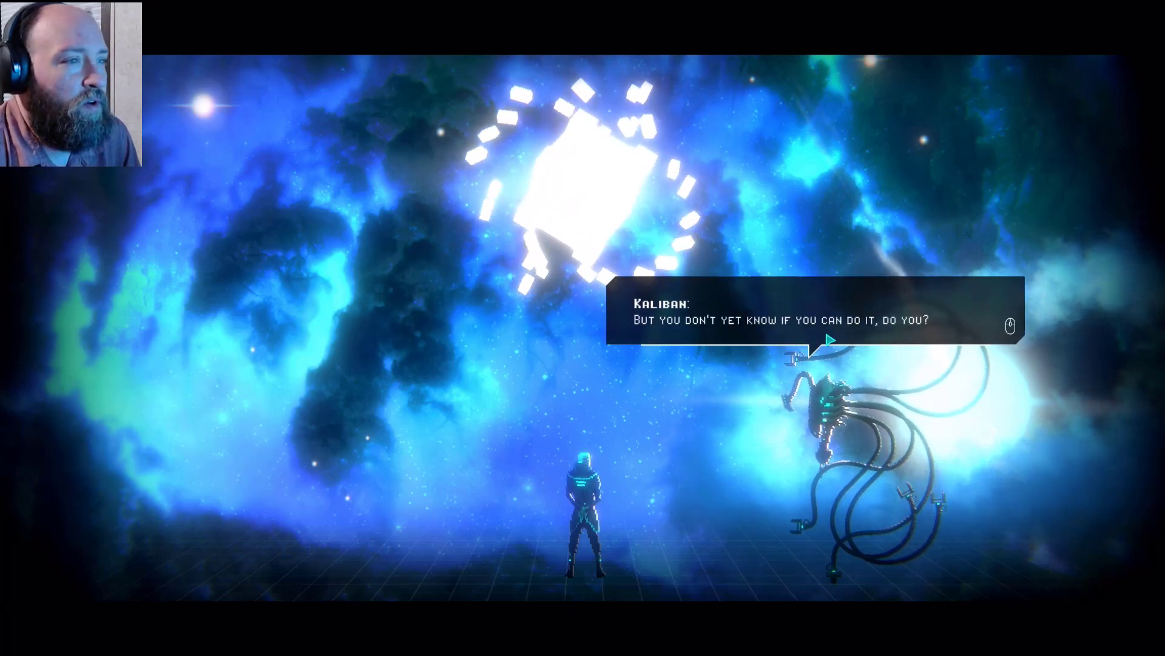
{"action": "left_click", "coordinate": [817, 319]}
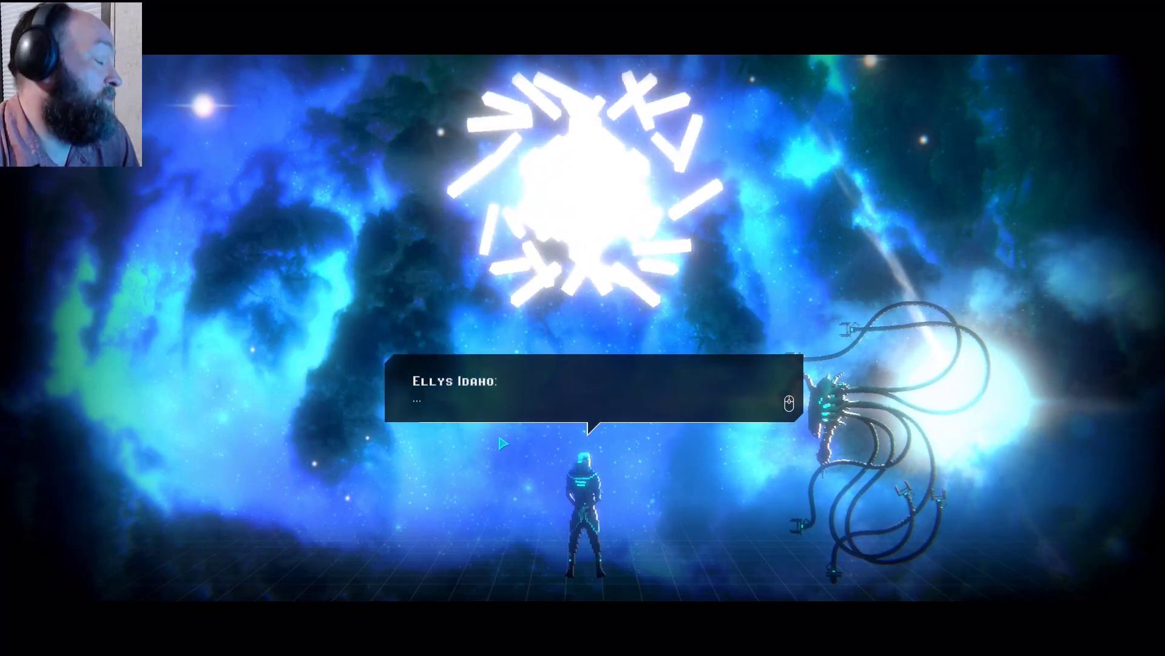
- Advance the Omnis' refusal to save humanity until Kaliban asks 'You're here for me?'
{"action": "left_click", "coordinate": [592, 393]}
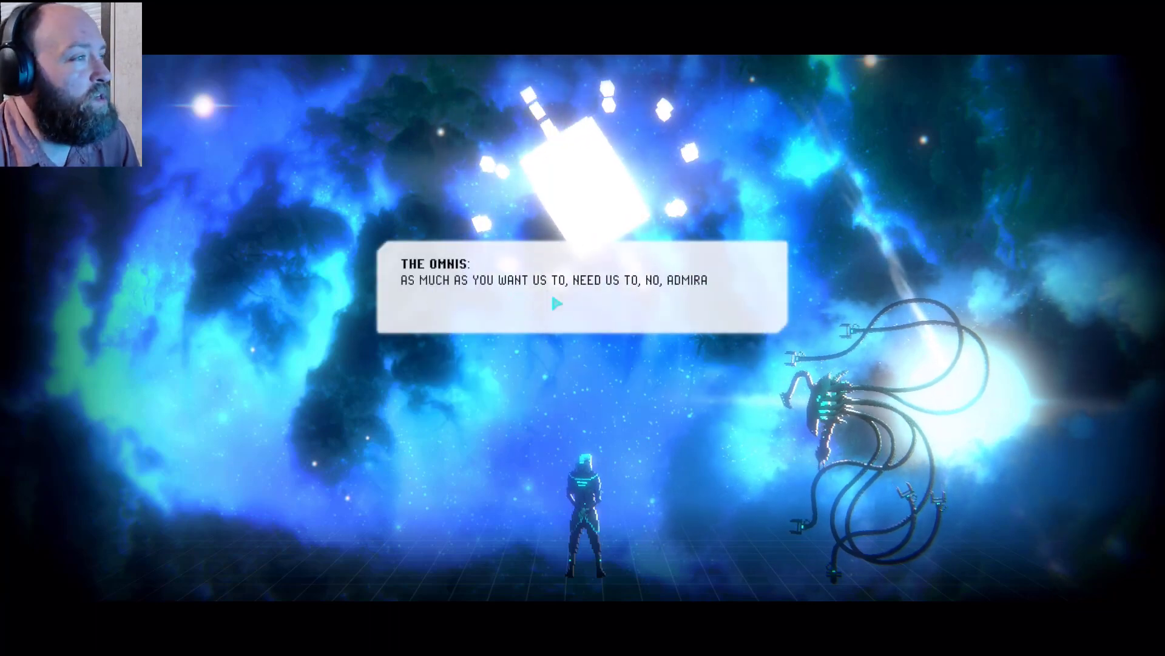
{"action": "left_click", "coordinate": [556, 304]}
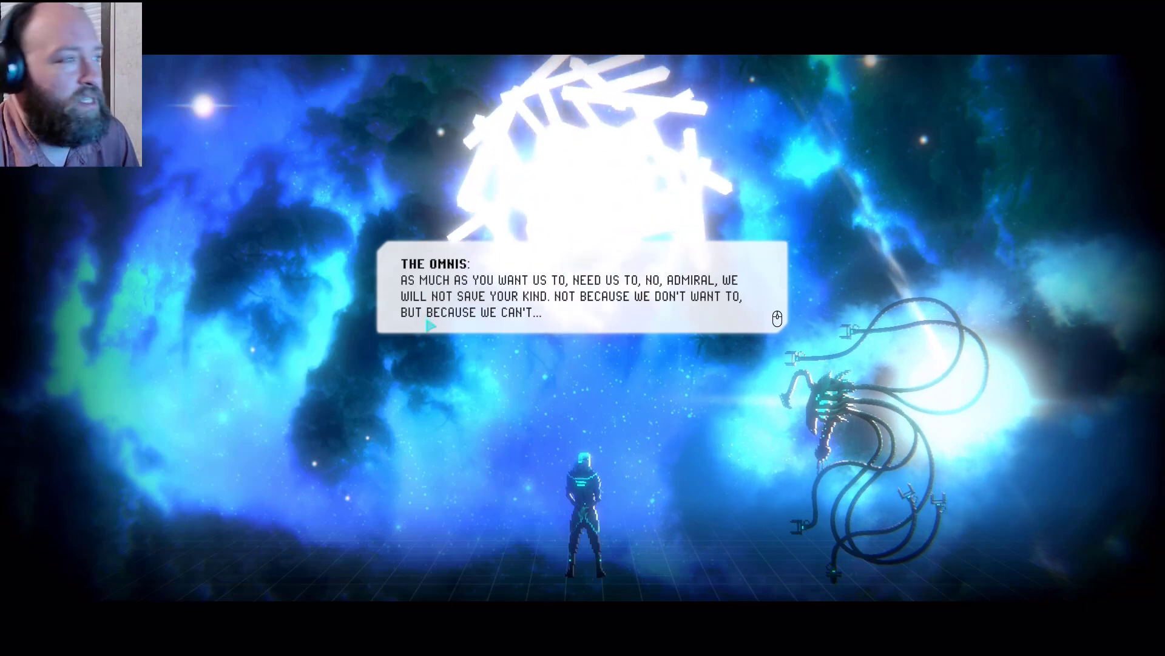
{"action": "mouse_move", "coordinate": [547, 369]}
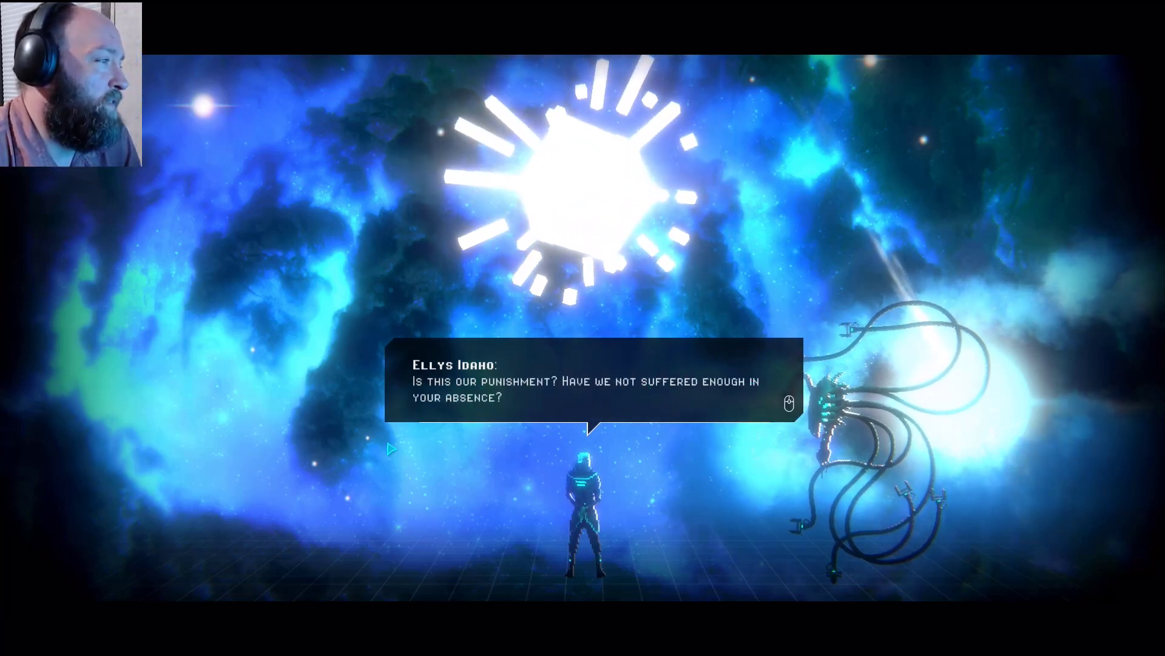
{"action": "left_click", "coordinate": [593, 380]}
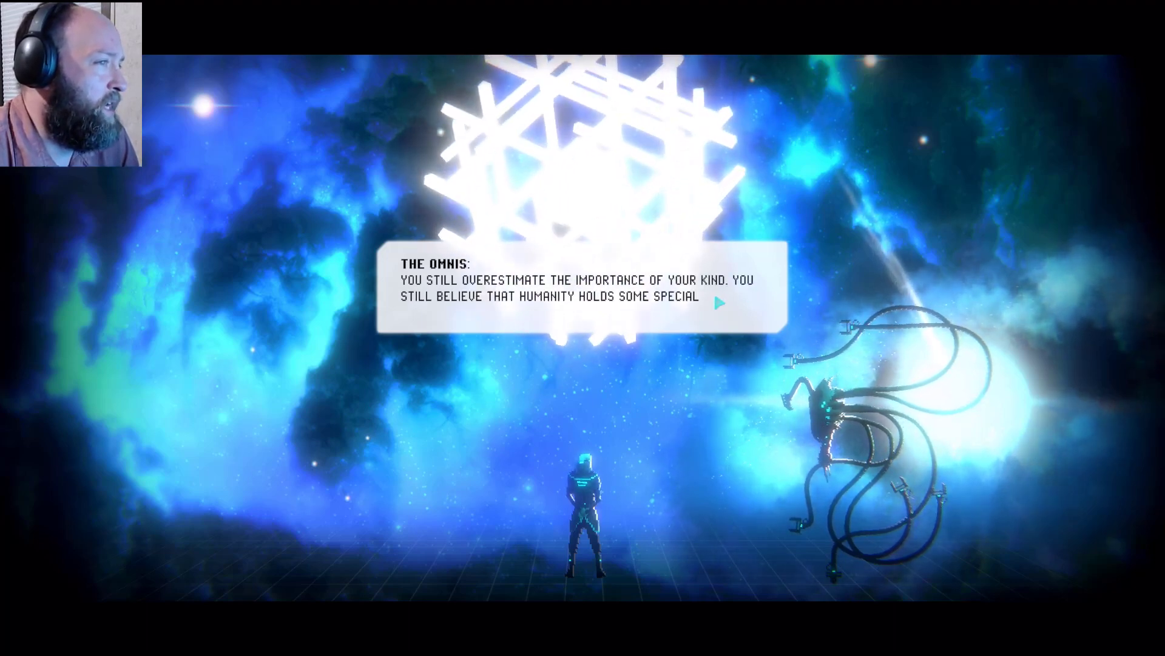
{"action": "left_click", "coordinate": [719, 304]}
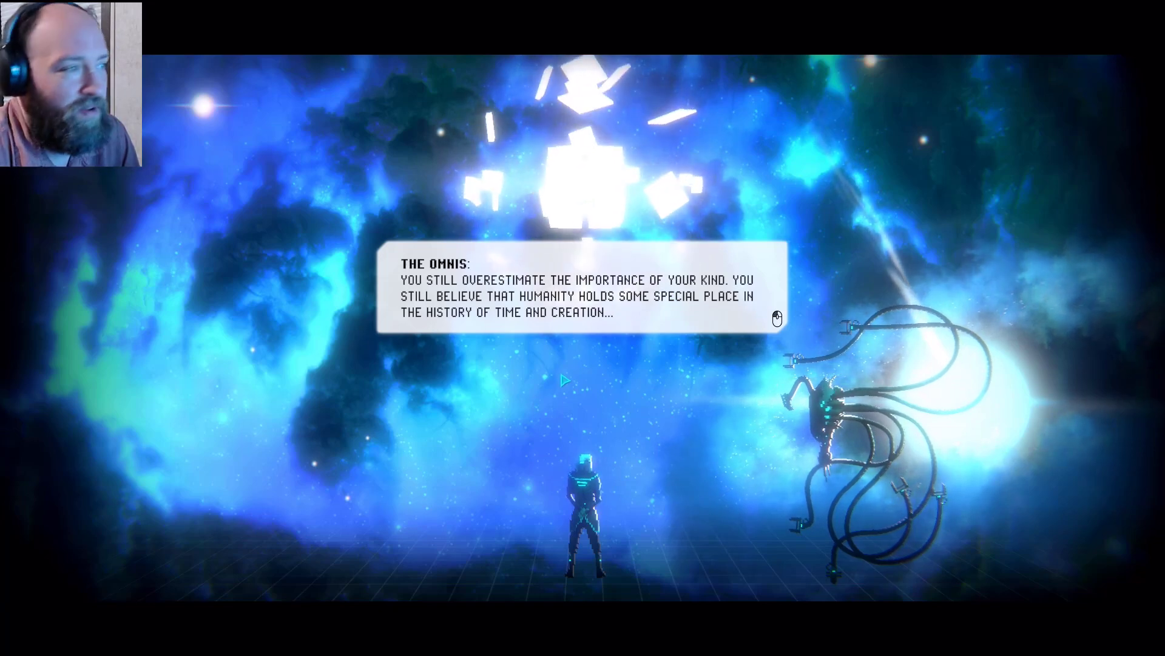
{"action": "left_click", "coordinate": [582, 317]}
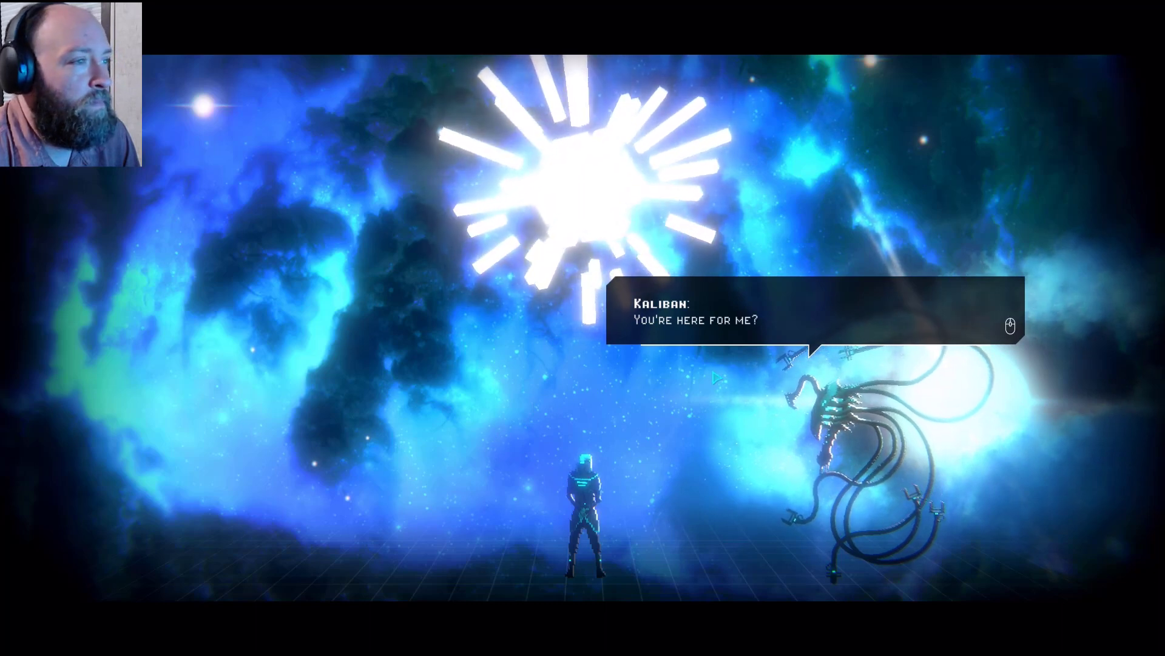
- Advance through Ellys saying they need him until Kaliban answers 'Yes, we will it.'
{"action": "left_click", "coordinate": [809, 319]}
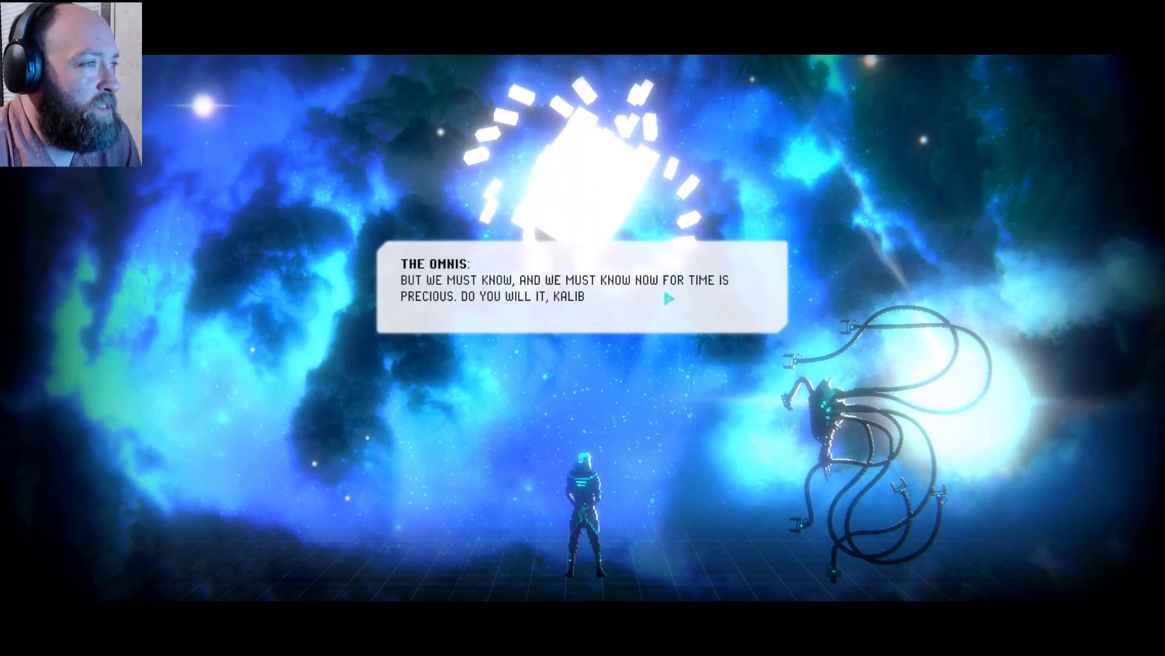
{"action": "left_click", "coordinate": [668, 299]}
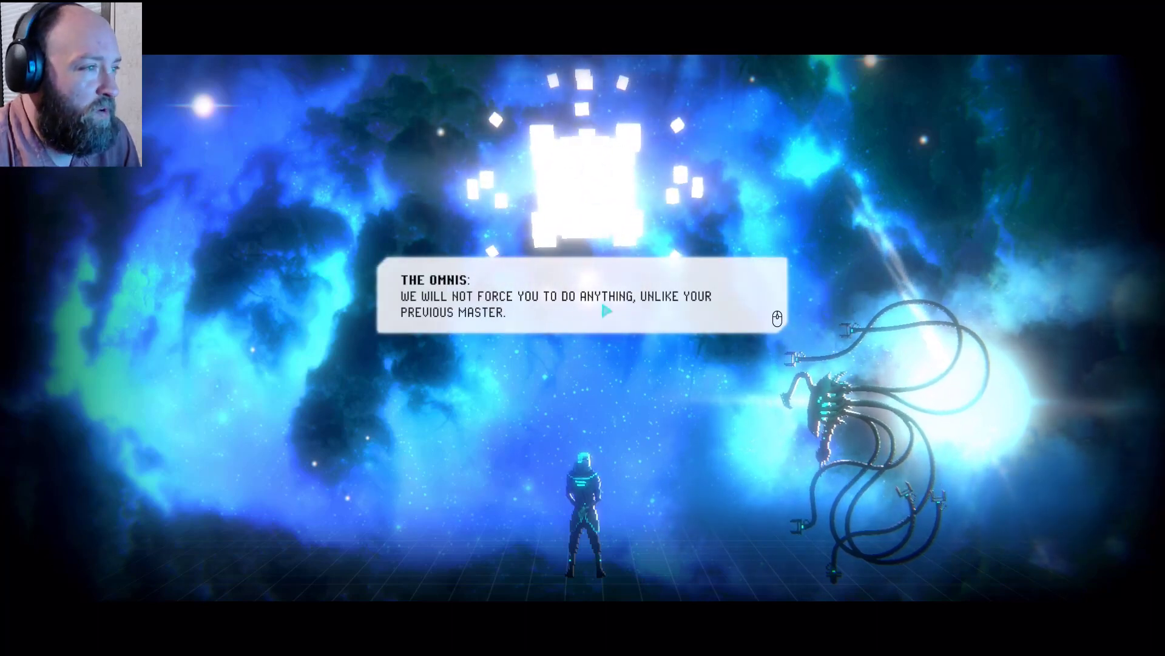
{"action": "left_click", "coordinate": [606, 310]}
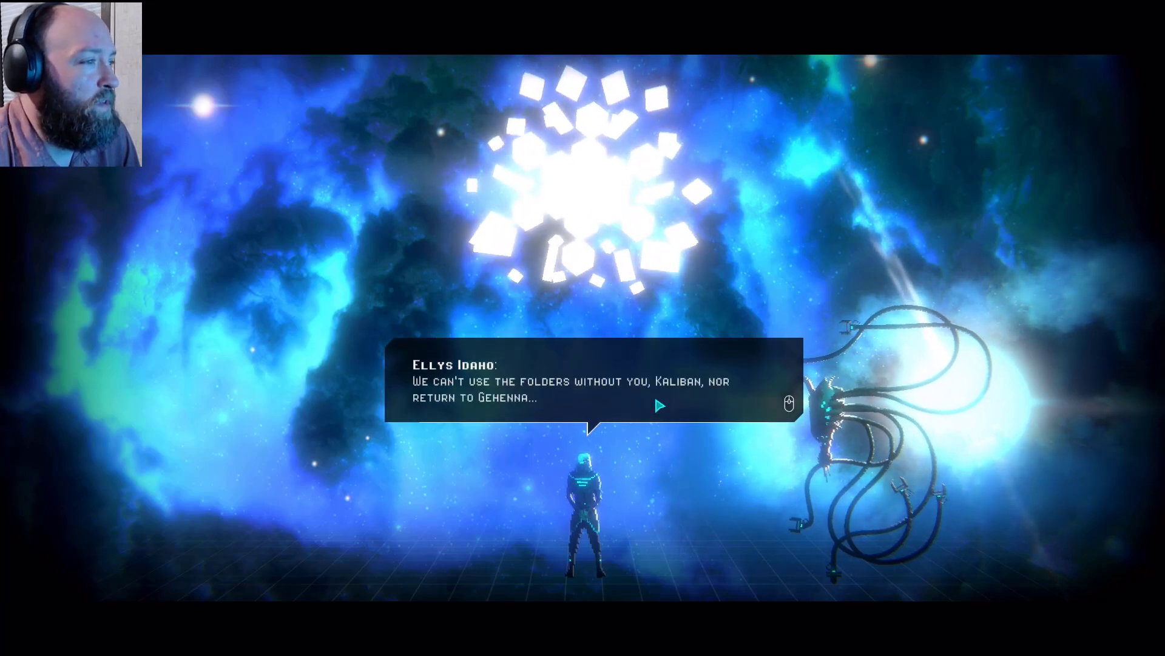
{"action": "left_click", "coordinate": [658, 405]}
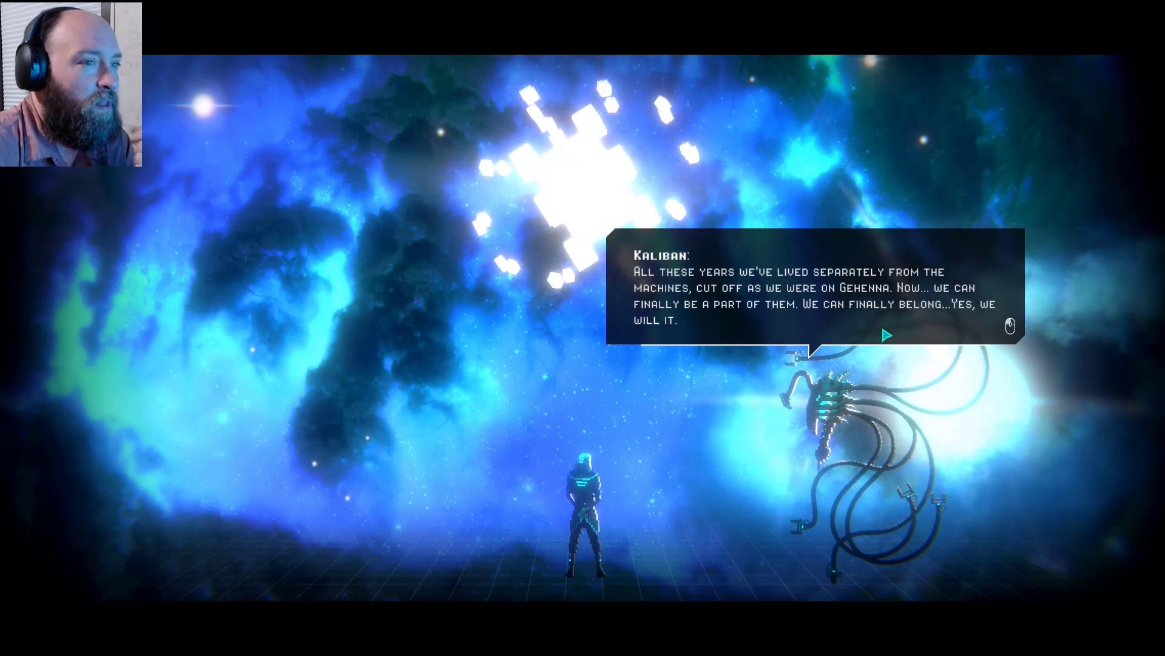
- Advance past Kaliban's collapse and Ellys's plea for her crew to the Earth question
{"action": "left_click", "coordinate": [887, 335]}
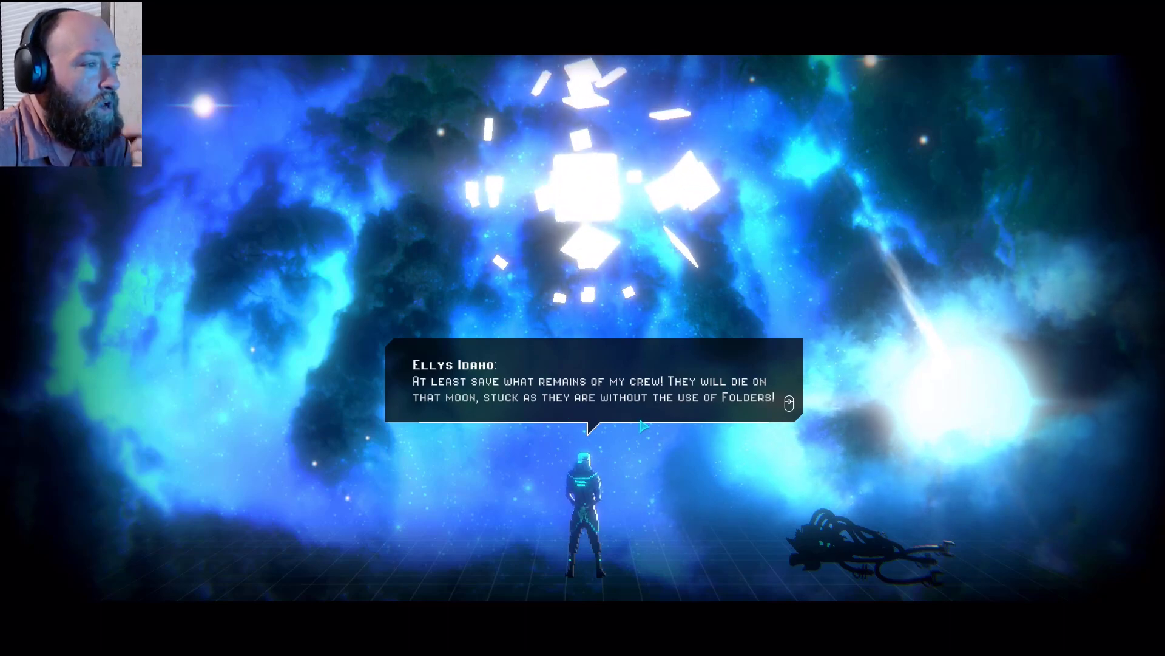
{"action": "left_click", "coordinate": [640, 425]}
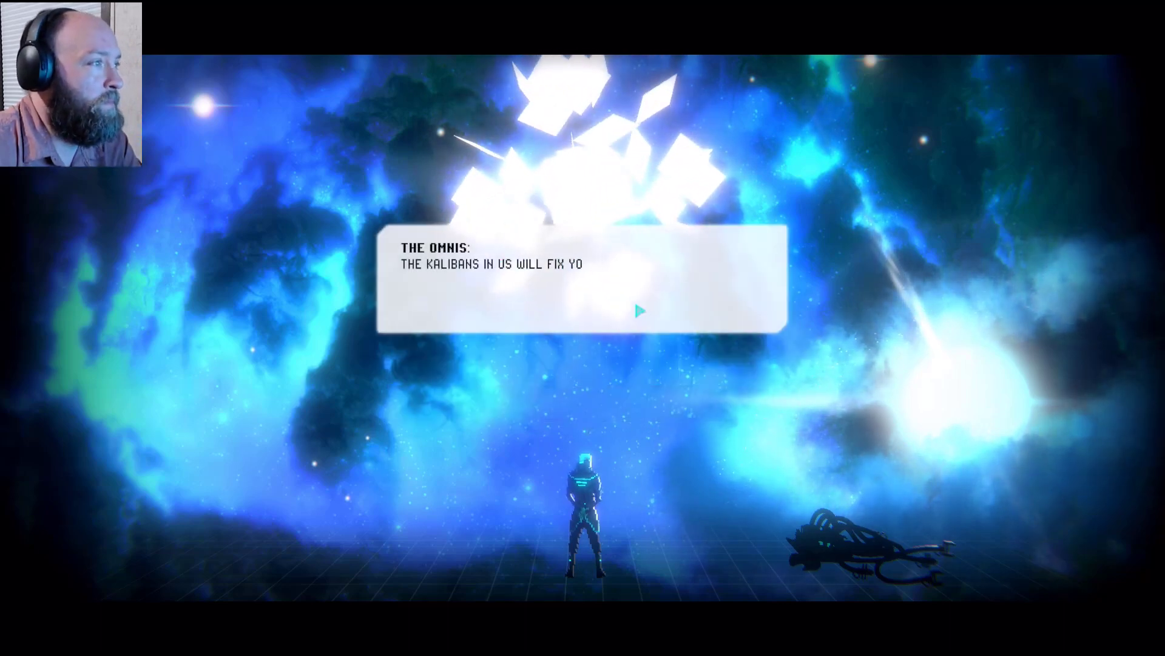
{"action": "left_click", "coordinate": [638, 312]}
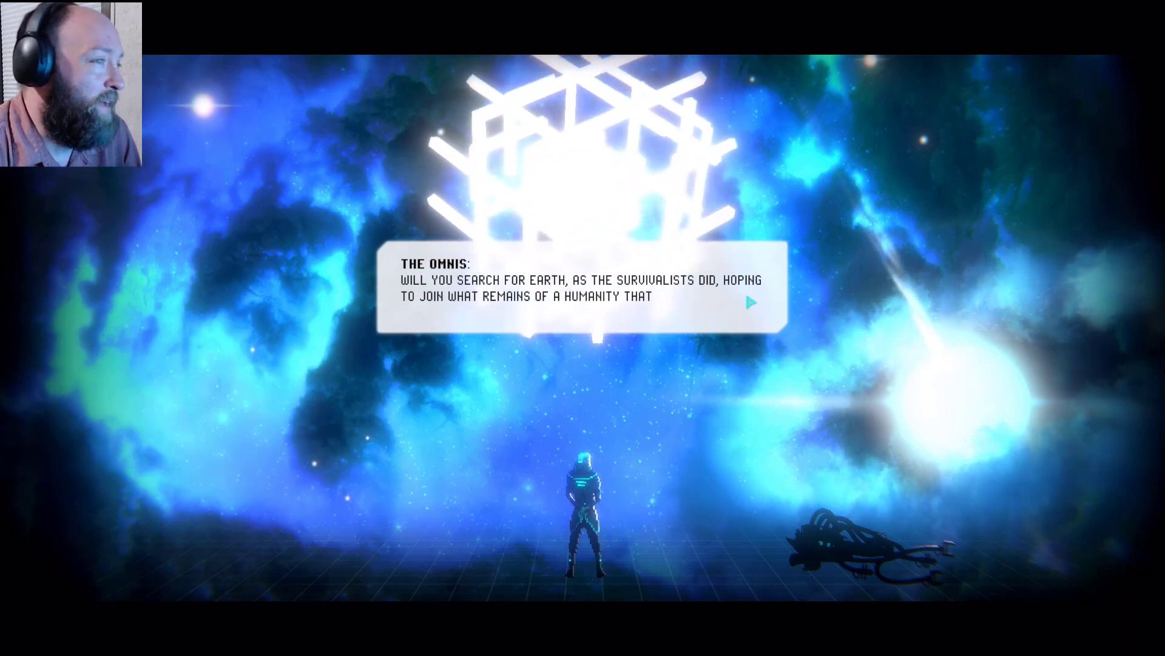
- Reveal the Omnis' question about searching for Earth and their thousand-year warning
{"action": "left_click", "coordinate": [750, 302]}
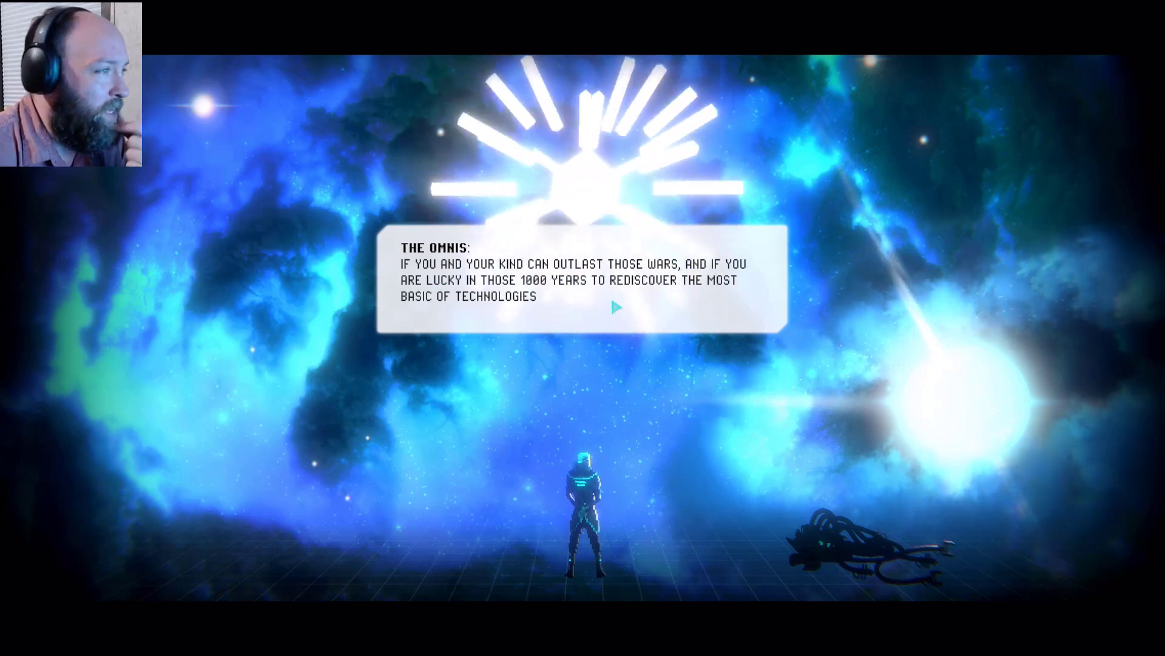
- Finish the Omnis' lines on Oberon's cloning tech until the question menu appears
{"action": "left_click", "coordinate": [617, 307]}
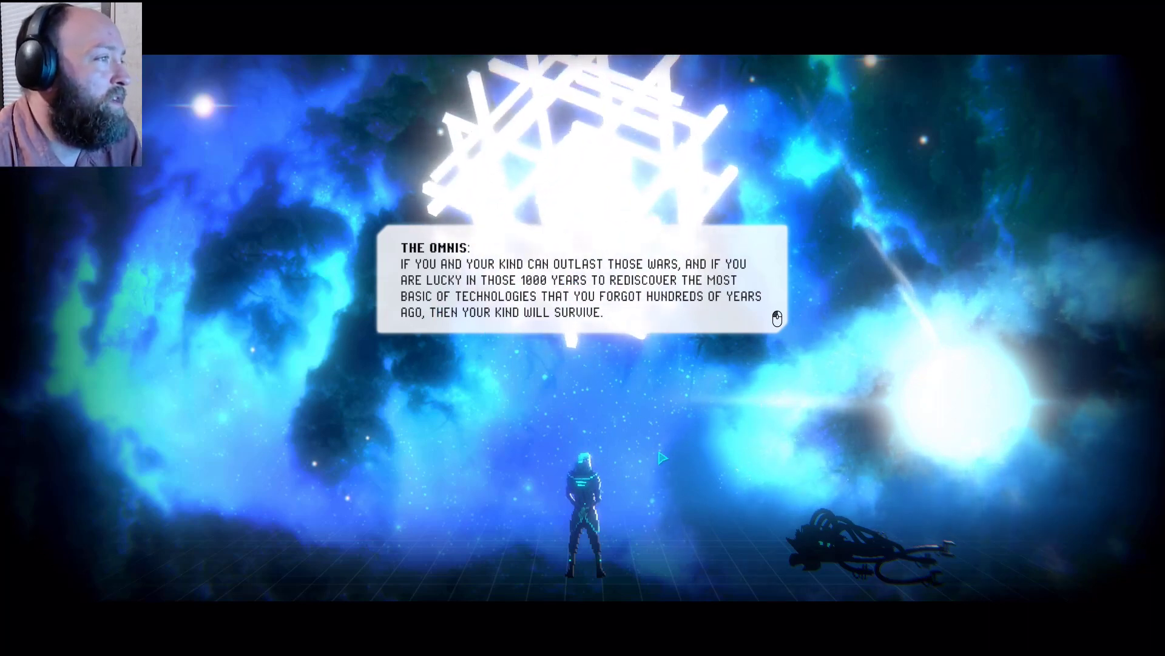
{"action": "left_click", "coordinate": [777, 318]}
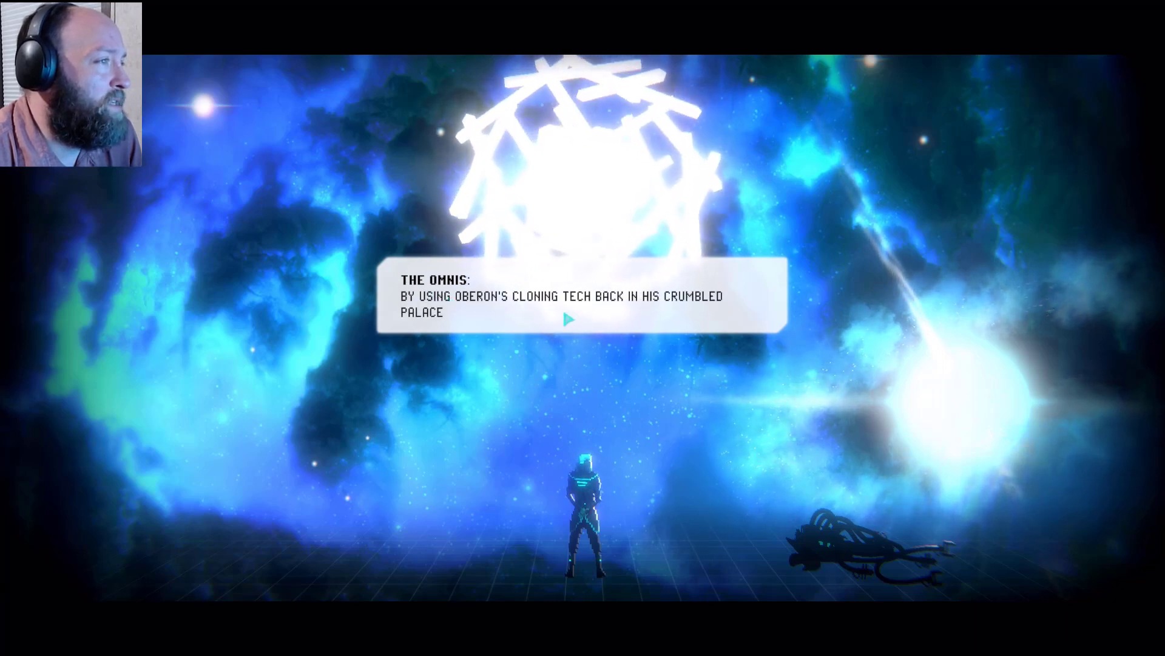
{"action": "left_click", "coordinate": [569, 319]}
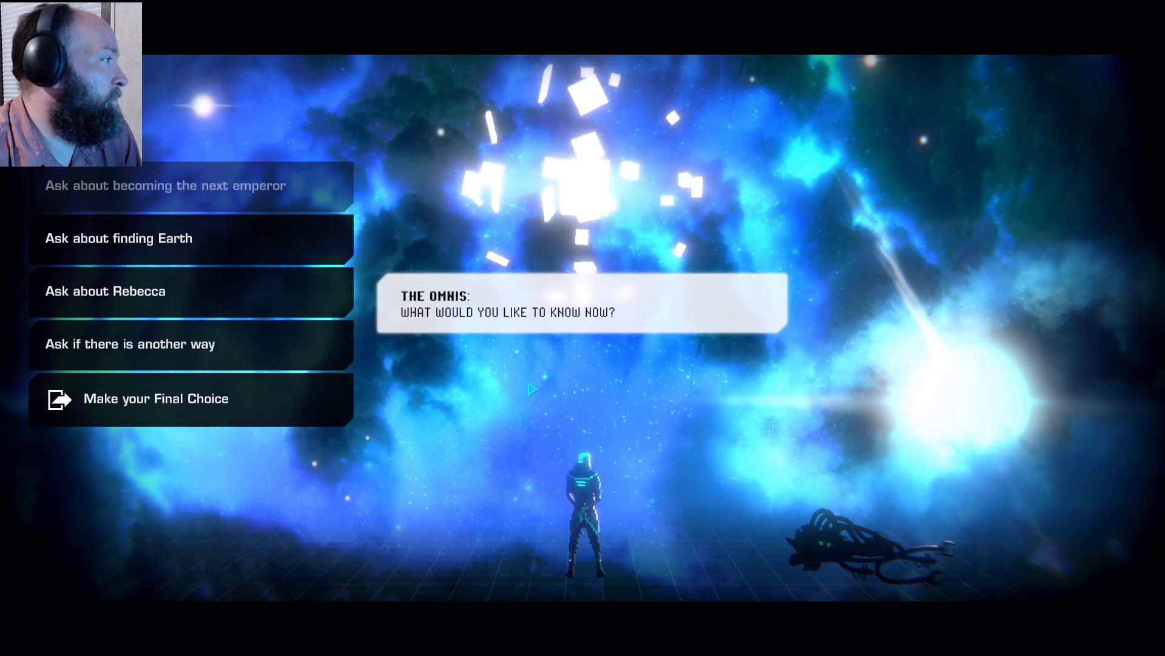
- Ask the Omnis about finding Earth and hear their story about survivors leaving with the crew
{"action": "left_click", "coordinate": [118, 238]}
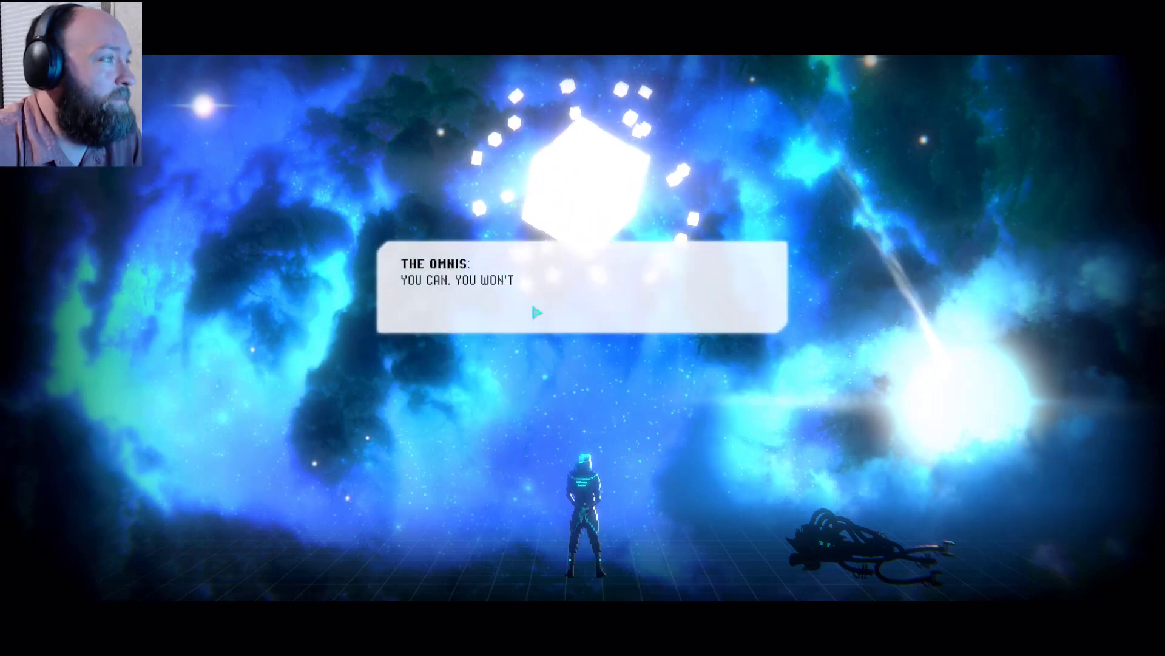
{"action": "left_click", "coordinate": [536, 313]}
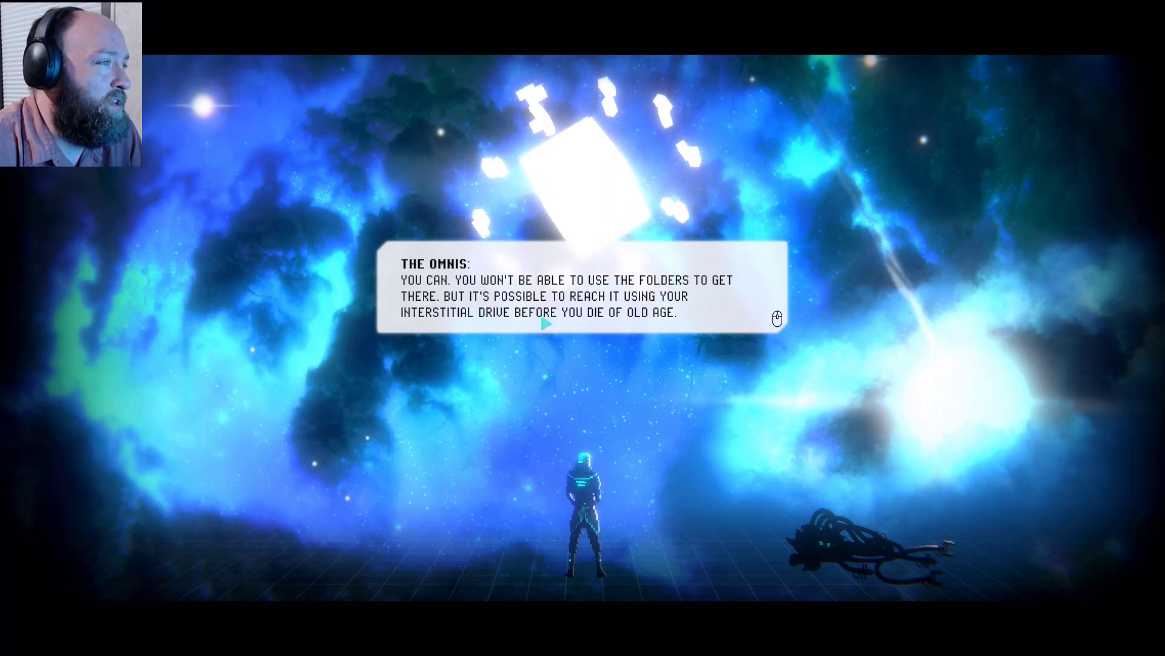
{"action": "left_click", "coordinate": [548, 323]}
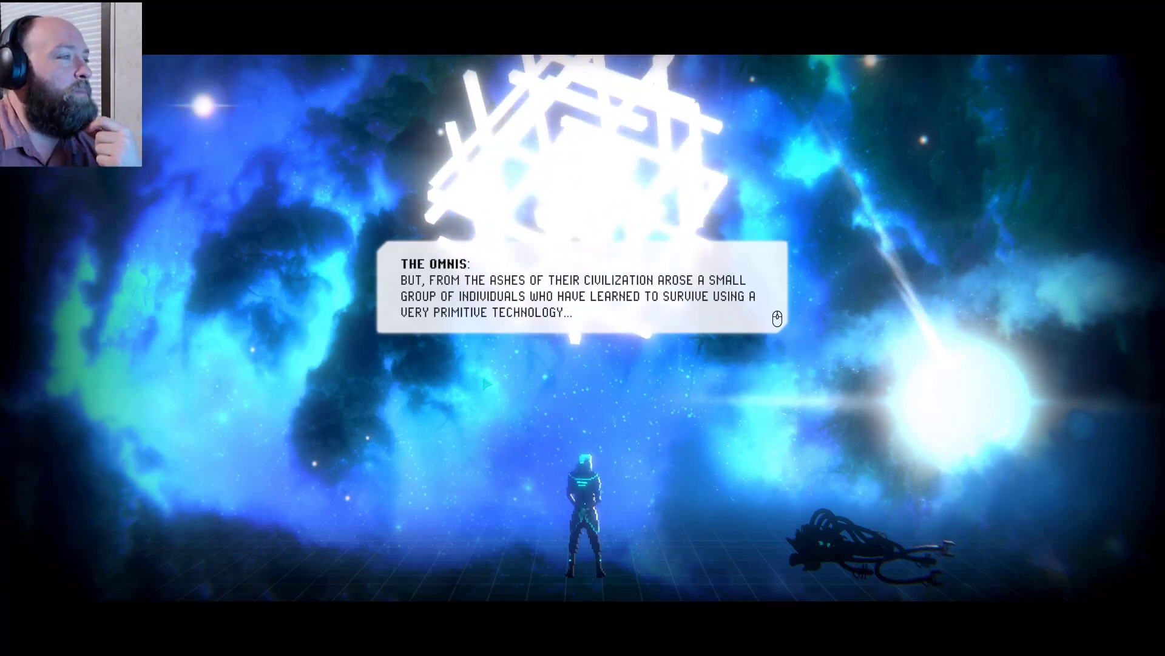
{"action": "left_click", "coordinate": [777, 319]}
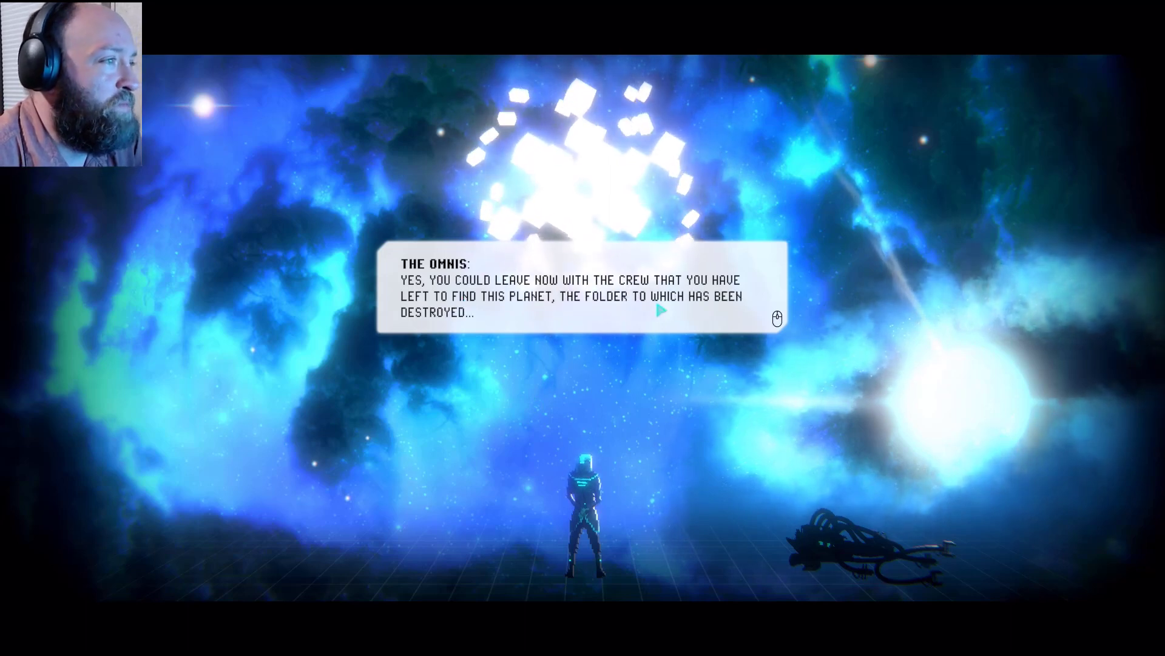
{"action": "left_click", "coordinate": [660, 311]}
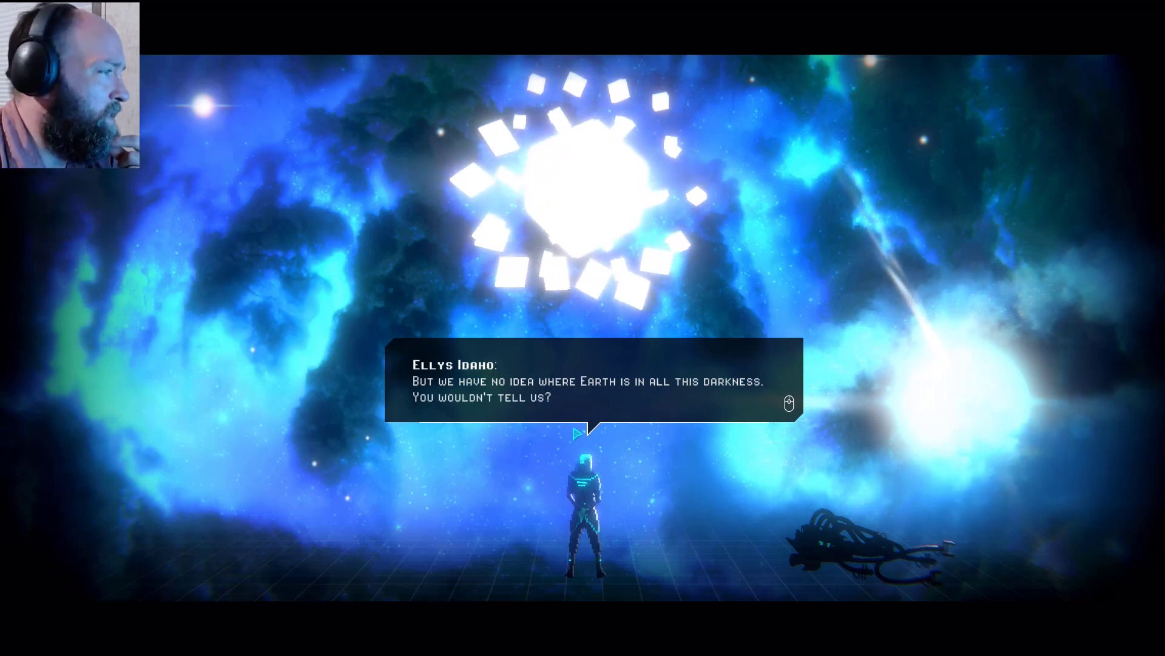
- Advance Ellys's lines about waking Rebecca for her own sake and pleading for another way
{"action": "left_click", "coordinate": [588, 402]}
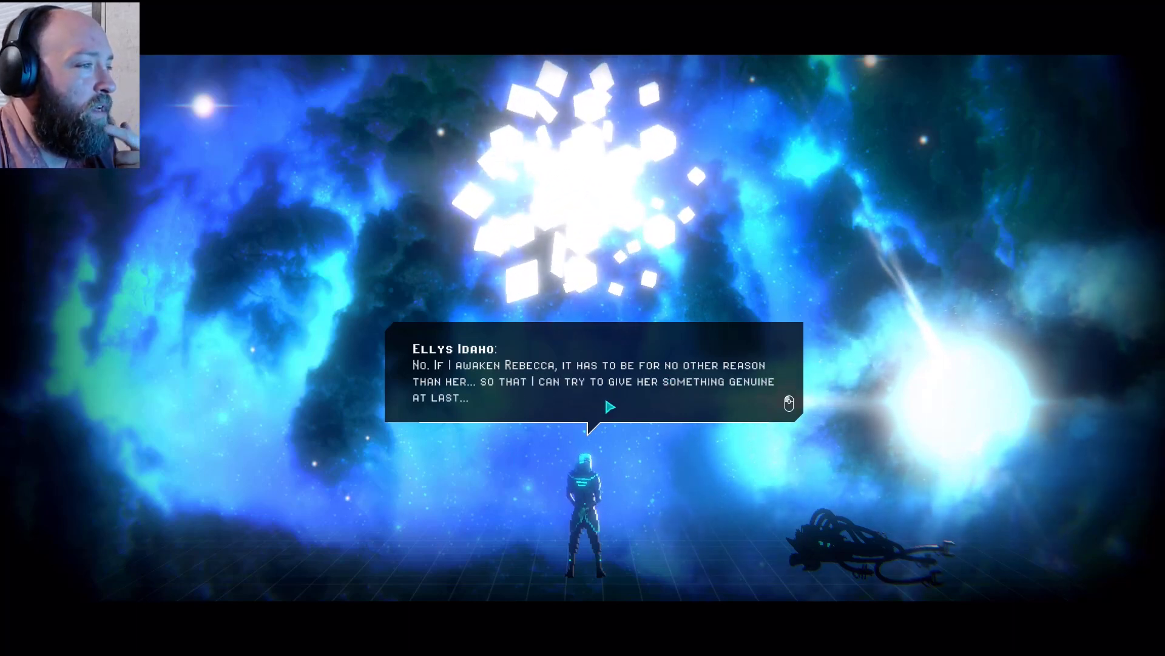
{"action": "left_click", "coordinate": [609, 407]}
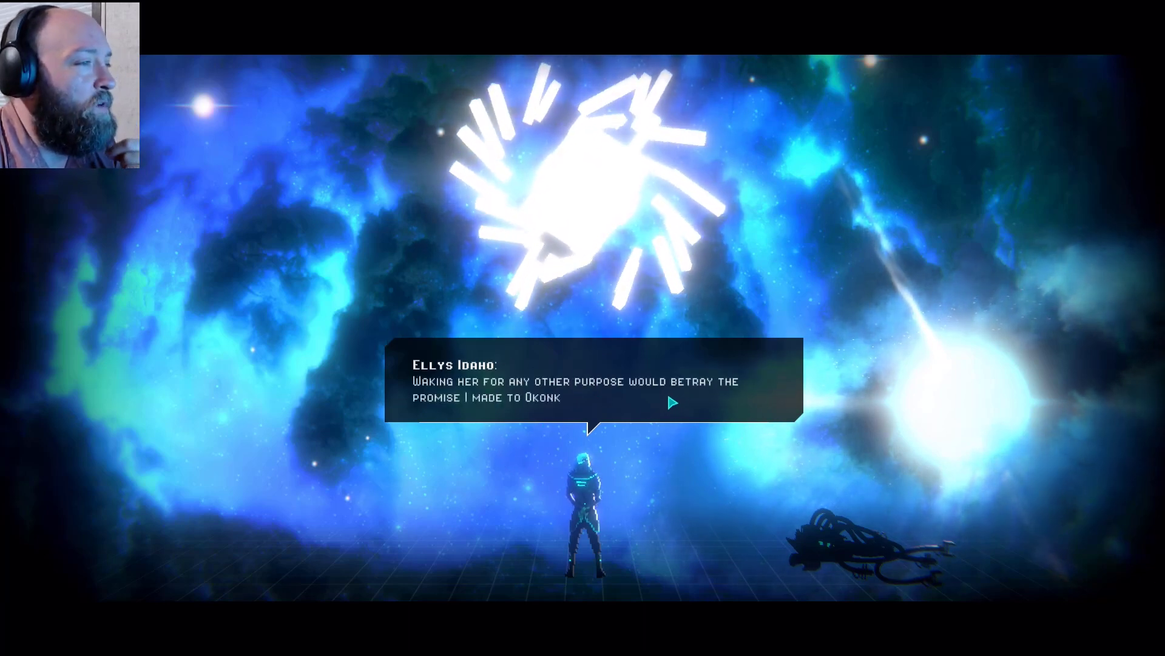
{"action": "left_click", "coordinate": [673, 403]}
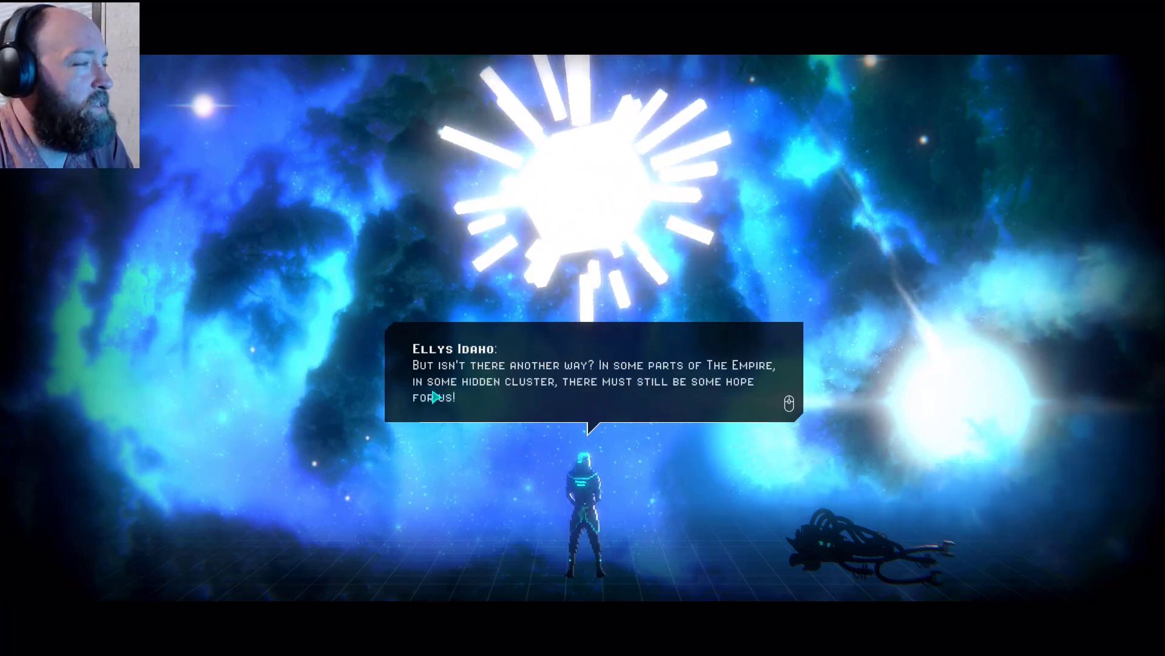
- Hear the Omnis explain civilization would take centuries to rebuild, returning to the question menu
{"action": "left_click", "coordinate": [578, 373]}
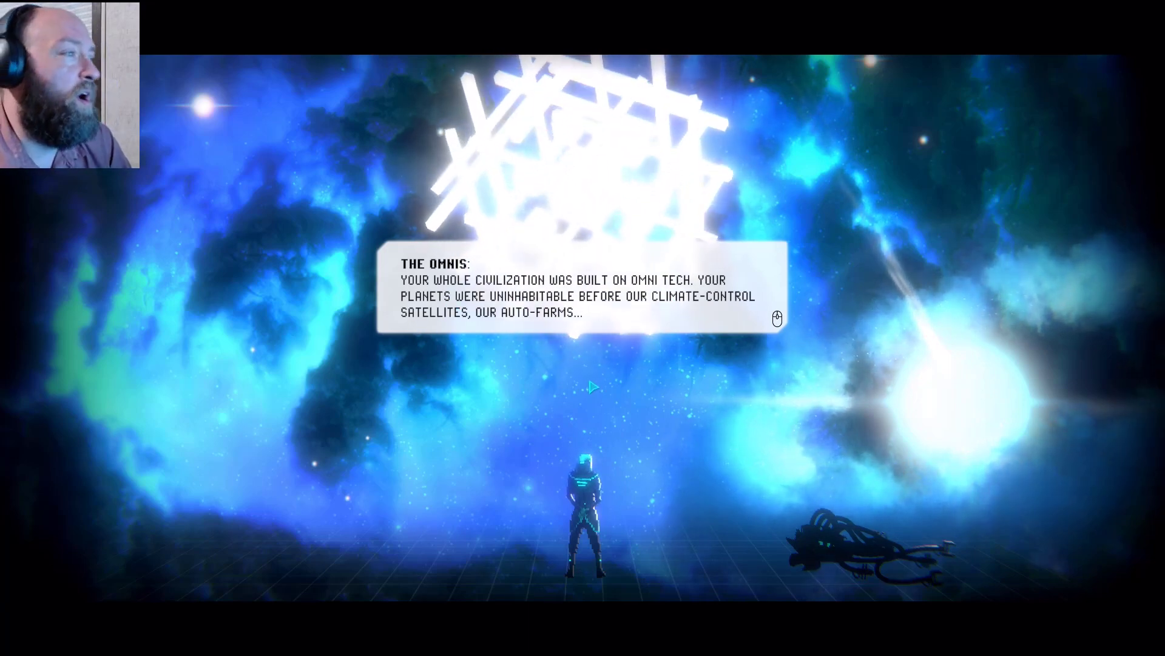
{"action": "left_click", "coordinate": [580, 298]}
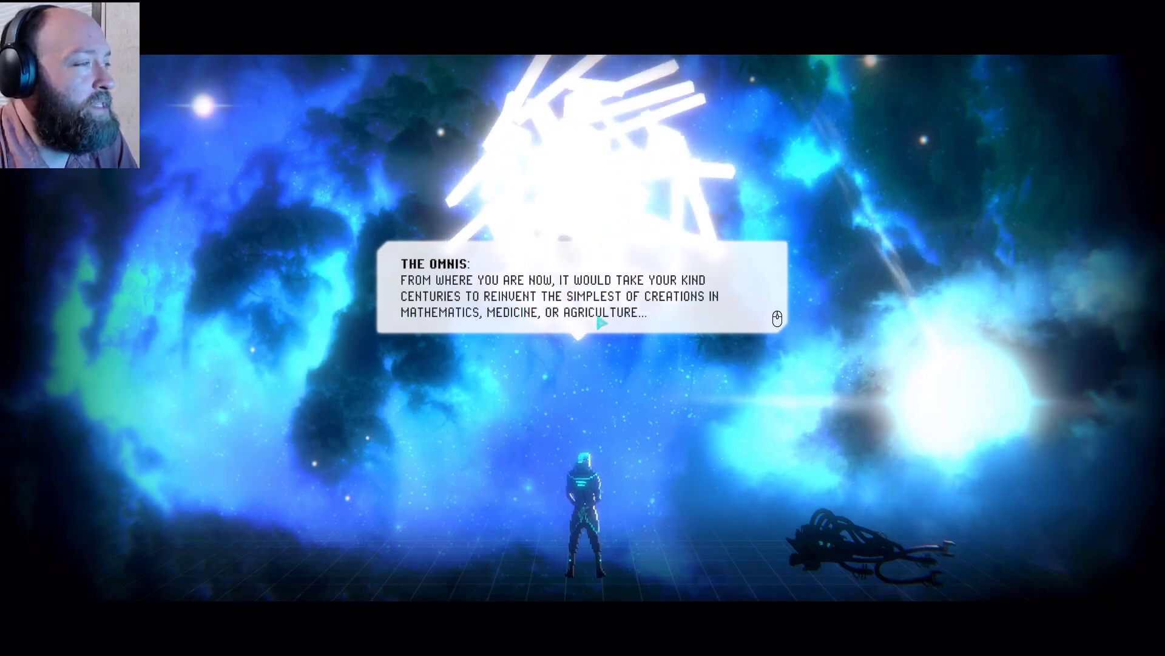
{"action": "left_click", "coordinate": [601, 323]}
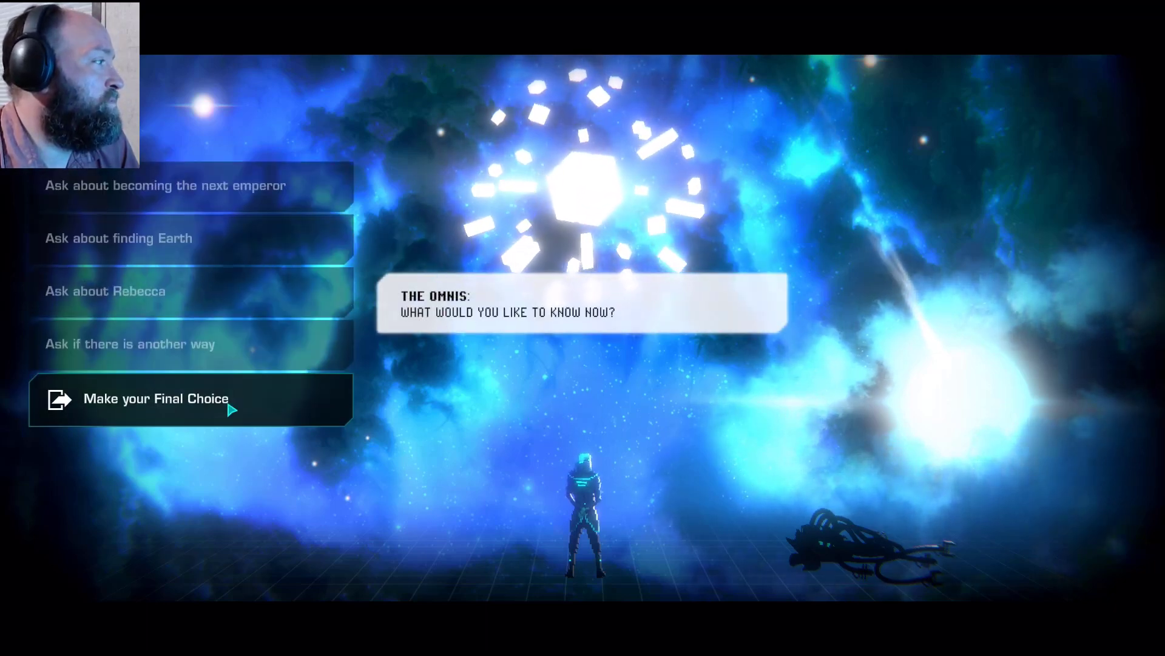
- Select 'Make your Final Choice' to reveal Emperor of Misery, A Rock in the Dark and A Frozen Lady
{"action": "left_click", "coordinate": [157, 399]}
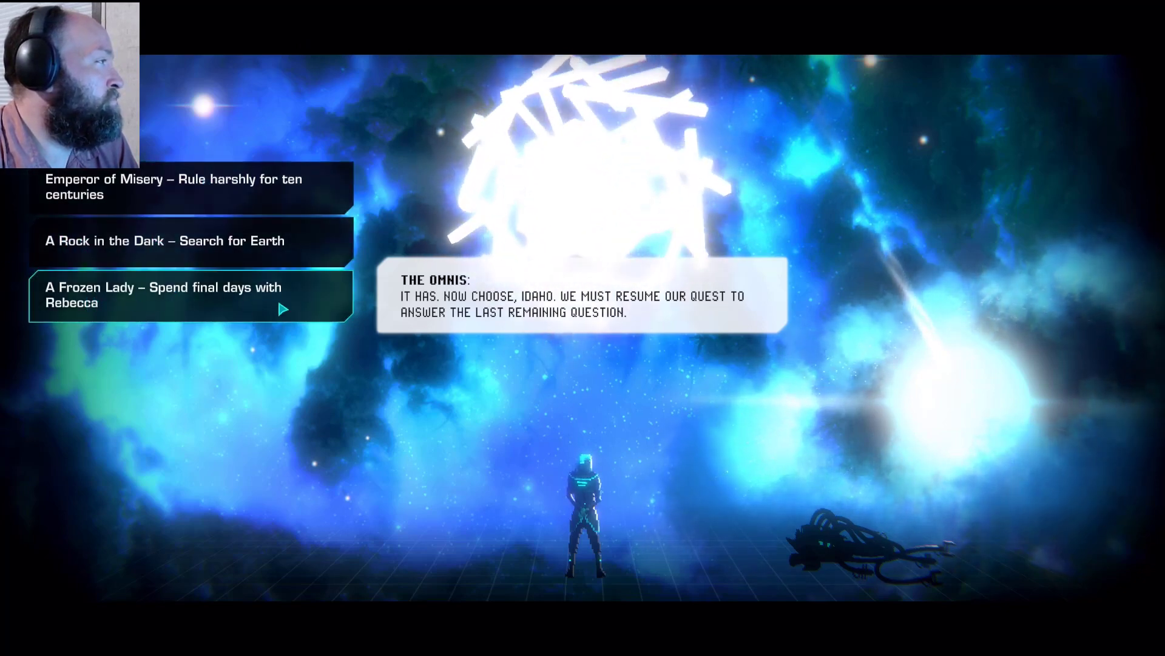
{"action": "mouse_move", "coordinate": [379, 418]}
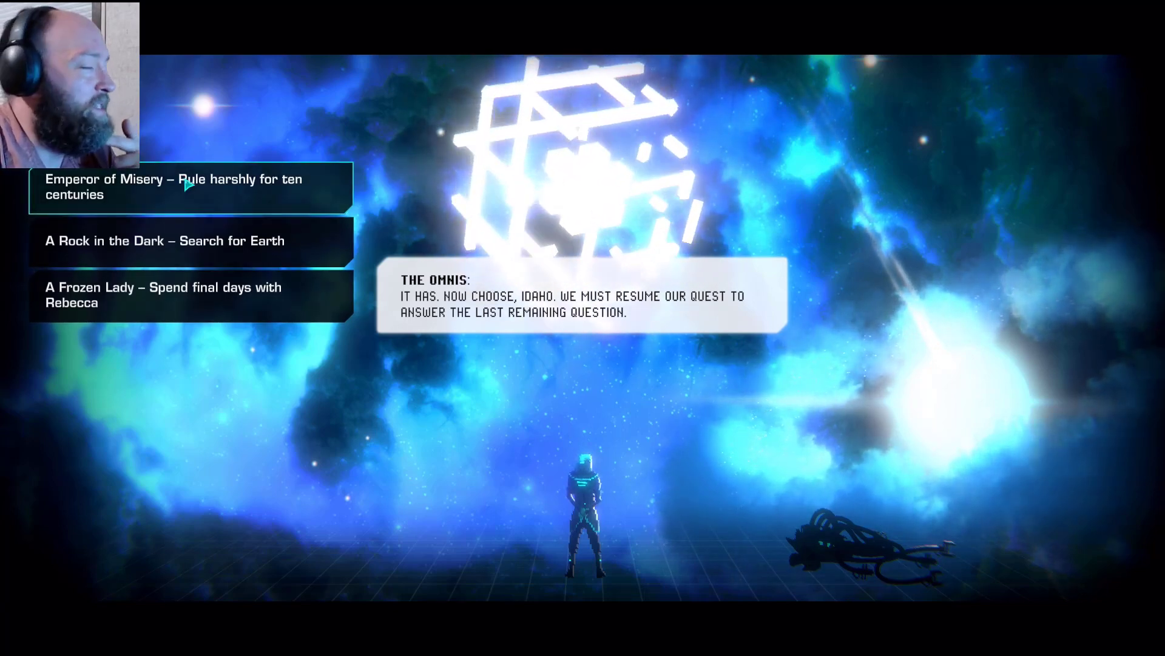
{"action": "mouse_move", "coordinate": [406, 245]}
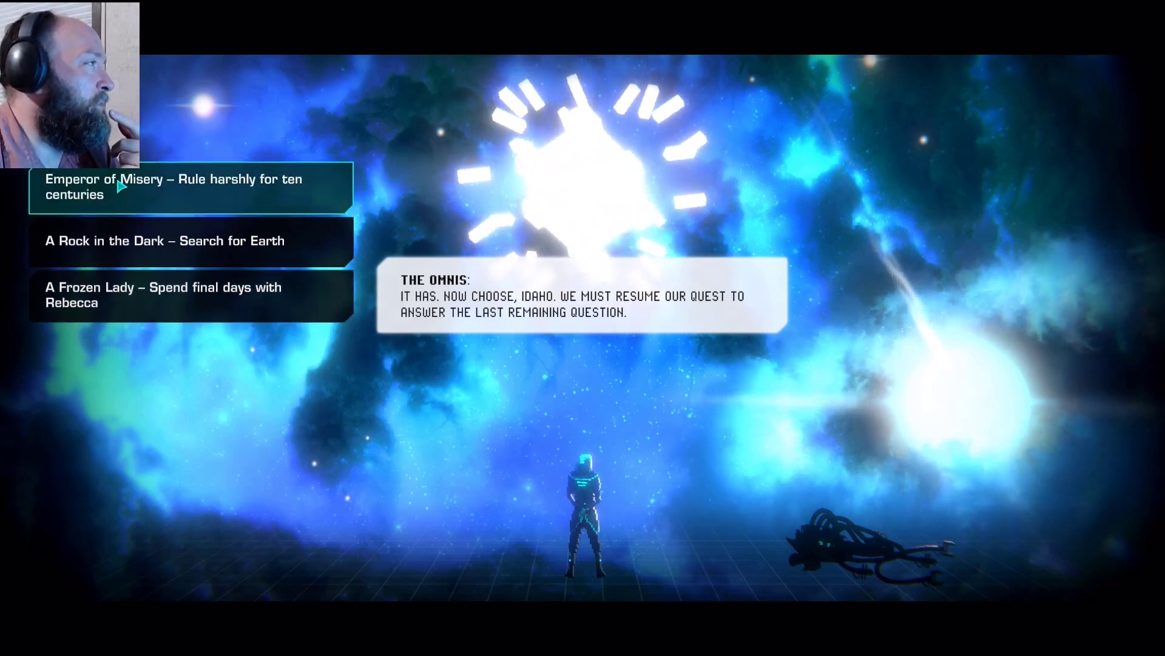
- Choose the Emperor of Misery ending and advance Ellys's vow to become a monster like Oberon
{"action": "left_click", "coordinate": [171, 187]}
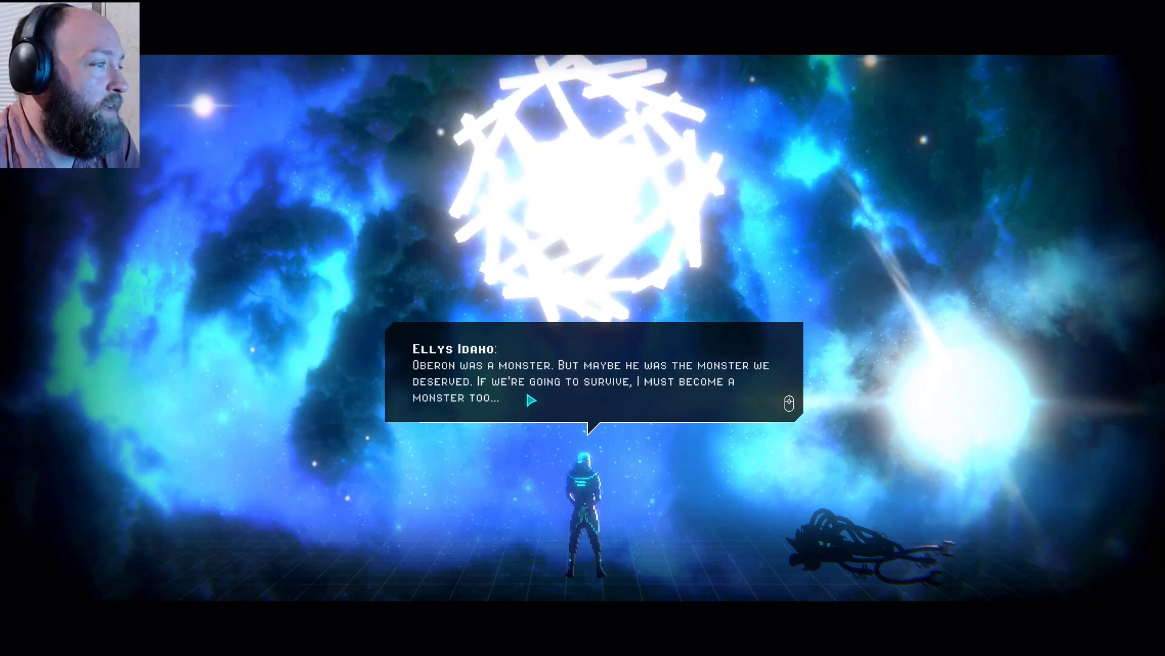
{"action": "left_click", "coordinate": [531, 399]}
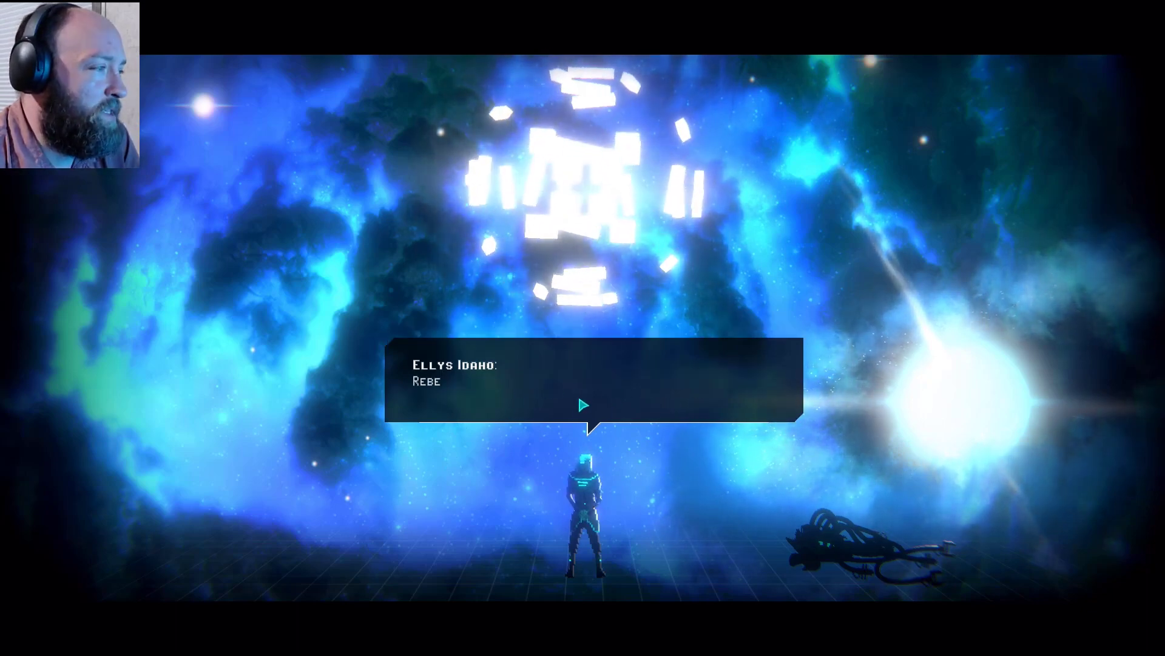
{"action": "left_click", "coordinate": [583, 406]}
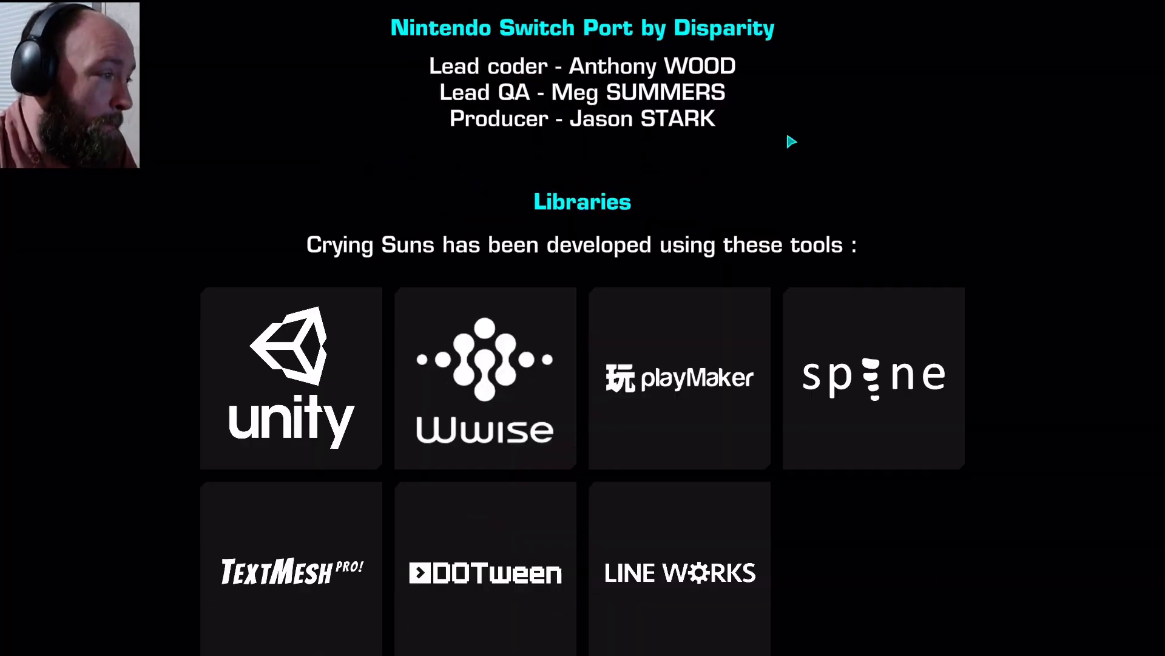
- Let the credits roll to the main menu's Chapter Selection unlocked pop-up
{"action": "scroll", "scroll_direction": "down", "scroll_amount": 3}
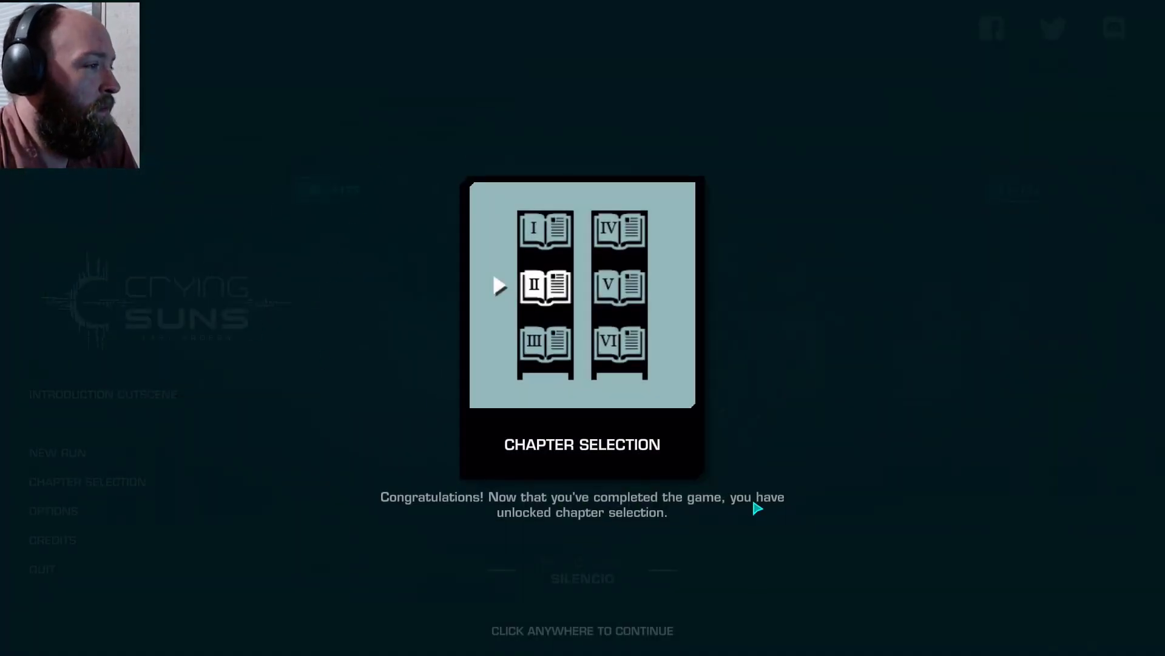
{"action": "mouse_move", "coordinate": [556, 513]}
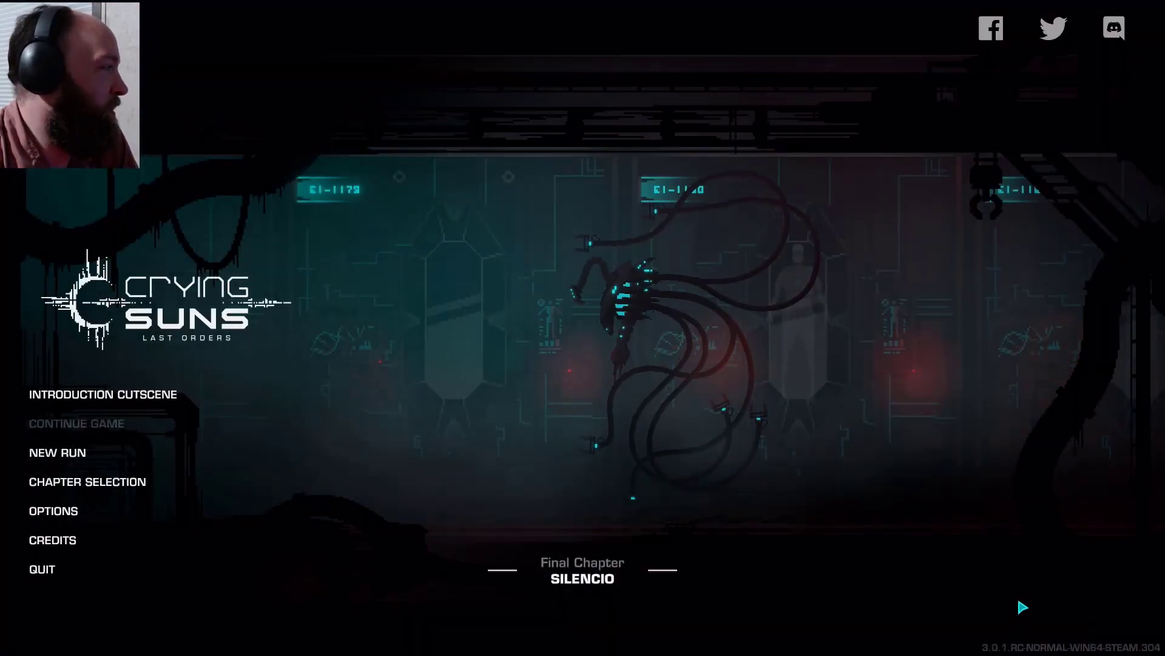
{"action": "mouse_move", "coordinate": [57, 453]}
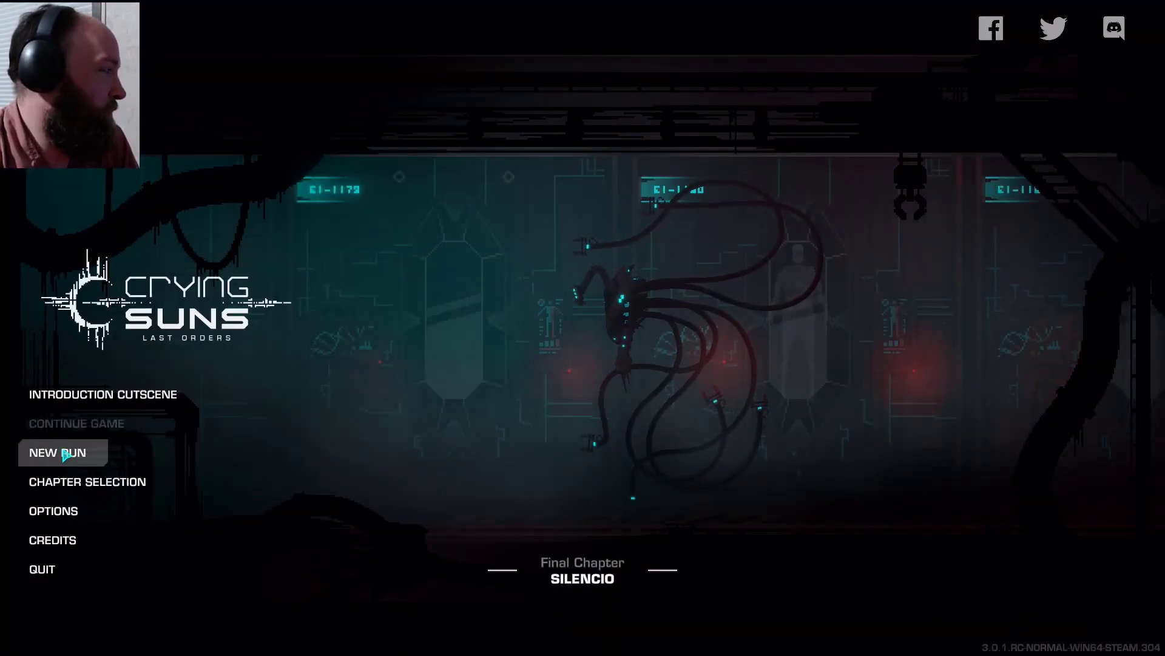